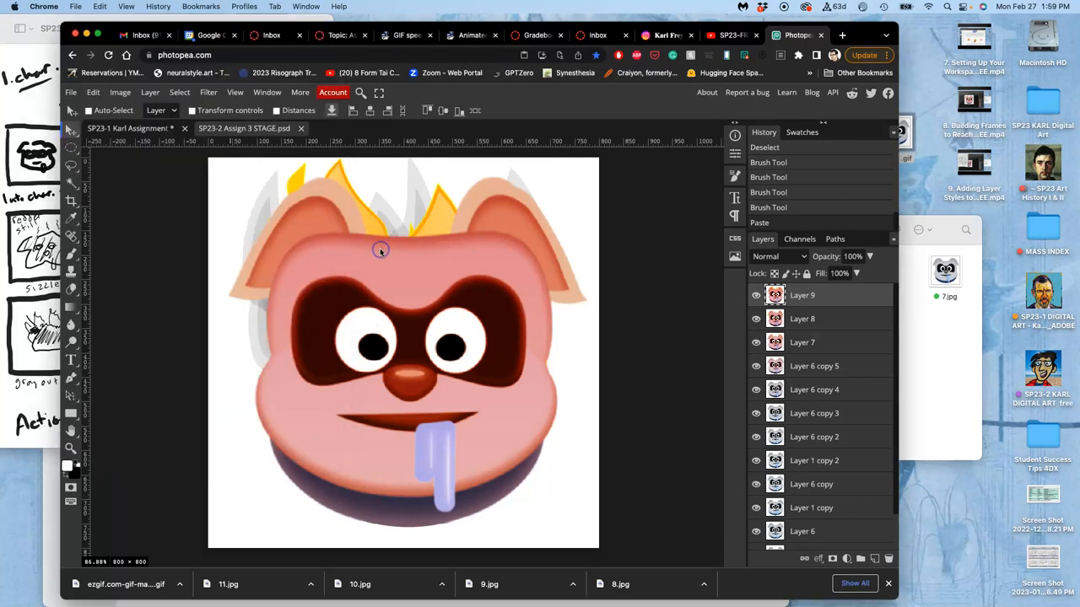
pyautogui.moveTo(165, 128)
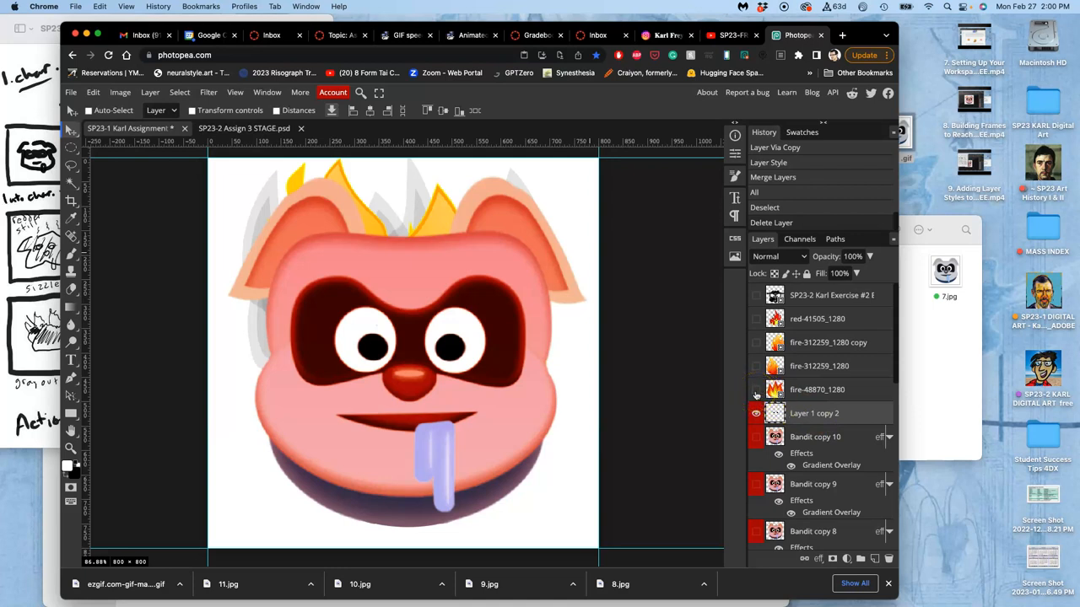
# Step: Reveal the fire-312259_1280 layer so large flames cover the pink bandit pig
pyautogui.scroll(-3)
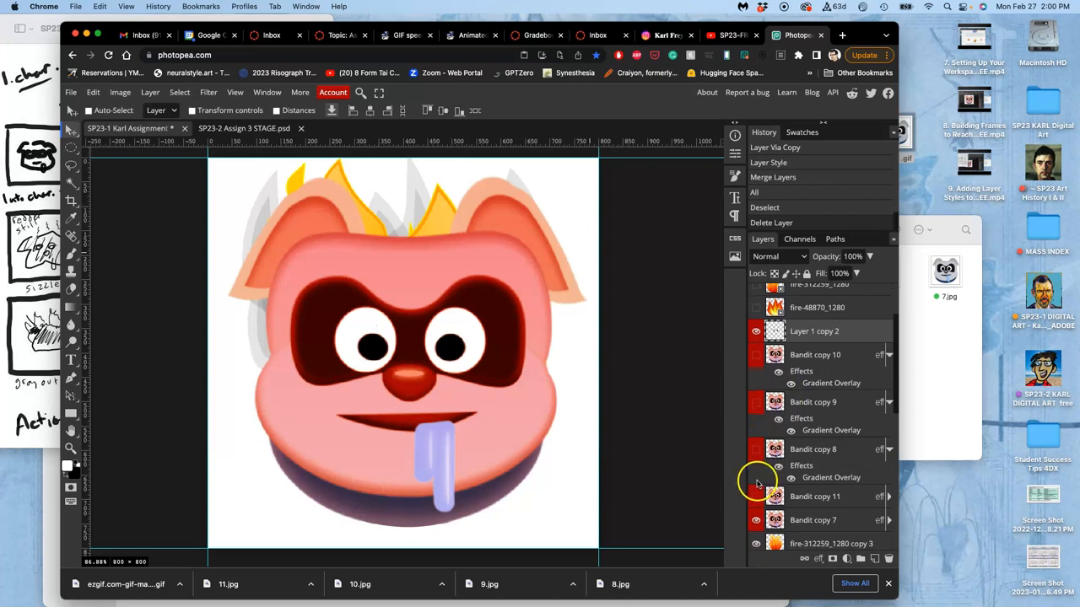
pyautogui.click(756, 496)
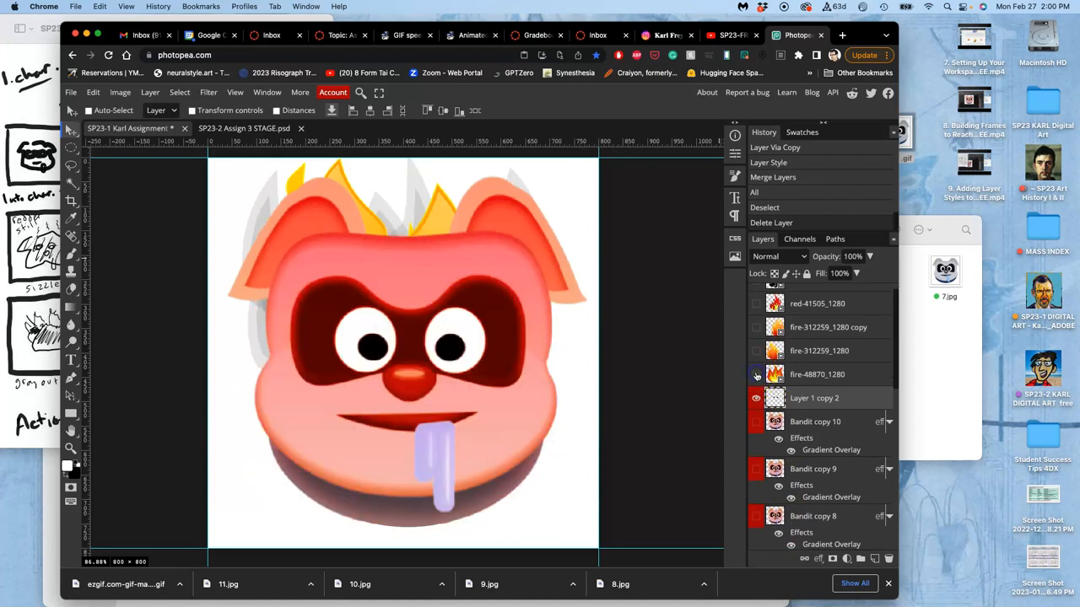
pyautogui.click(755, 350)
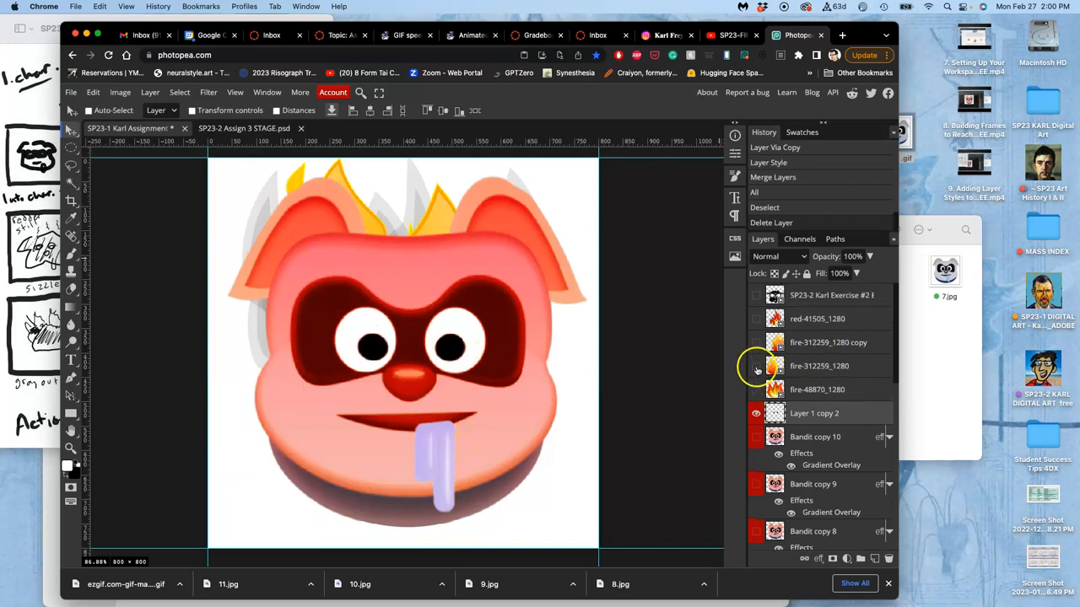
pyautogui.click(756, 341)
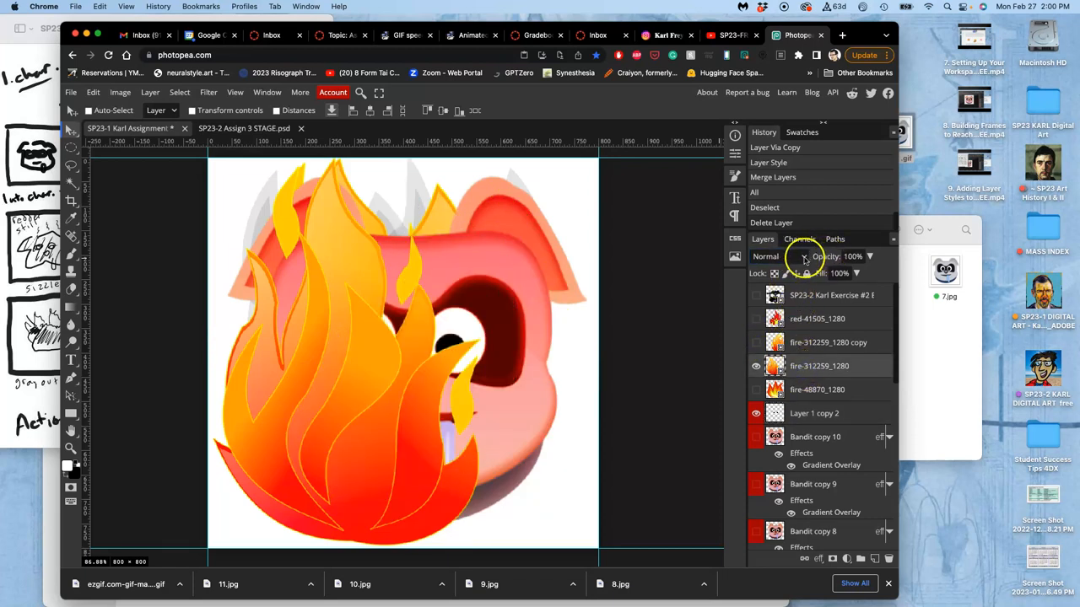
# Step: Cycle the first flame layer through Lighten, Overlay, Soft Light and settle on Pin Light
pyautogui.click(766, 256)
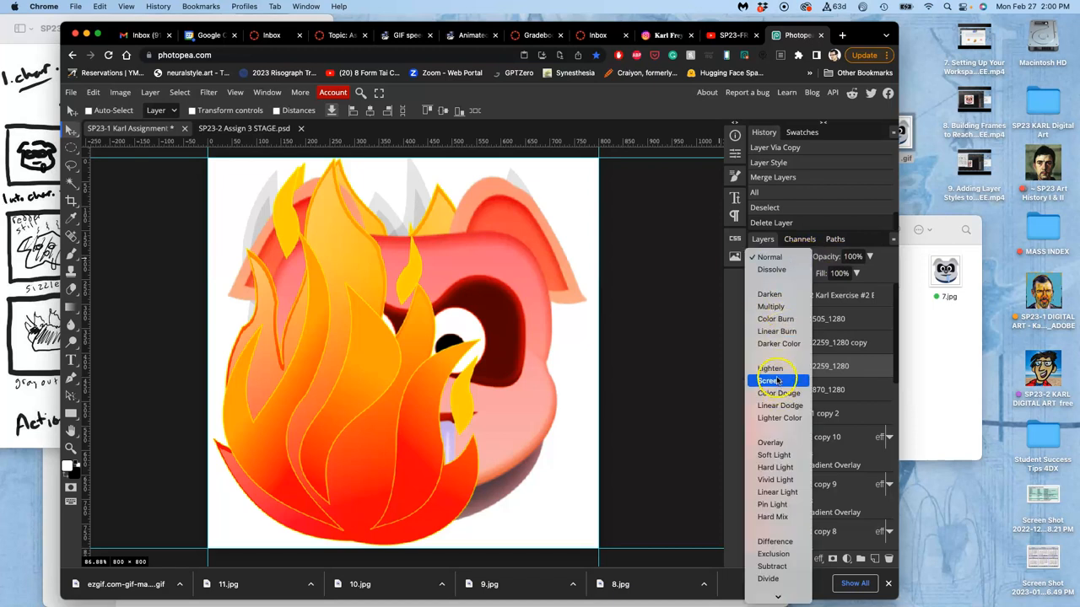
pyautogui.click(769, 368)
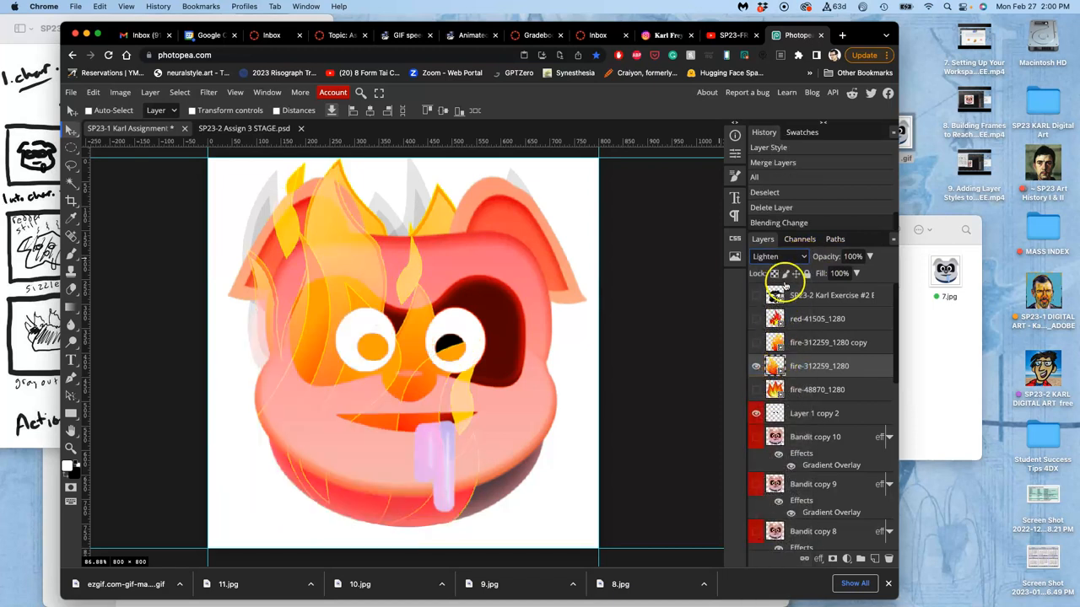
pyautogui.click(776, 256)
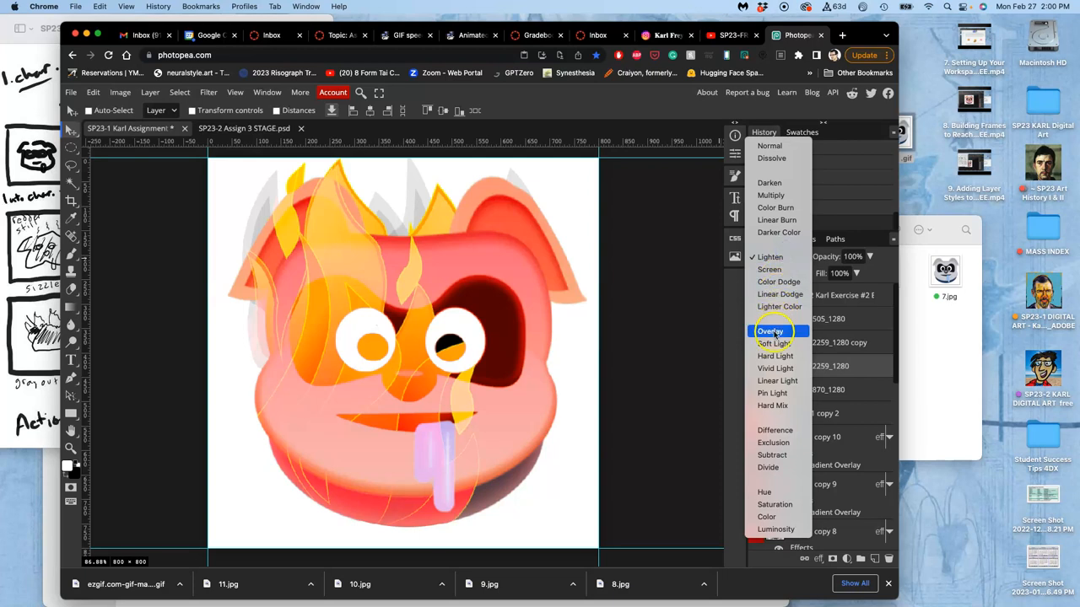
pyautogui.click(769, 331)
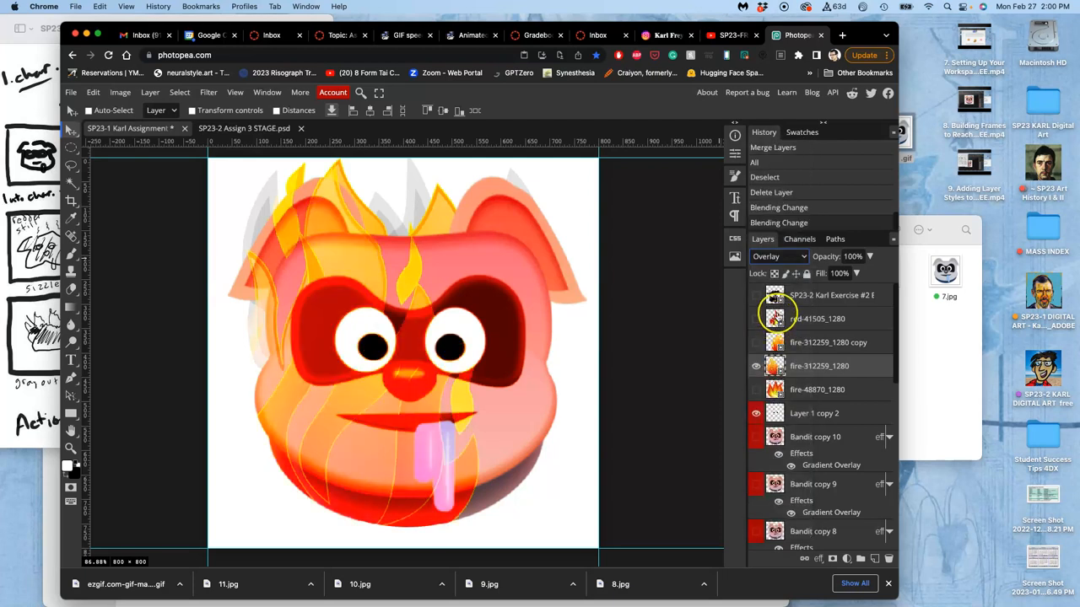
pyautogui.click(756, 317)
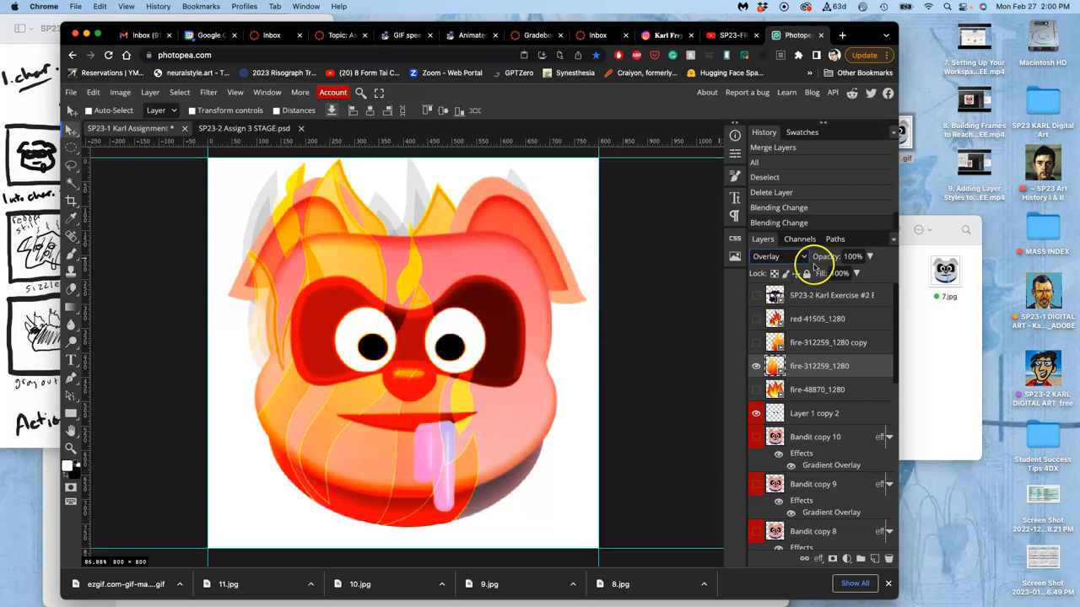
pyautogui.click(776, 257)
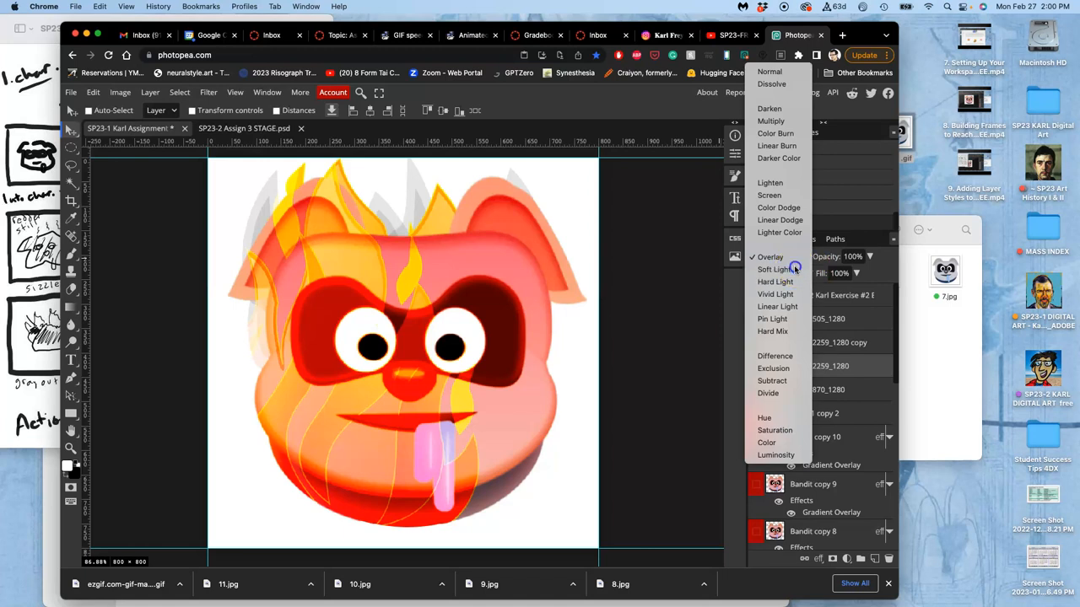
pyautogui.click(774, 270)
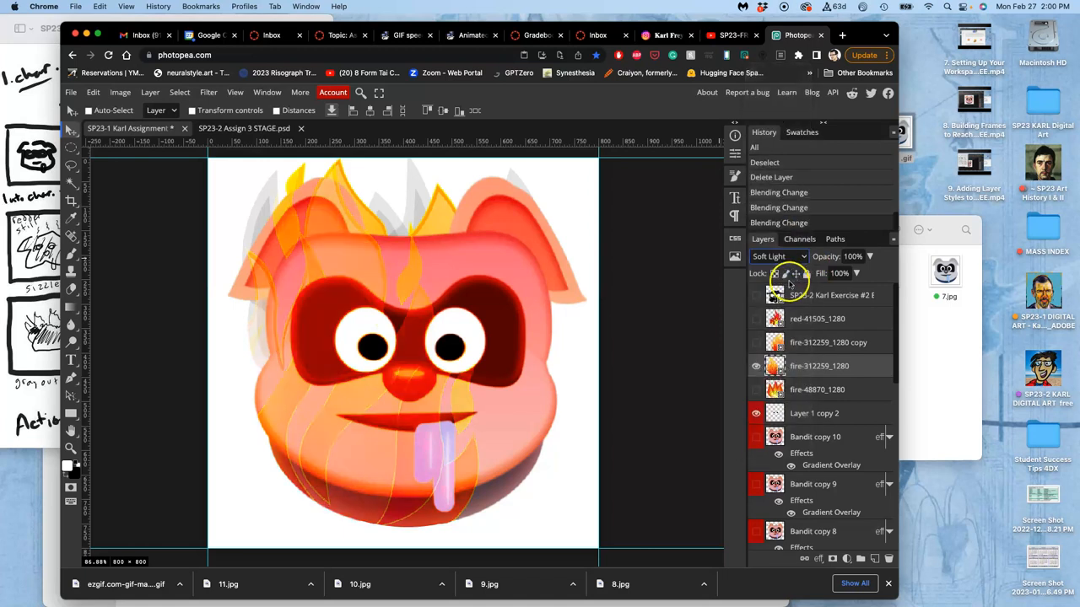
pyautogui.click(774, 256)
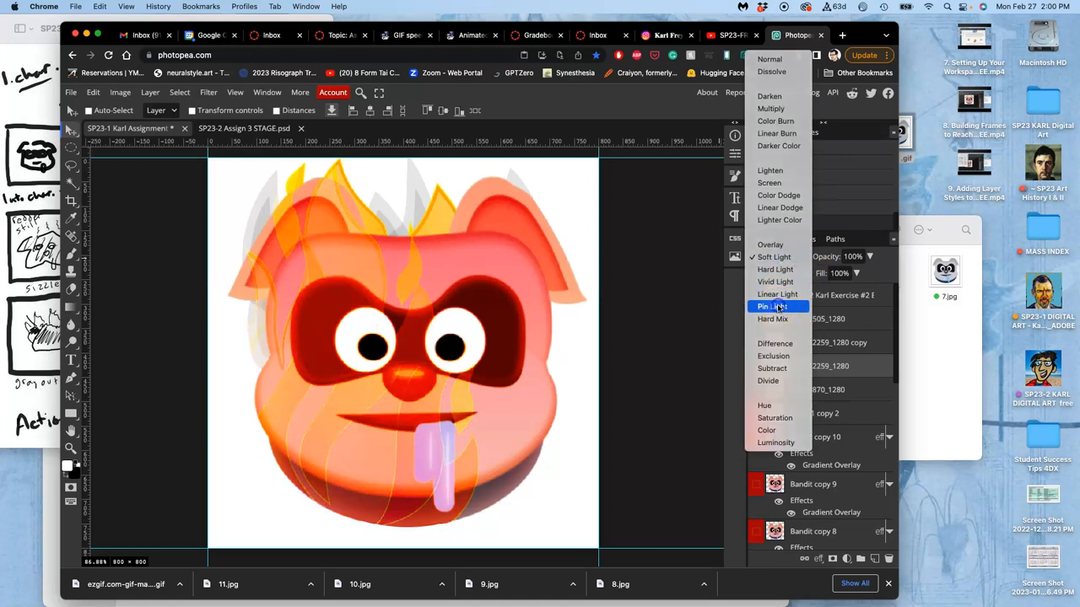
pyautogui.click(772, 307)
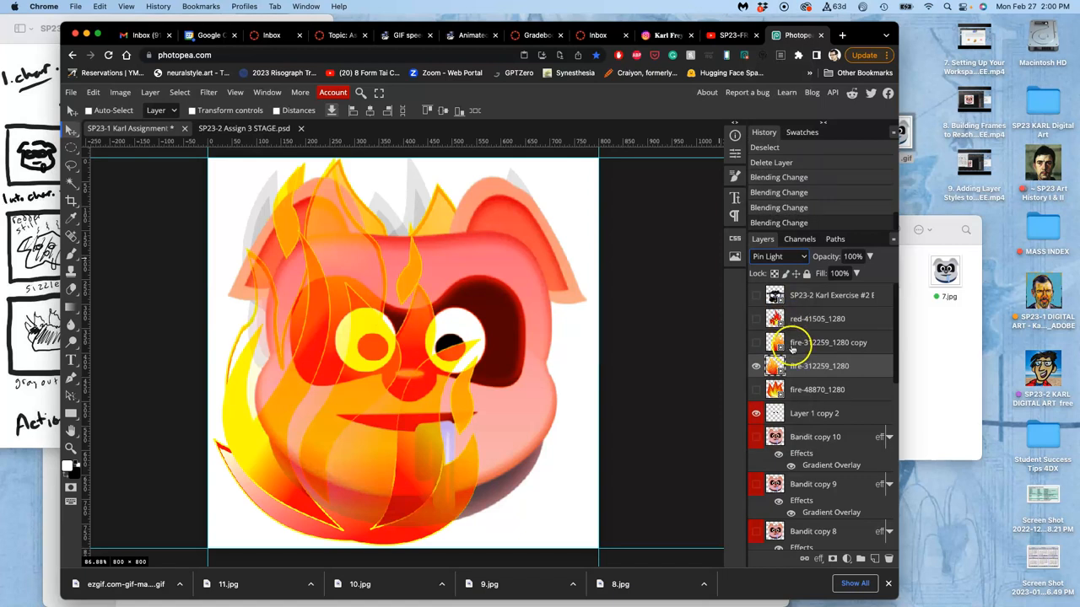
# Step: Show the fire-312259_1280 copy layer and give it a Pin Light style blend over the pig
pyautogui.click(755, 340)
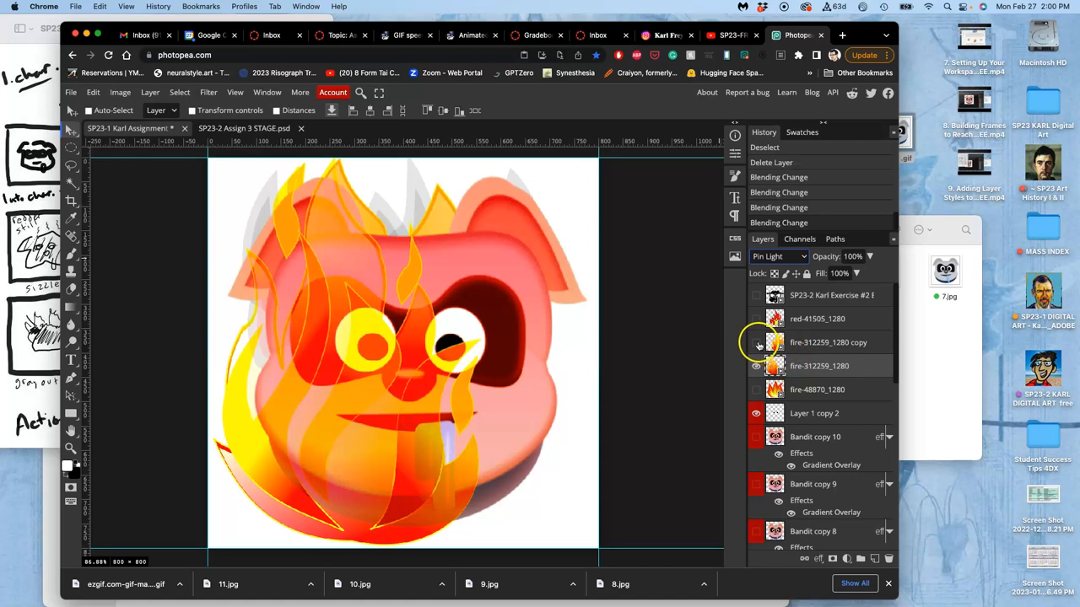
pyautogui.click(756, 342)
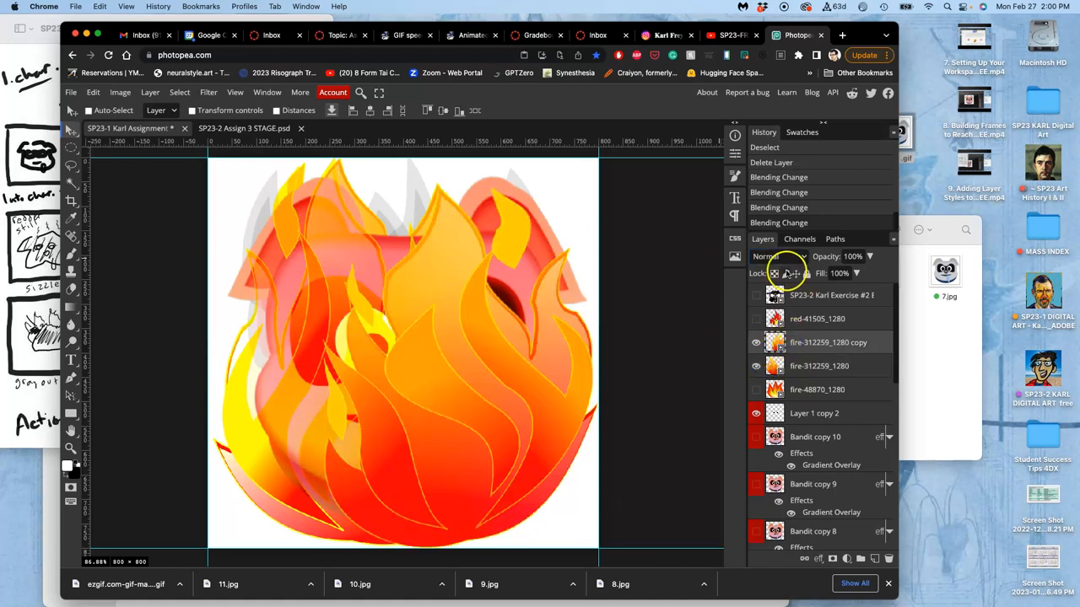
pyautogui.click(776, 257)
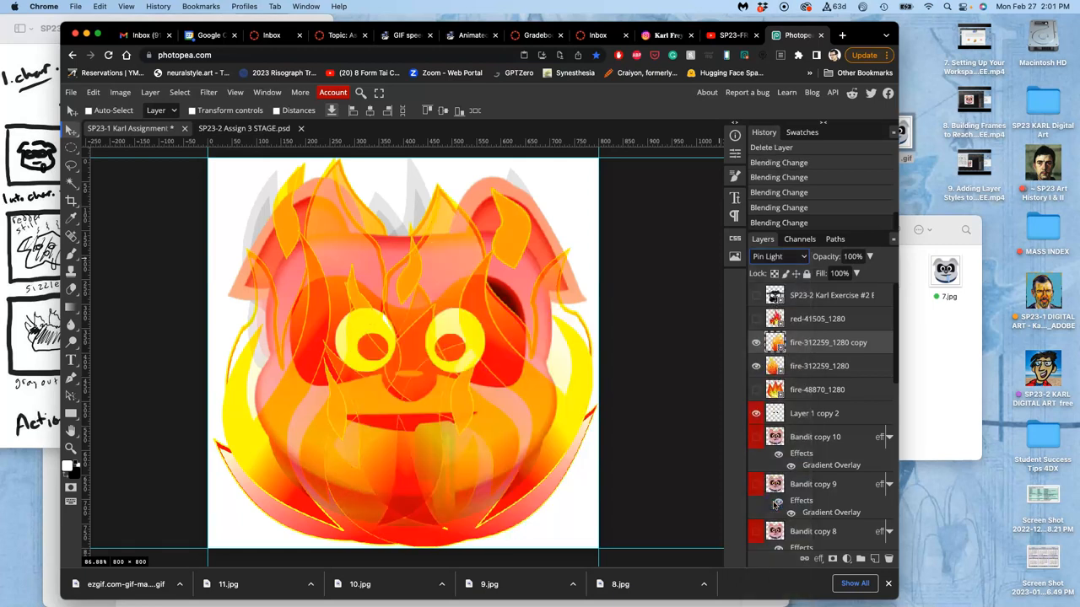
pyautogui.click(776, 257)
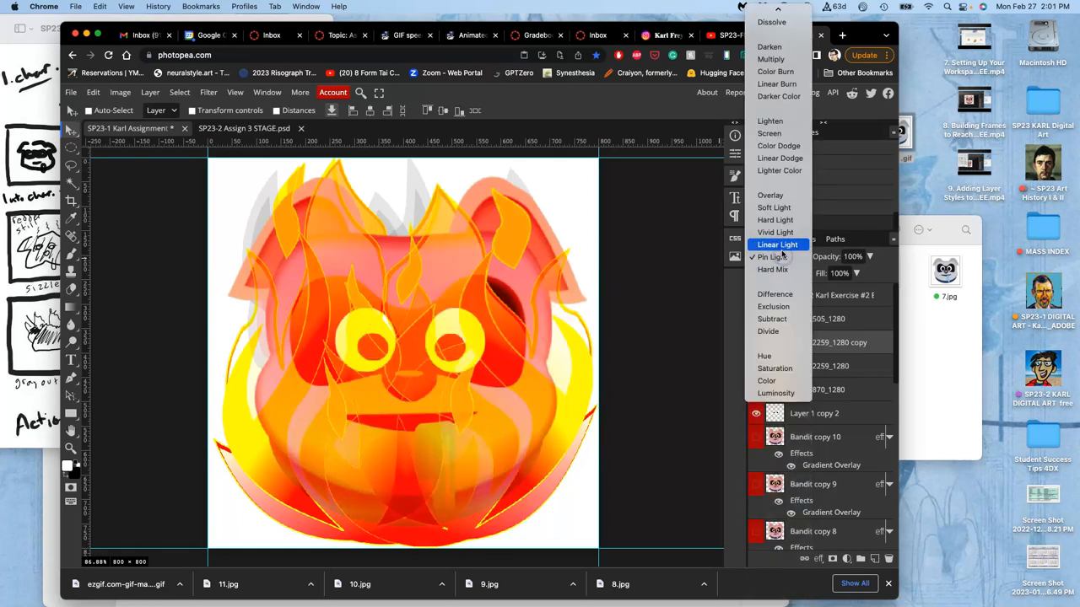
pyautogui.click(773, 208)
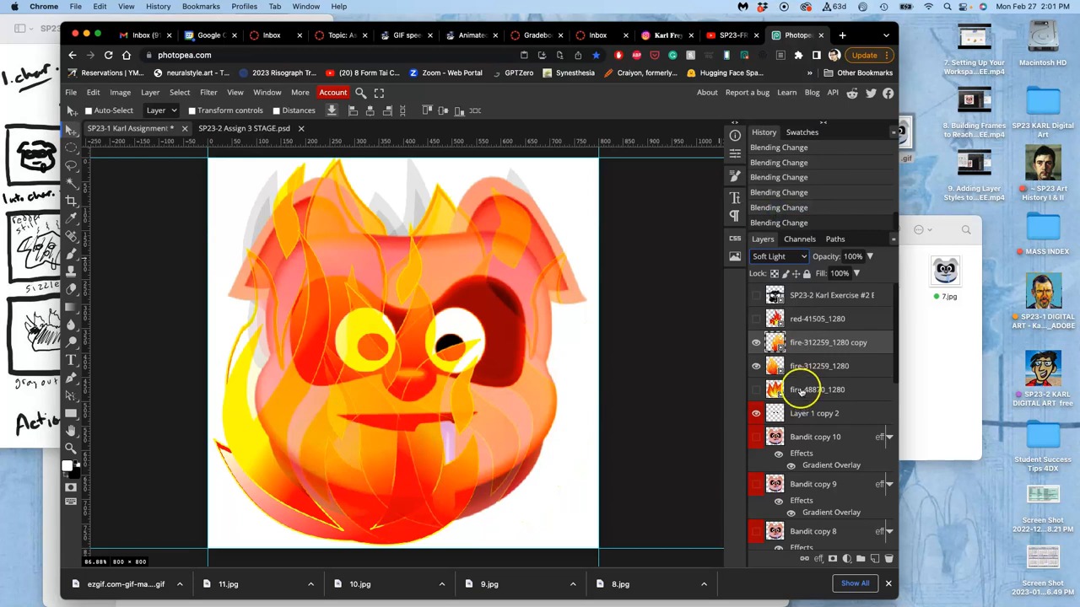
pyautogui.click(776, 256)
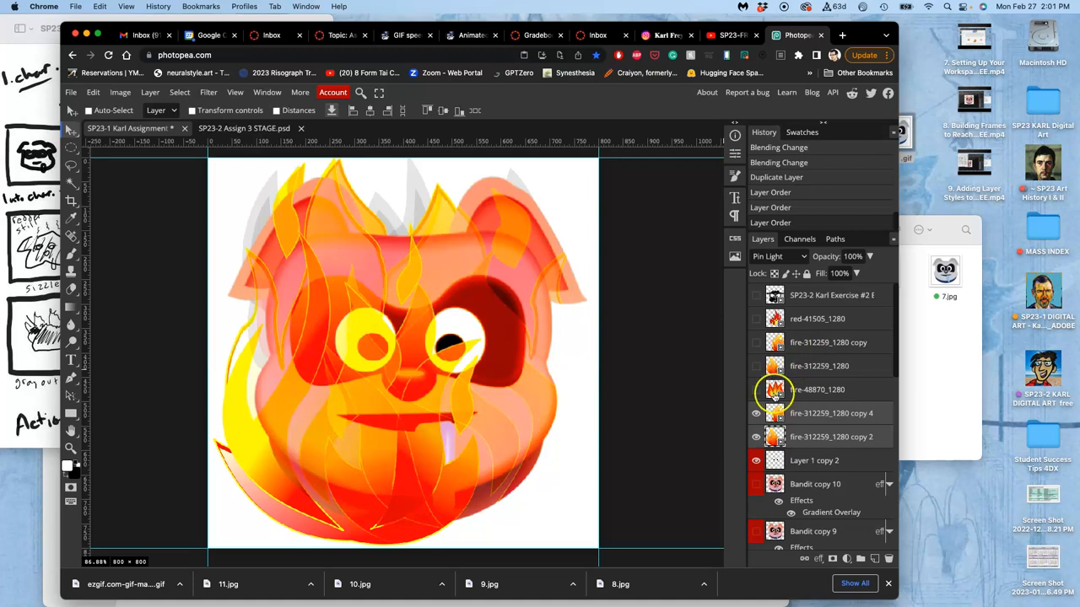
# Step: Show the duplicated flame layer copy 4 lower in the stack for a deeper orange glow
pyautogui.click(776, 257)
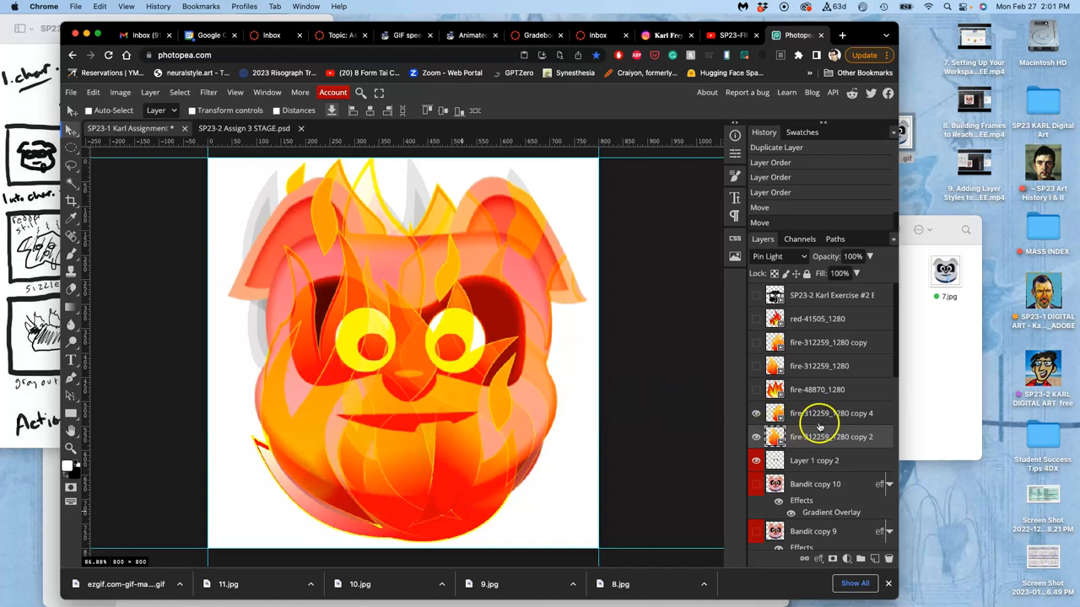
pyautogui.scroll(-3)
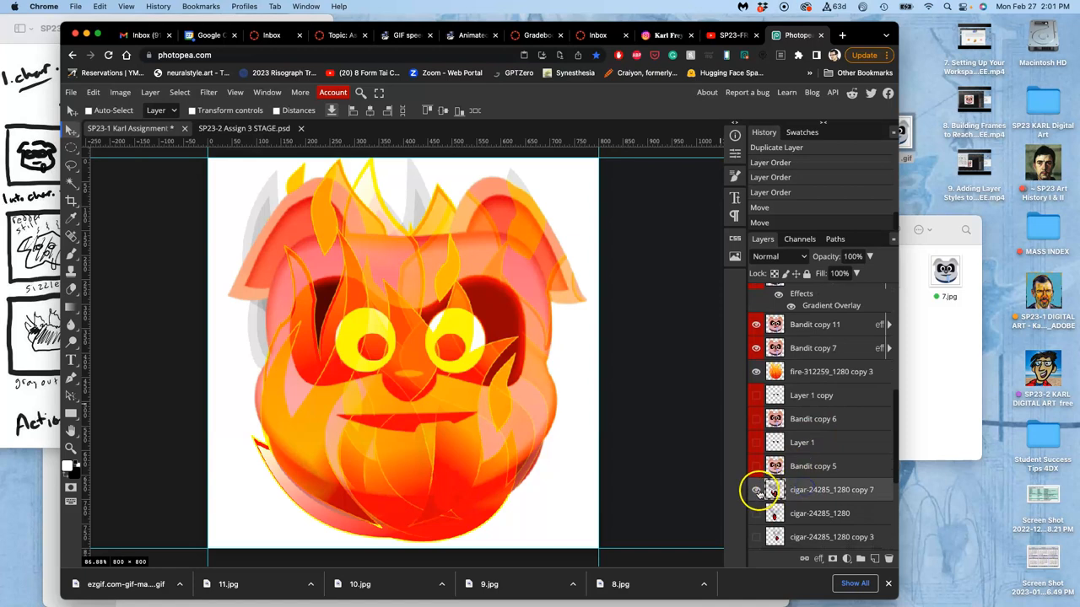
# Step: Show cigar-24285_1280 copy 7 and flip it horizontally across the pig's face
pyautogui.click(756, 489)
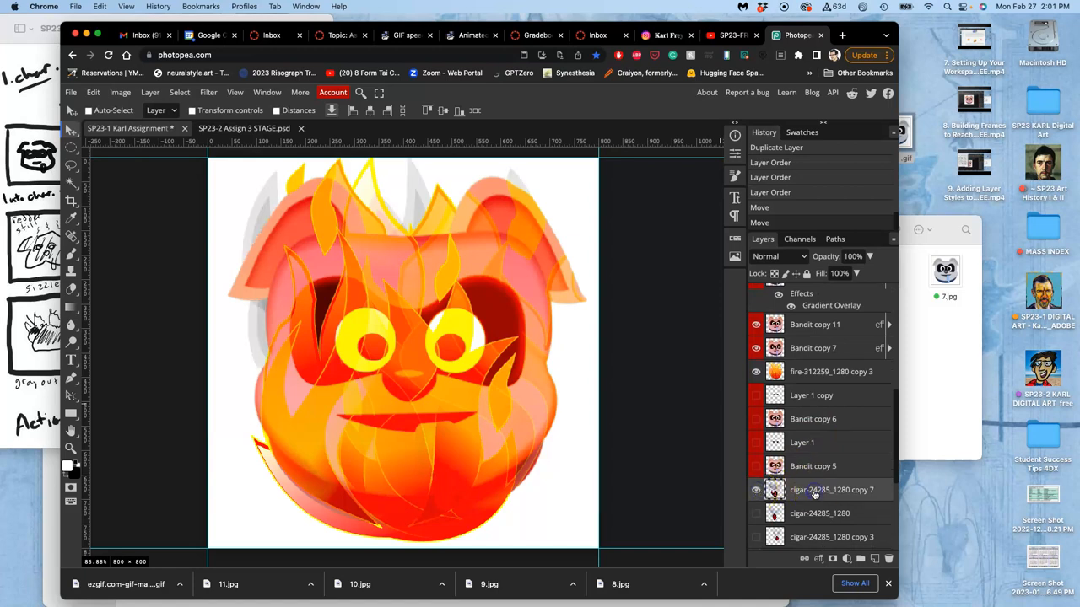
pyautogui.click(842, 33)
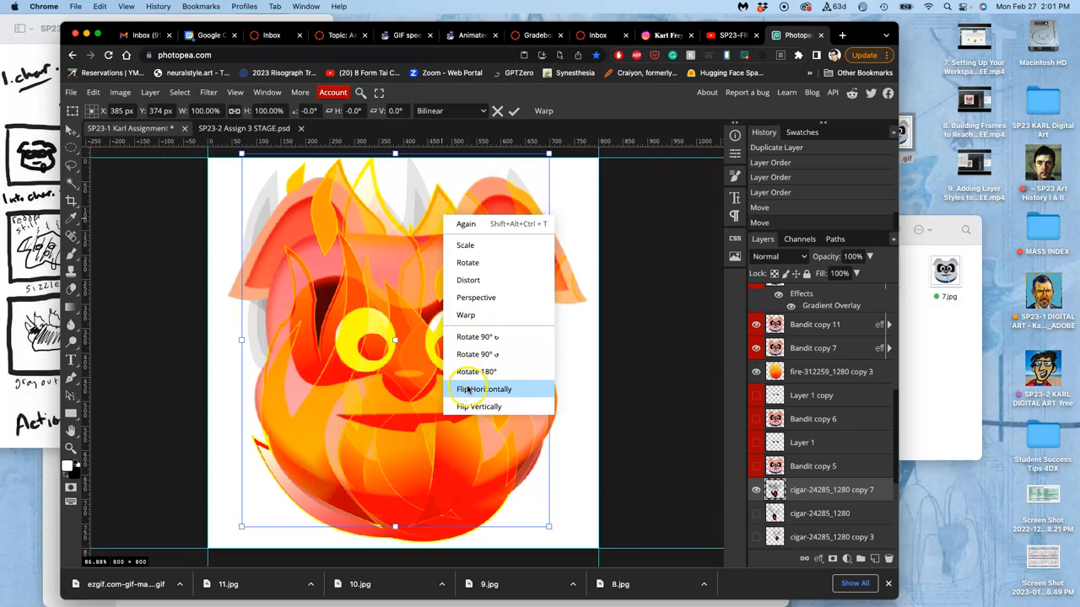
pyautogui.click(482, 388)
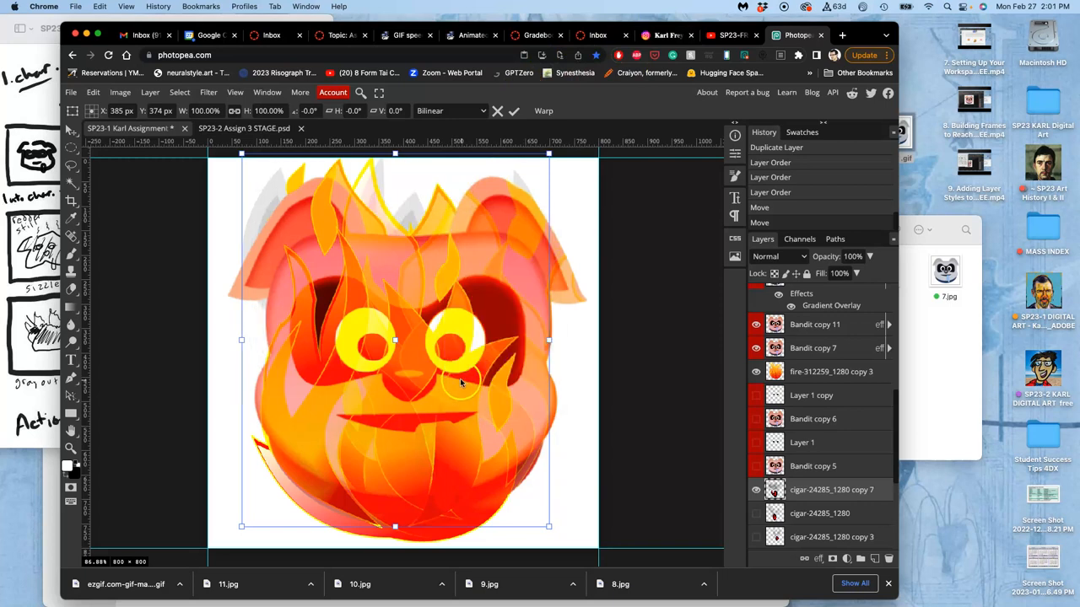
pyautogui.moveTo(439, 307)
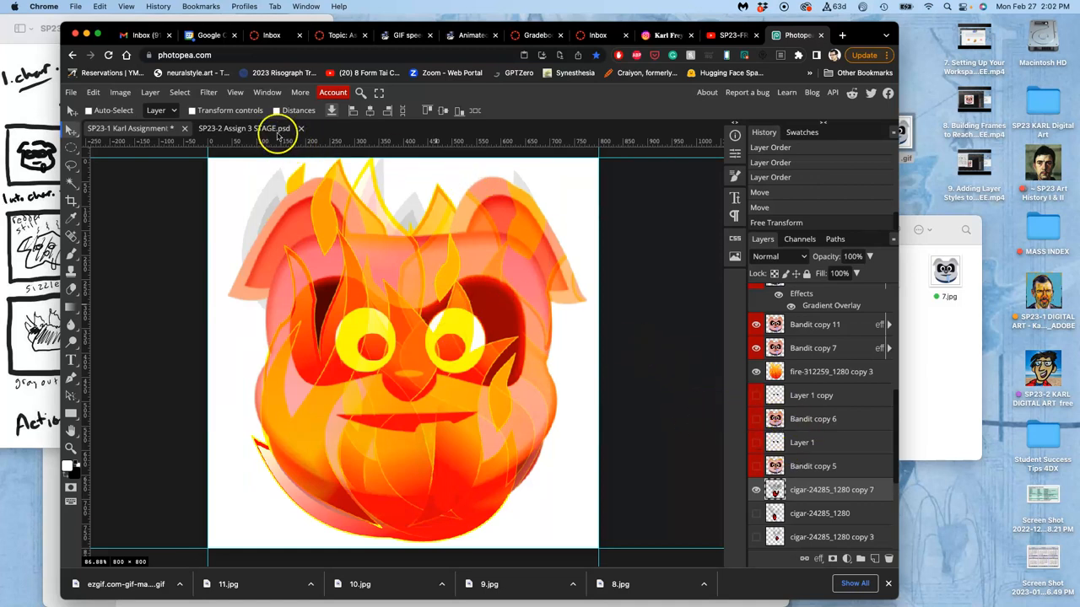
# Step: Select Bandit copy 10 and resize the glowing yellow eyes on the pig
pyautogui.click(132, 128)
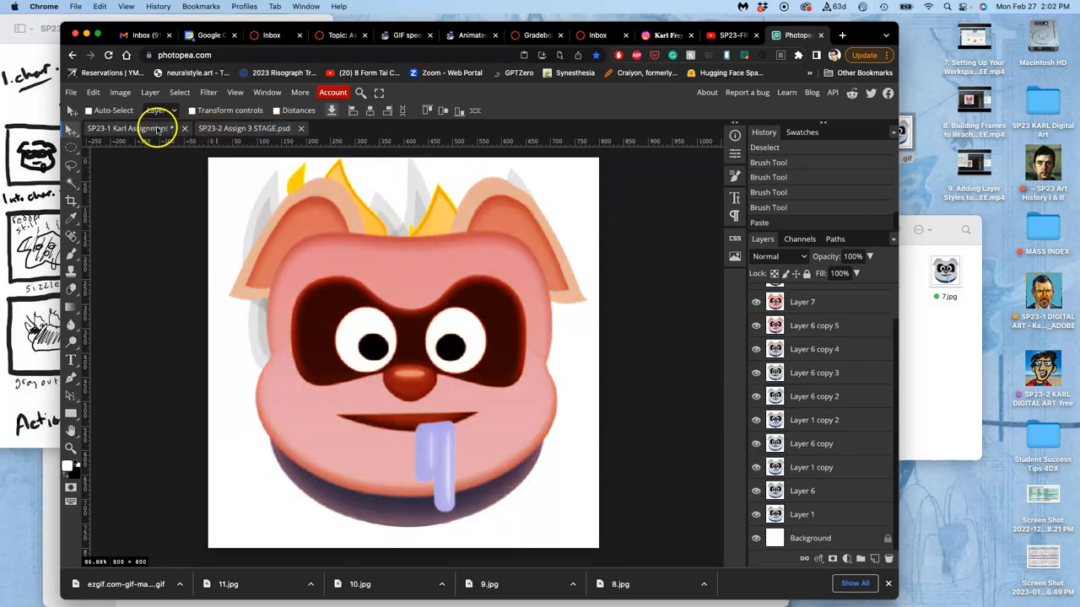
pyautogui.click(126, 128)
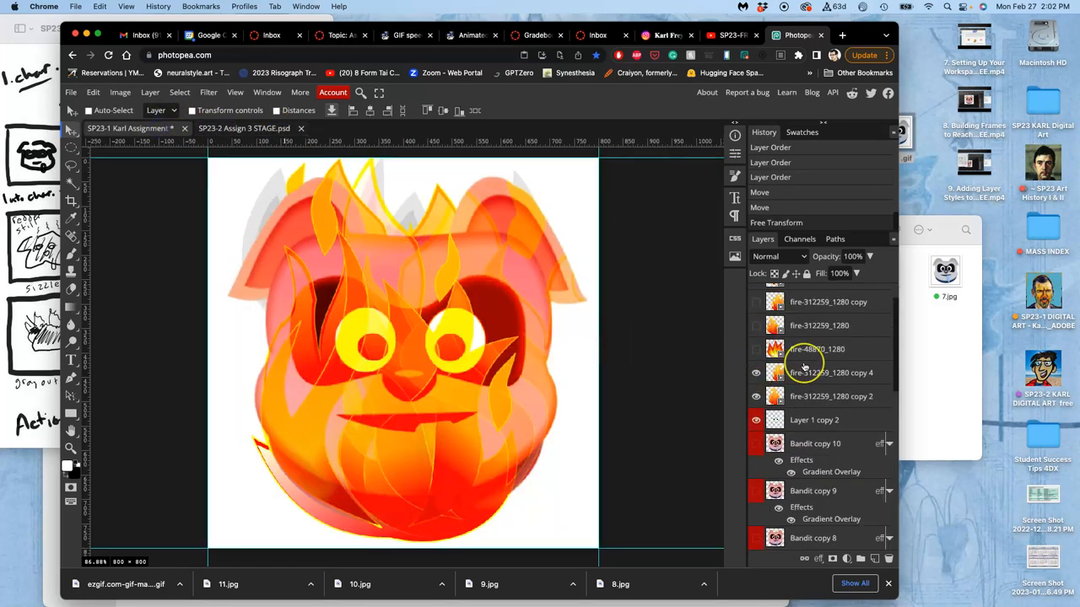
pyautogui.scroll(3)
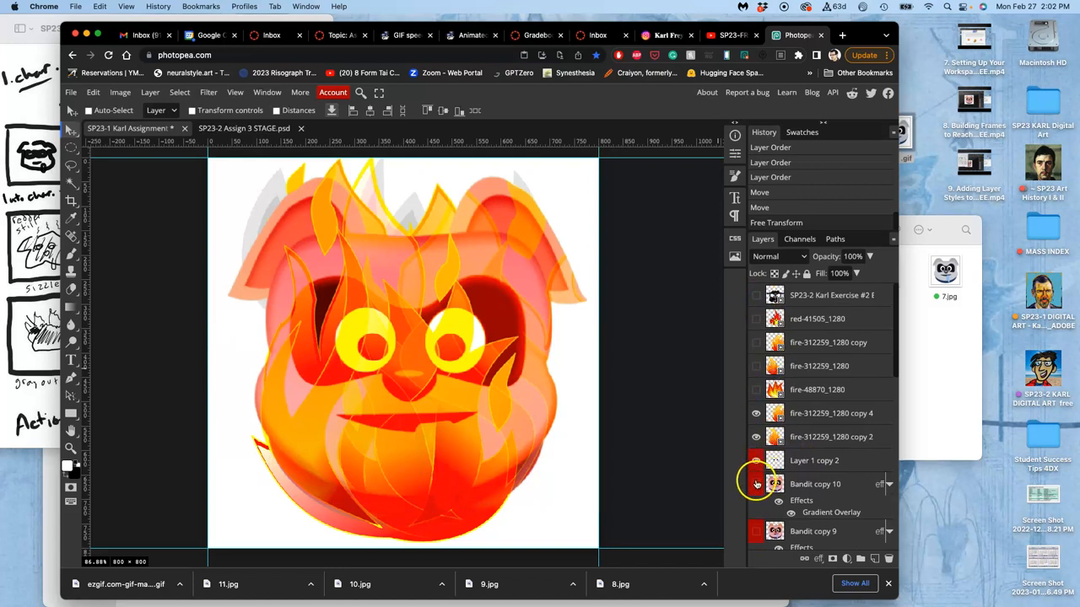
pyautogui.click(800, 461)
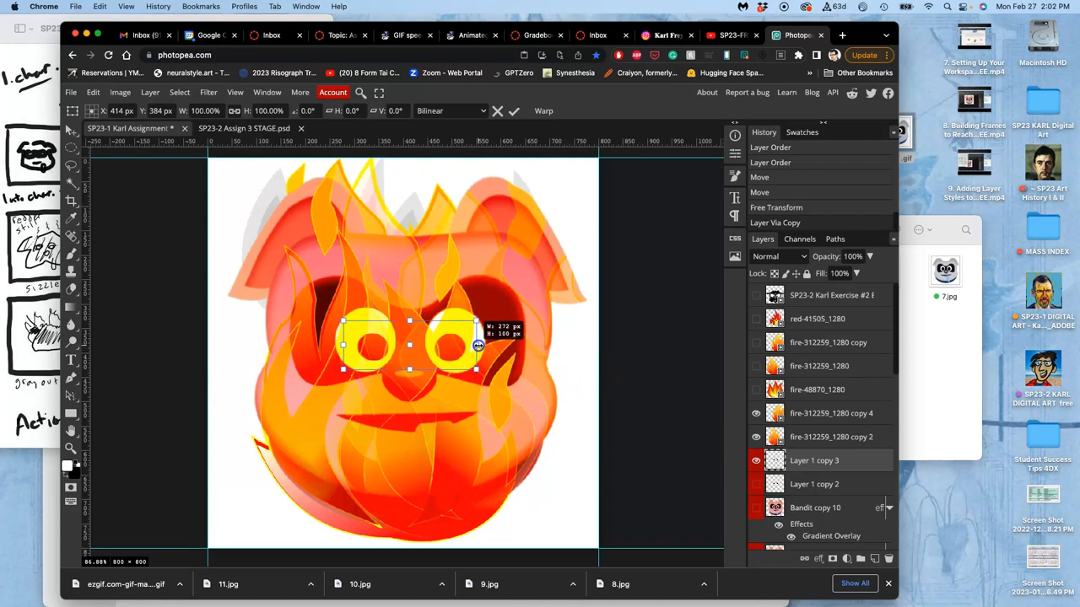
pyautogui.moveTo(476, 344); pyautogui.dragTo(445, 344)
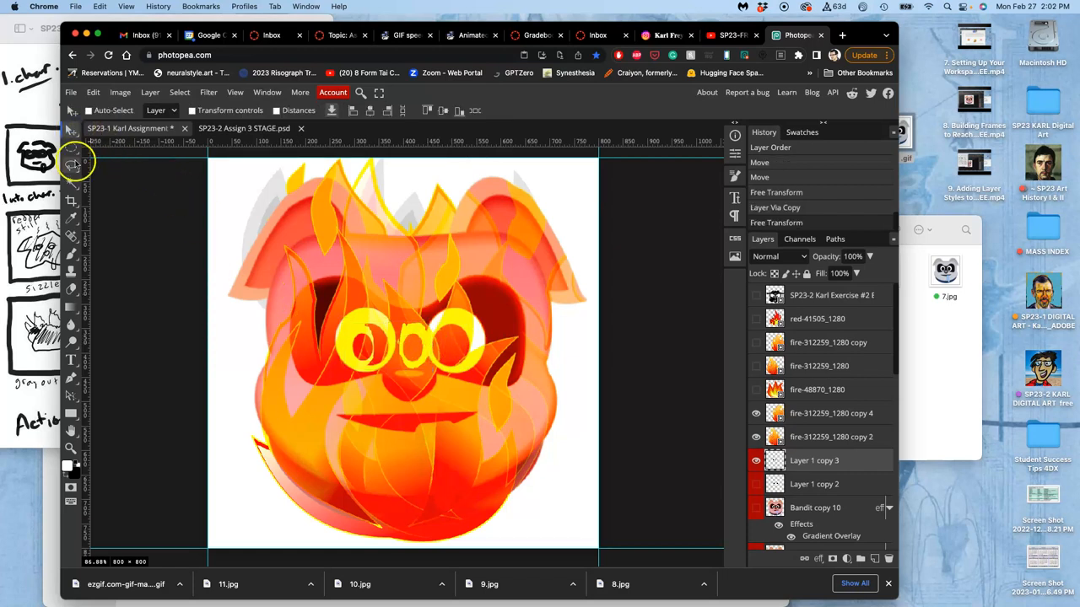
# Step: Switch to the Lasso tool to select freehand around the pig's left eye
pyautogui.click(71, 161)
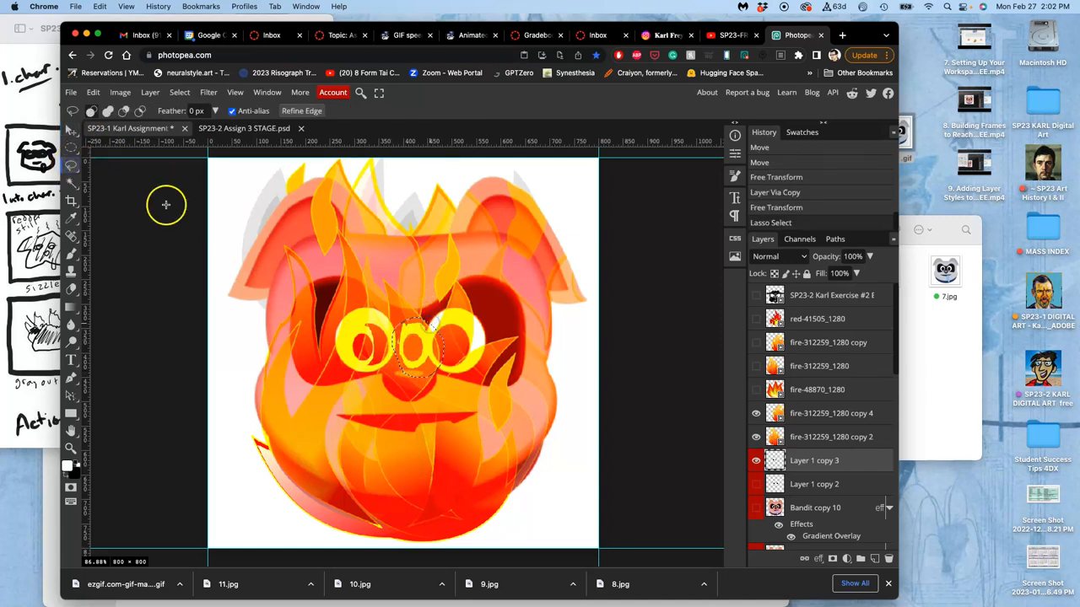
pyautogui.click(71, 135)
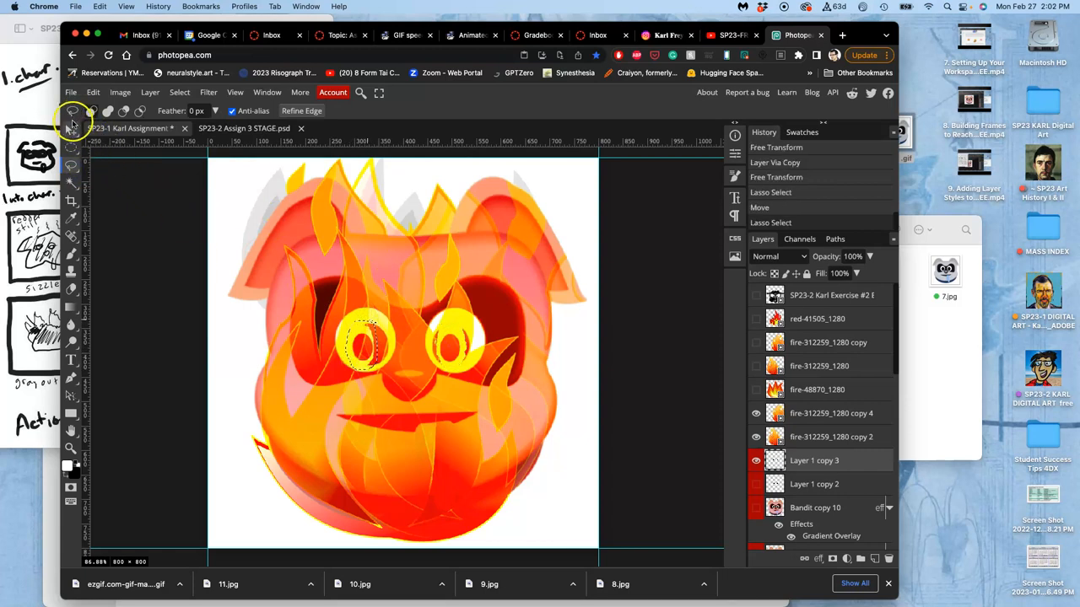
pyautogui.click(71, 132)
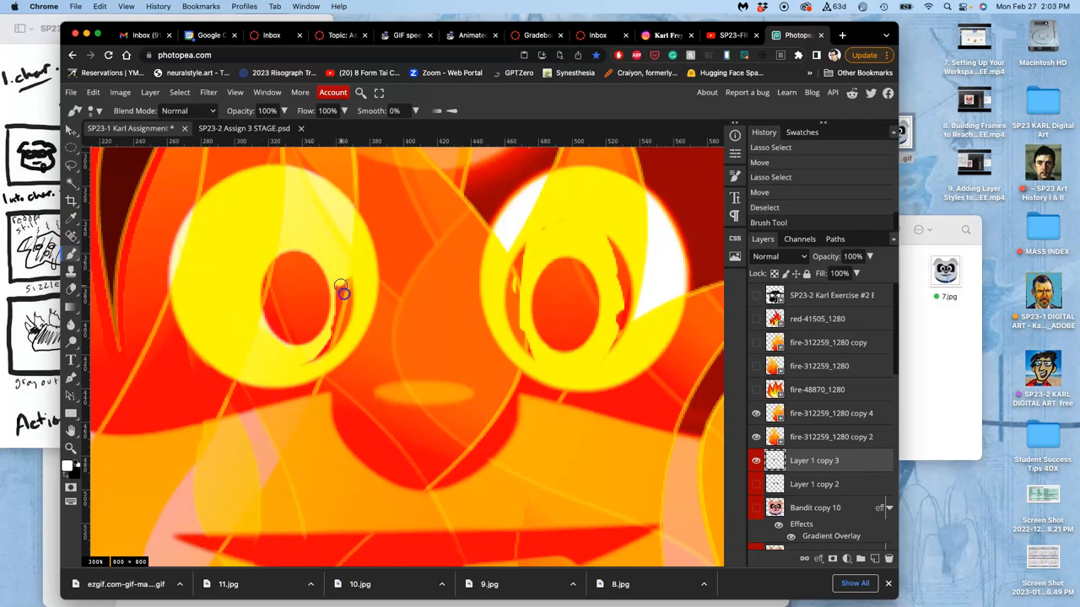
pyautogui.moveTo(353, 285)
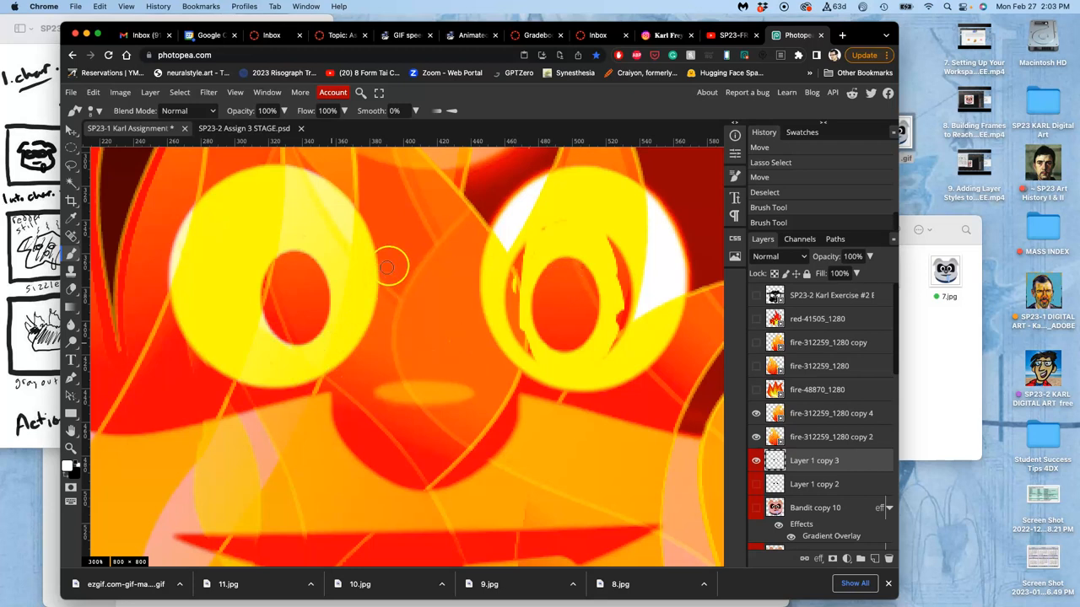
pyautogui.moveTo(506, 285)
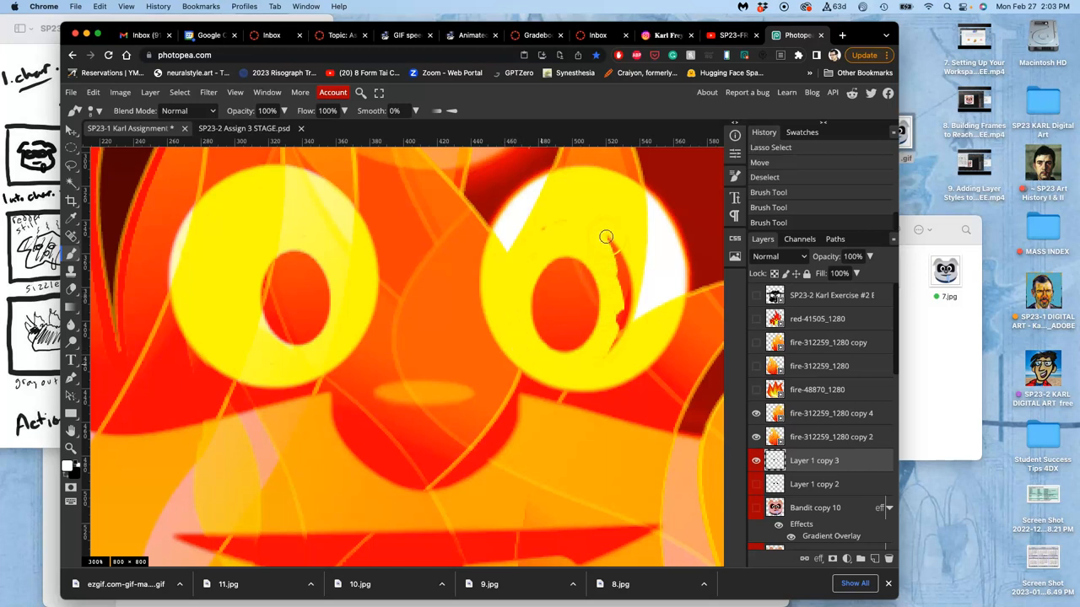
pyautogui.moveTo(613, 246)
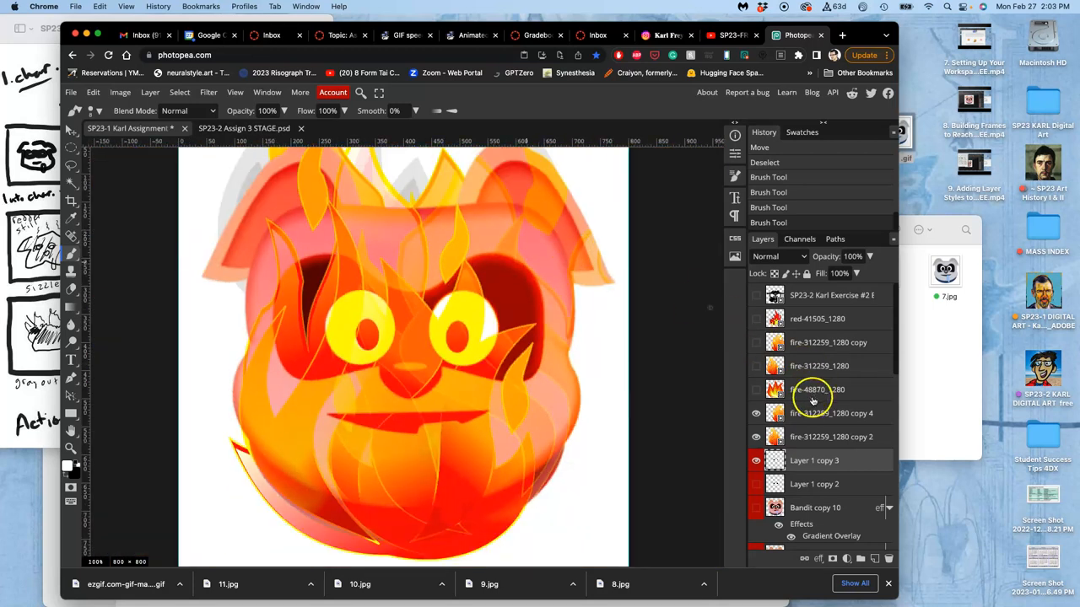
# Step: Select the fire-48870_1280 layer and toggle the lower flame layer to compare
pyautogui.click(813, 461)
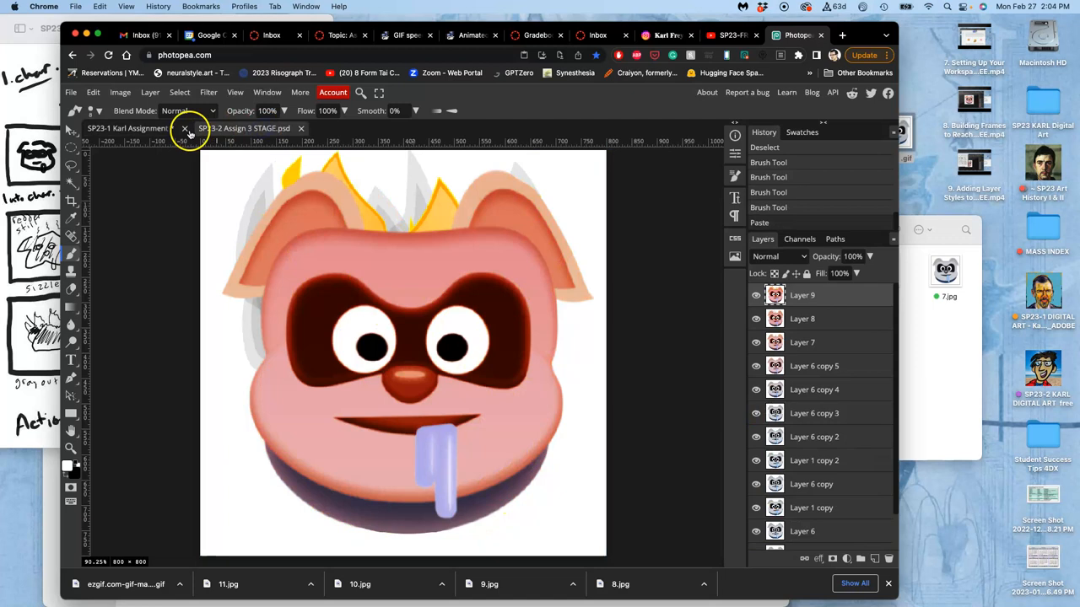
pyautogui.click(127, 128)
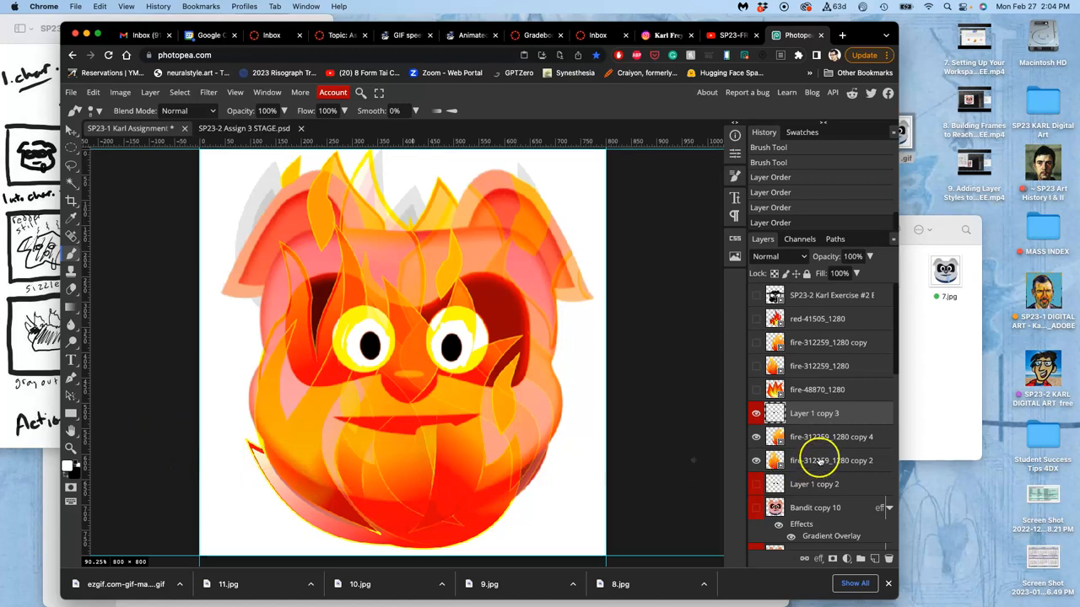
pyautogui.click(756, 459)
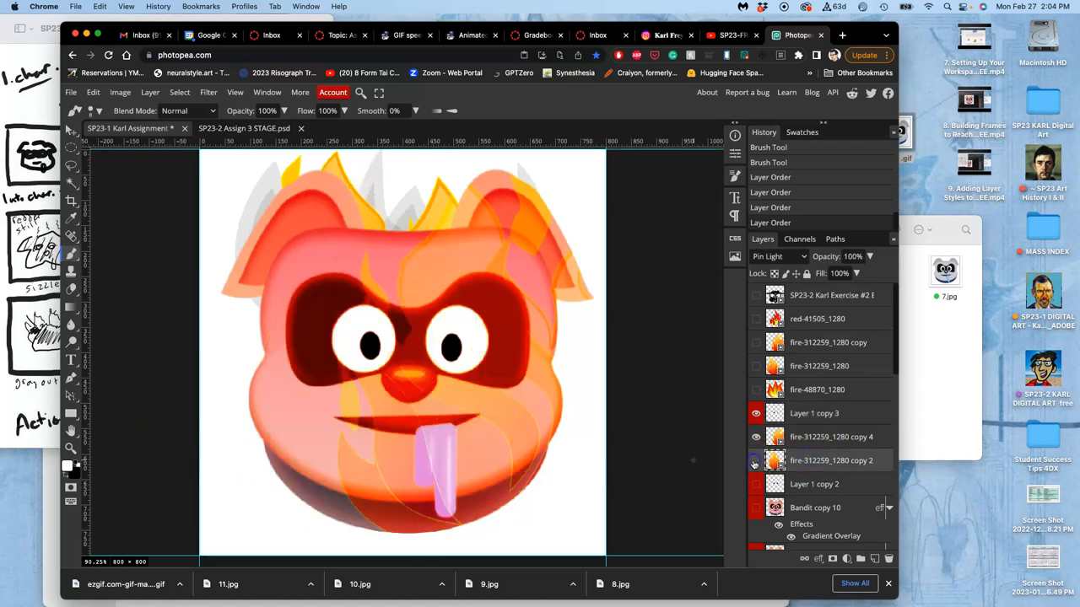
pyautogui.click(756, 459)
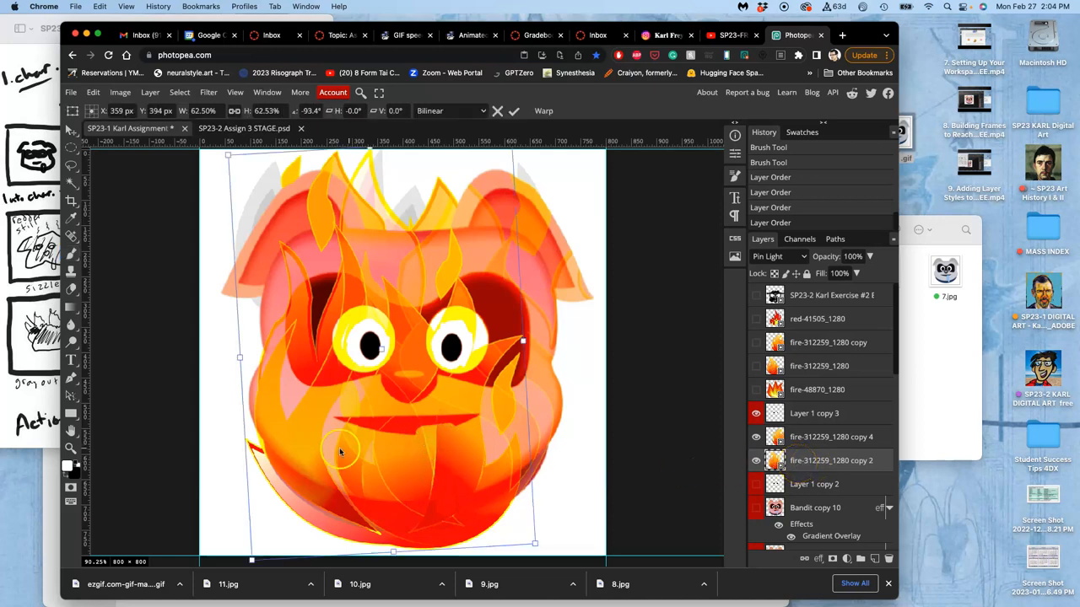
# Step: Warp the Pin Light flame layer so it bends over the pig's face
pyautogui.rightClick(340, 452)
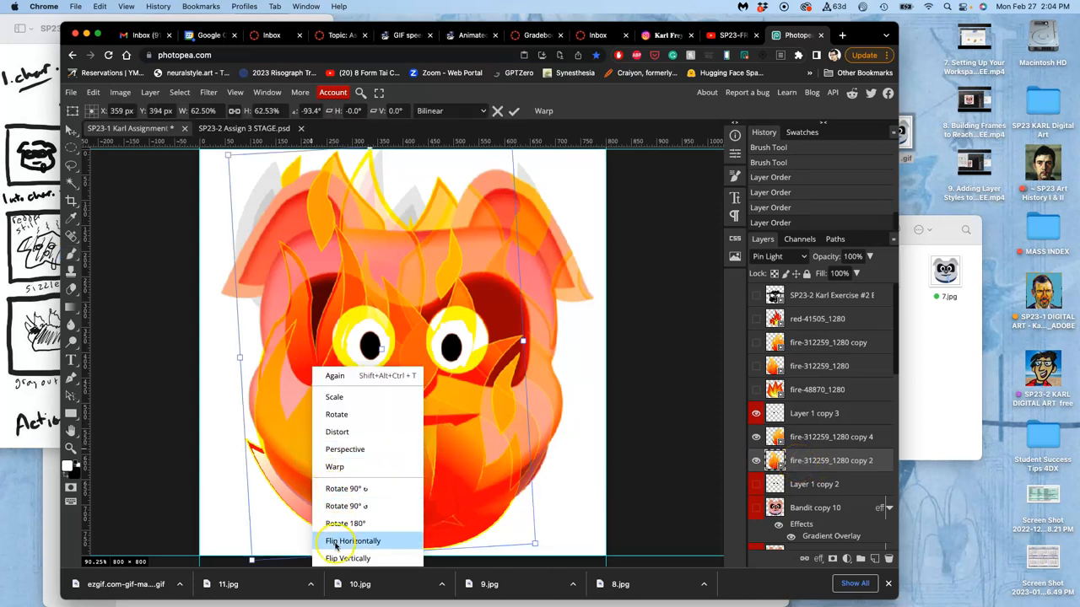
pyautogui.moveTo(341, 506)
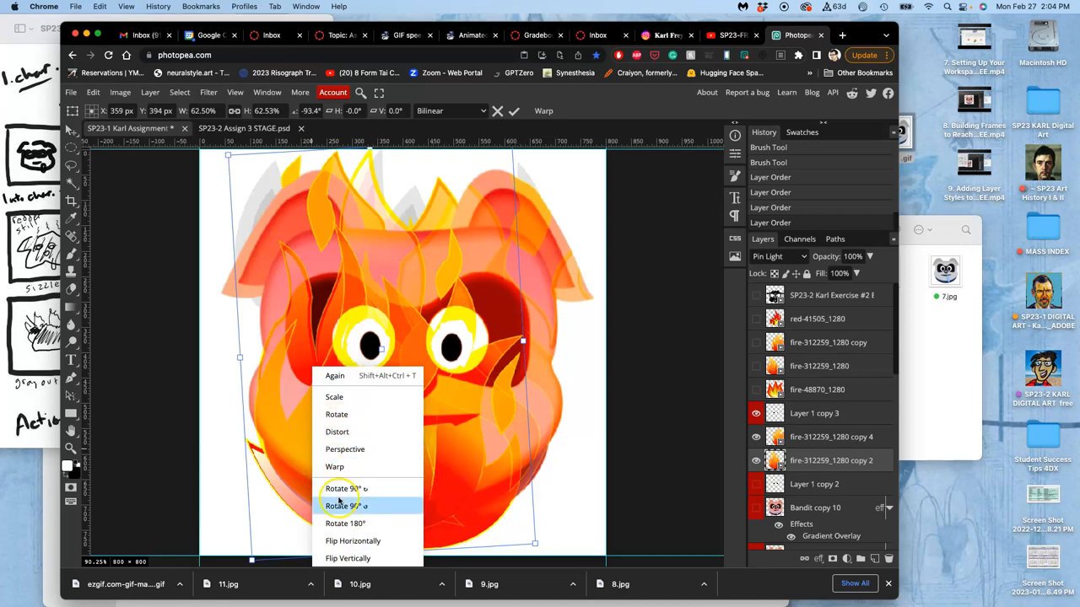
pyautogui.click(334, 466)
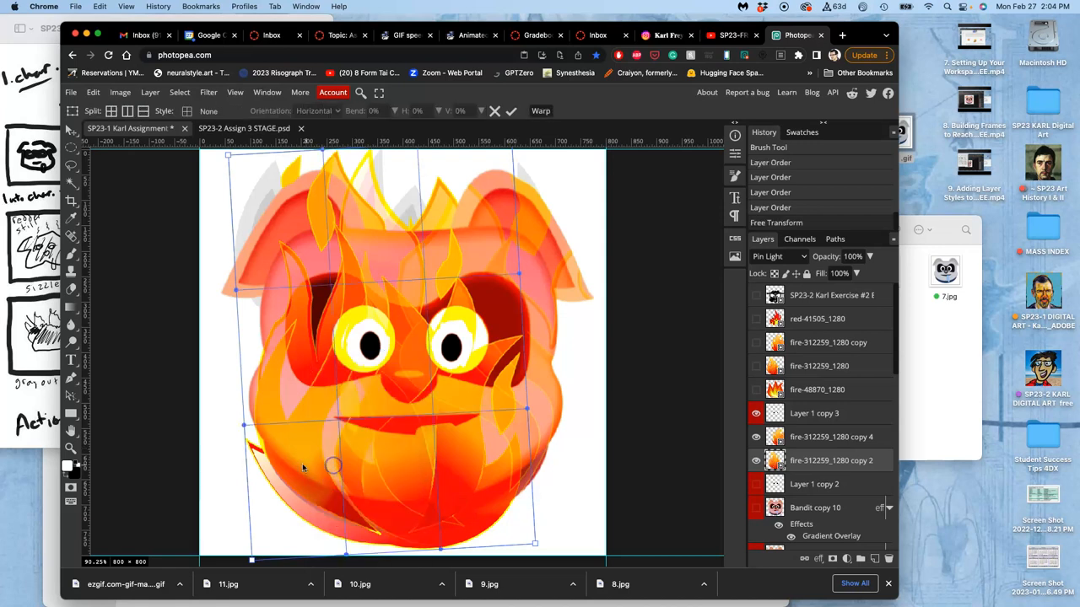
pyautogui.moveTo(334, 466); pyautogui.dragTo(261, 425)
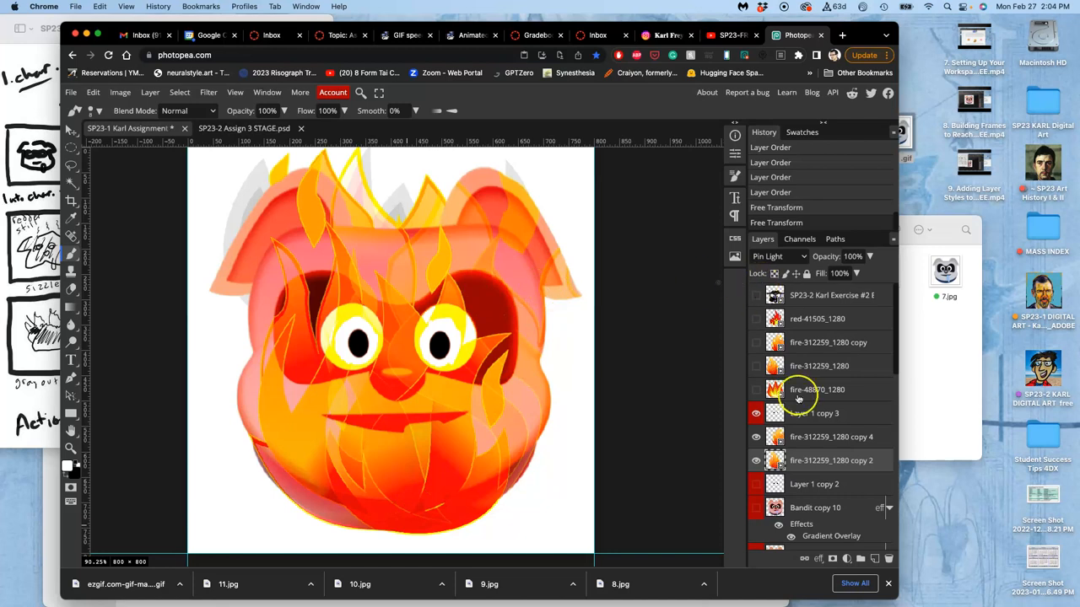
# Step: Merge Layer 1 copy 3 with the flame layers and switch to the pig animation document
pyautogui.click(813, 414)
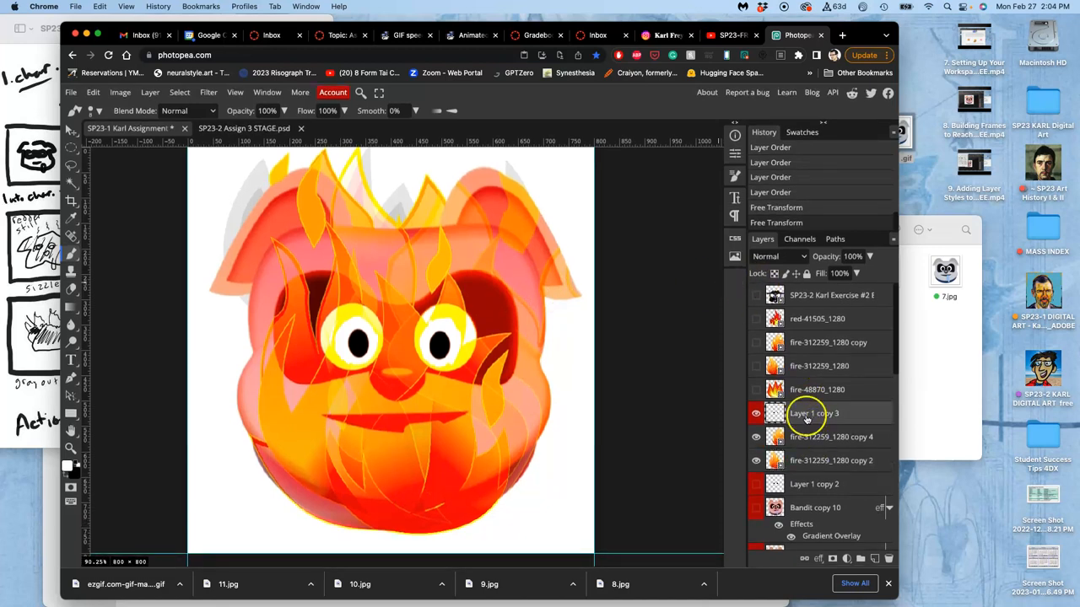
pyautogui.scroll(-3)
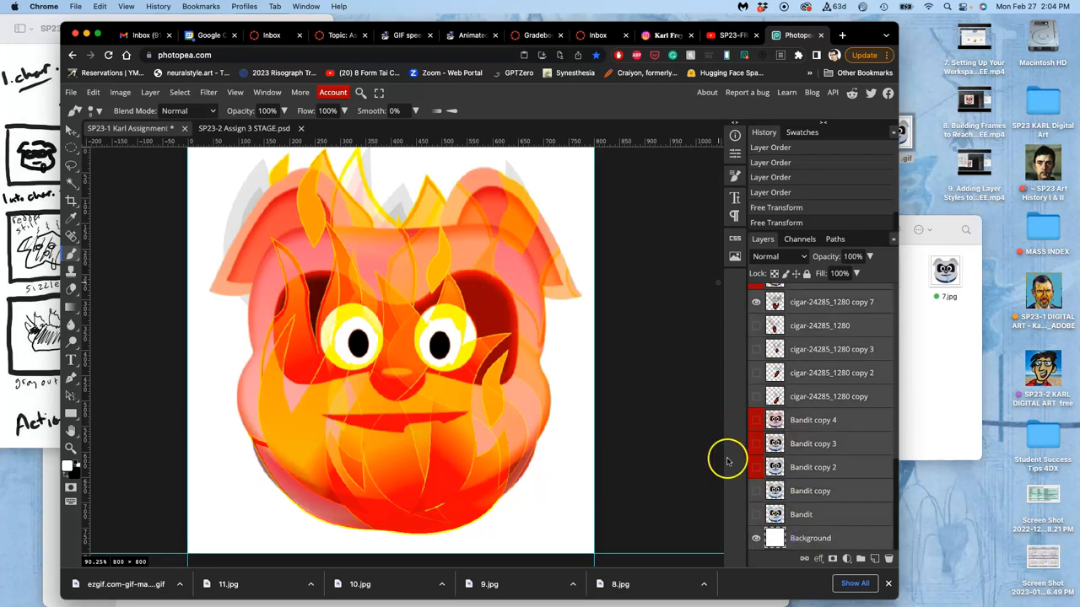
pyautogui.click(150, 91)
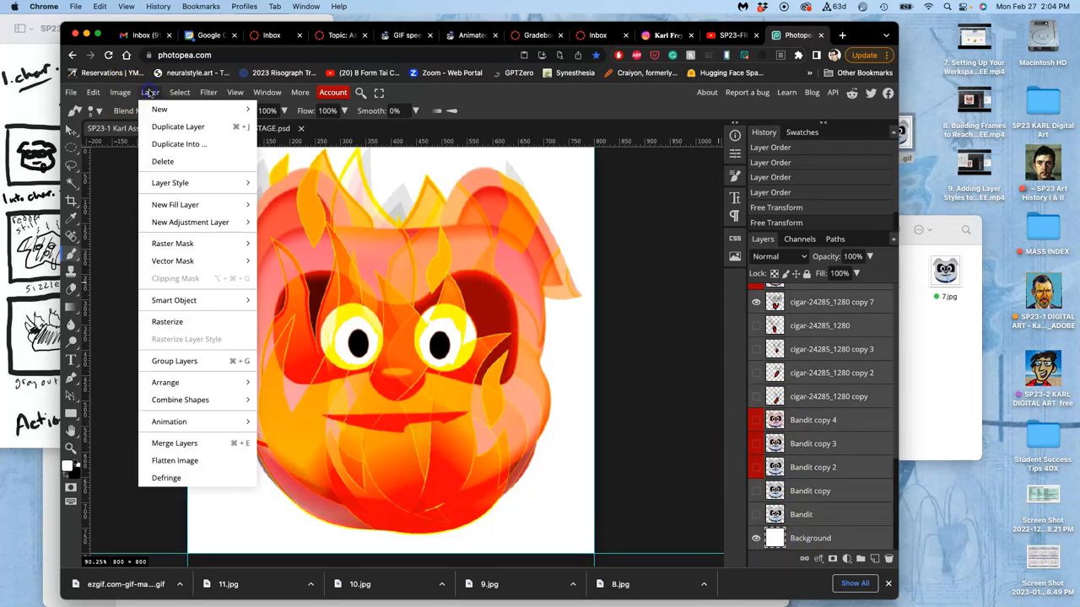
pyautogui.click(175, 442)
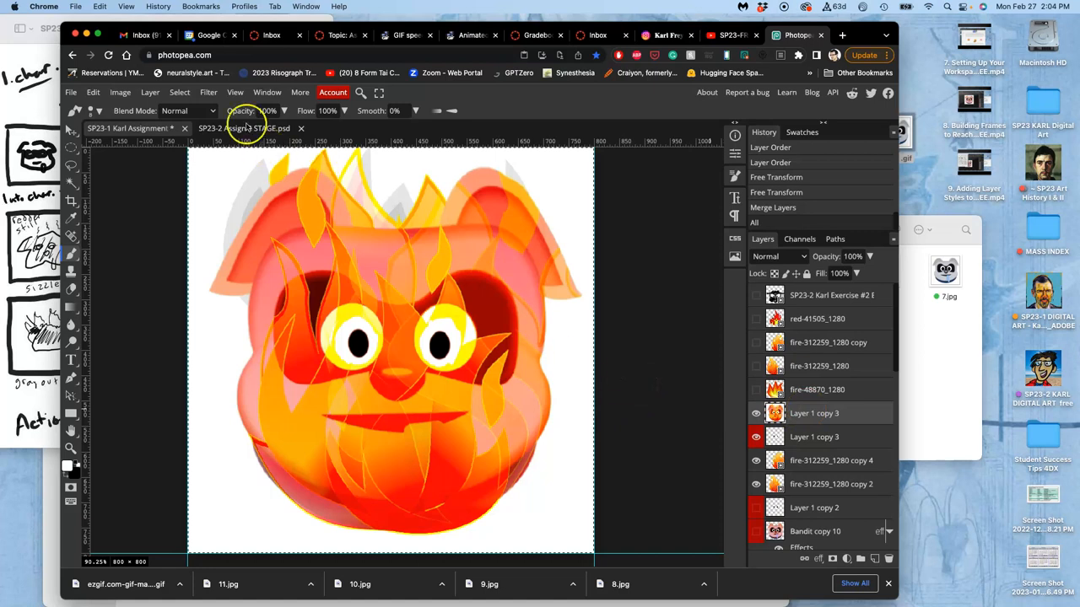
pyautogui.click(245, 128)
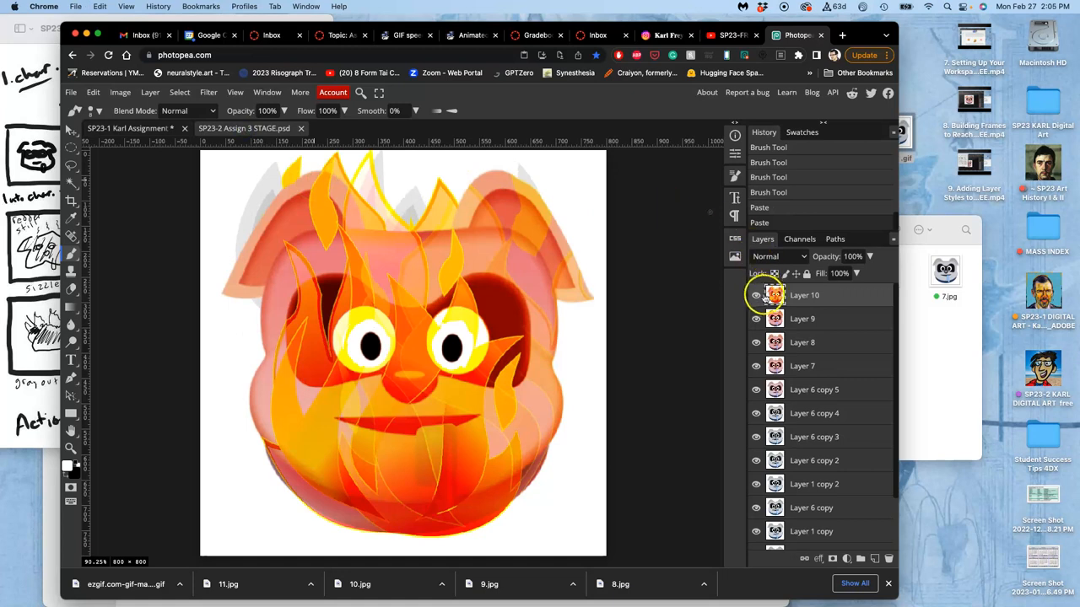
# Step: Toggle pasted Layer 10 on and off against the plain pig, then return to the flame file
pyautogui.click(755, 295)
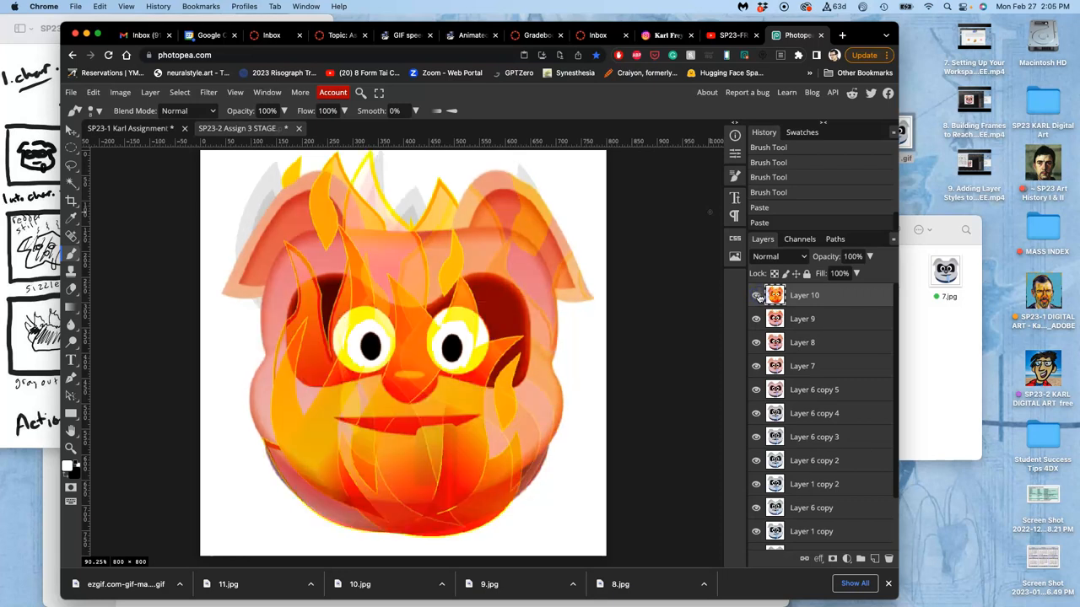
pyautogui.click(756, 296)
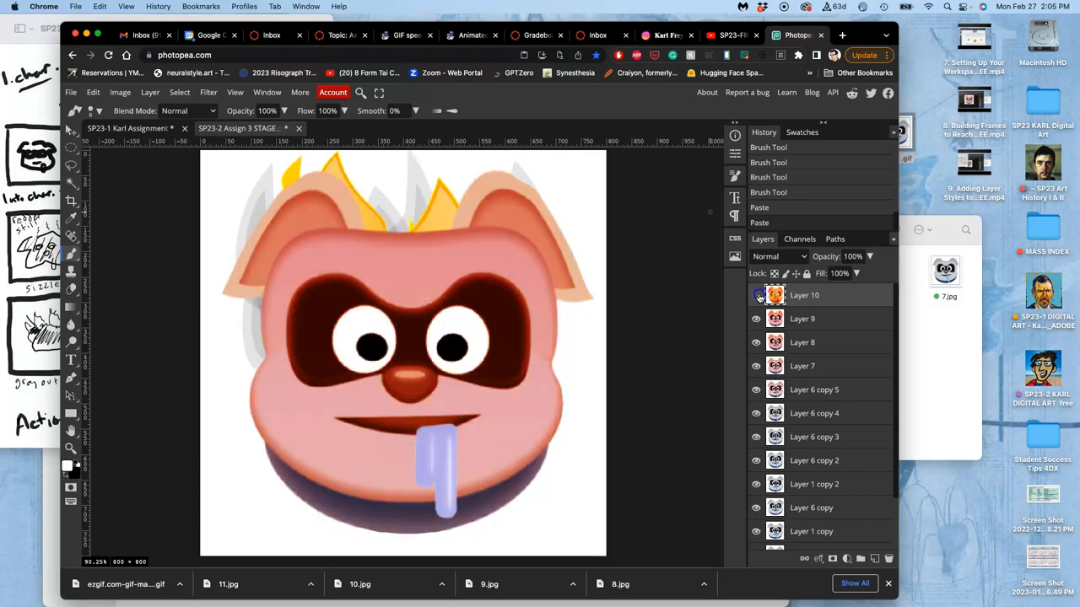
pyautogui.click(756, 296)
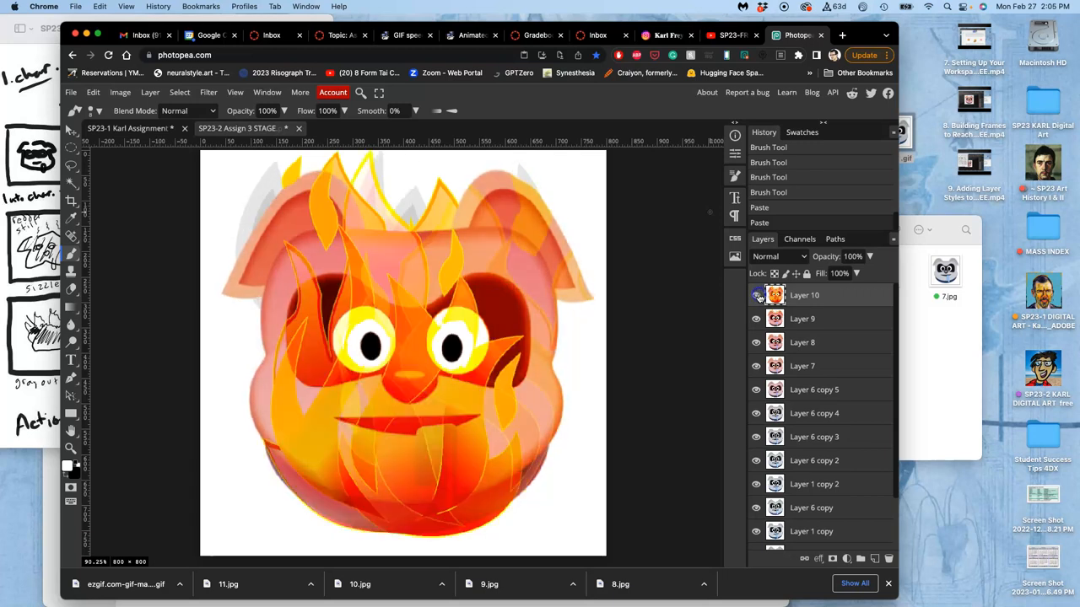
pyautogui.click(755, 296)
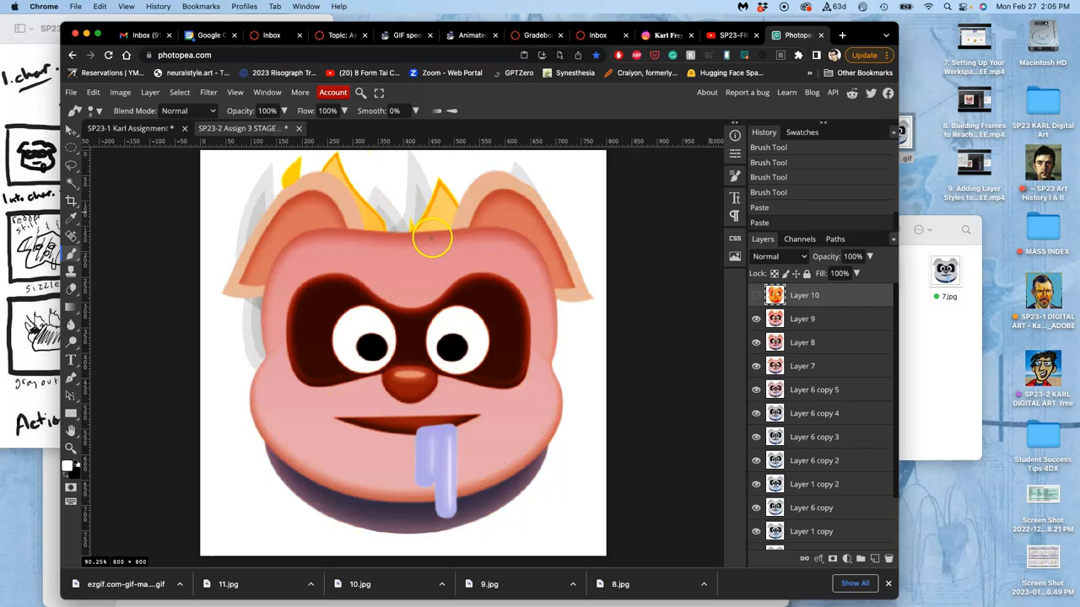
pyautogui.moveTo(431, 219)
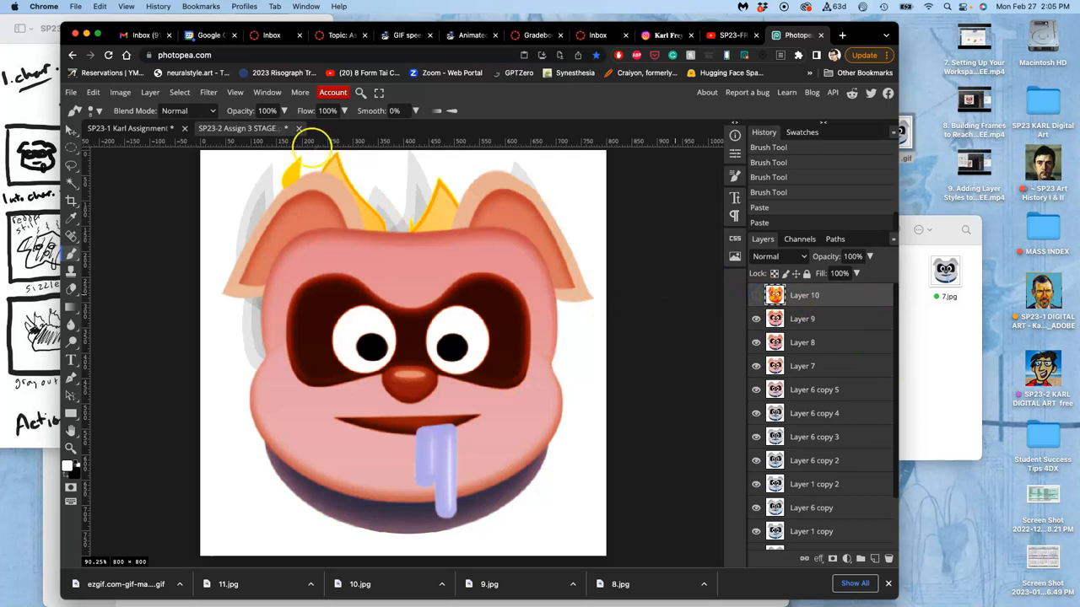
pyautogui.click(803, 295)
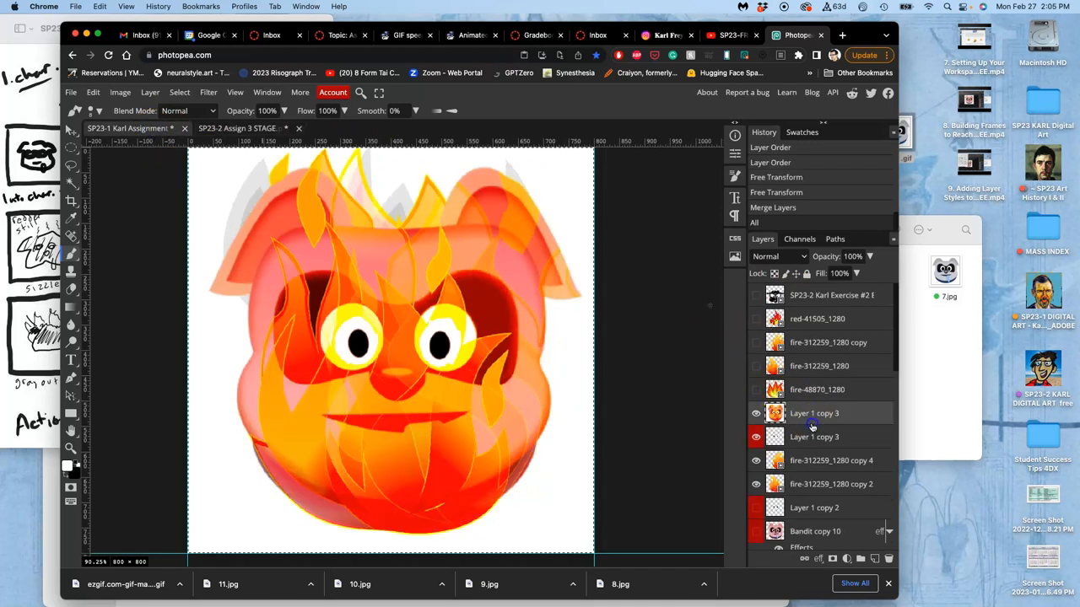
# Step: Select the extra merged pig layer and a lower flame layer, closing an accidental browser tab
pyautogui.click(813, 435)
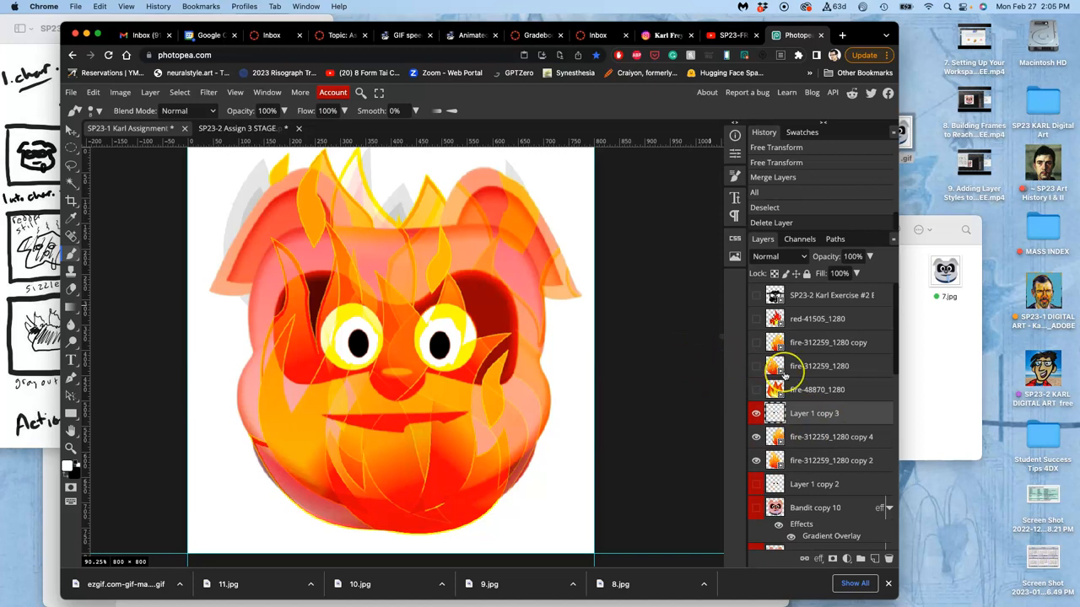
pyautogui.scroll(-3)
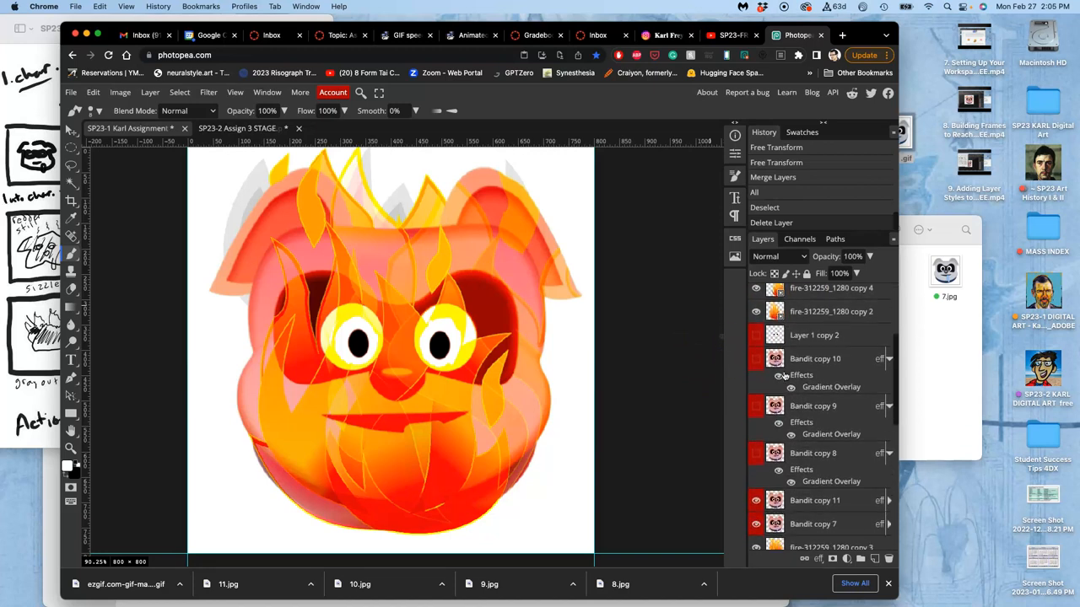
pyautogui.scroll(-3)
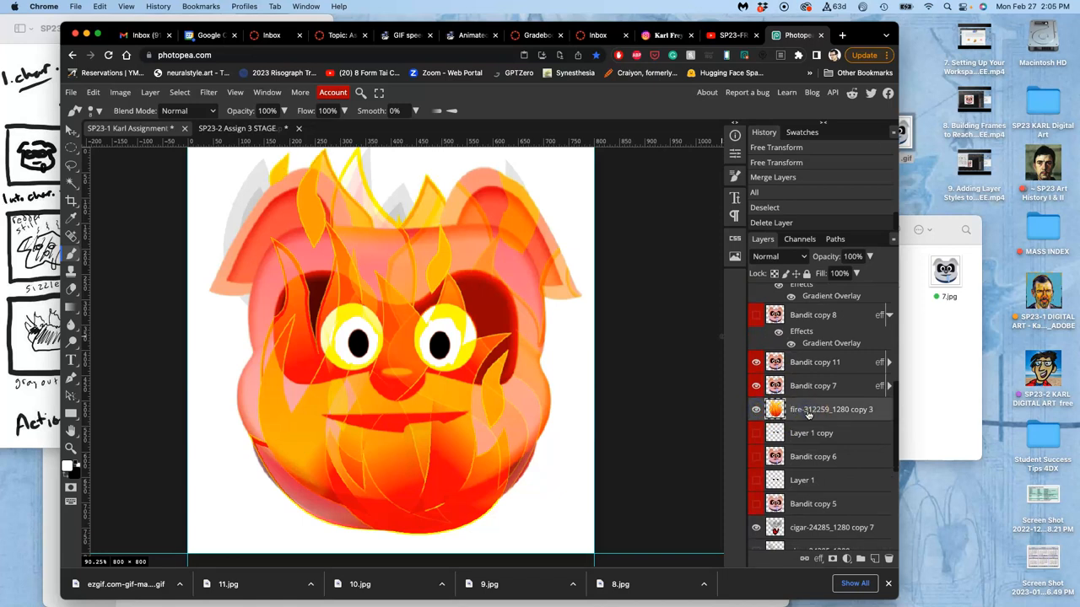
pyautogui.click(840, 34)
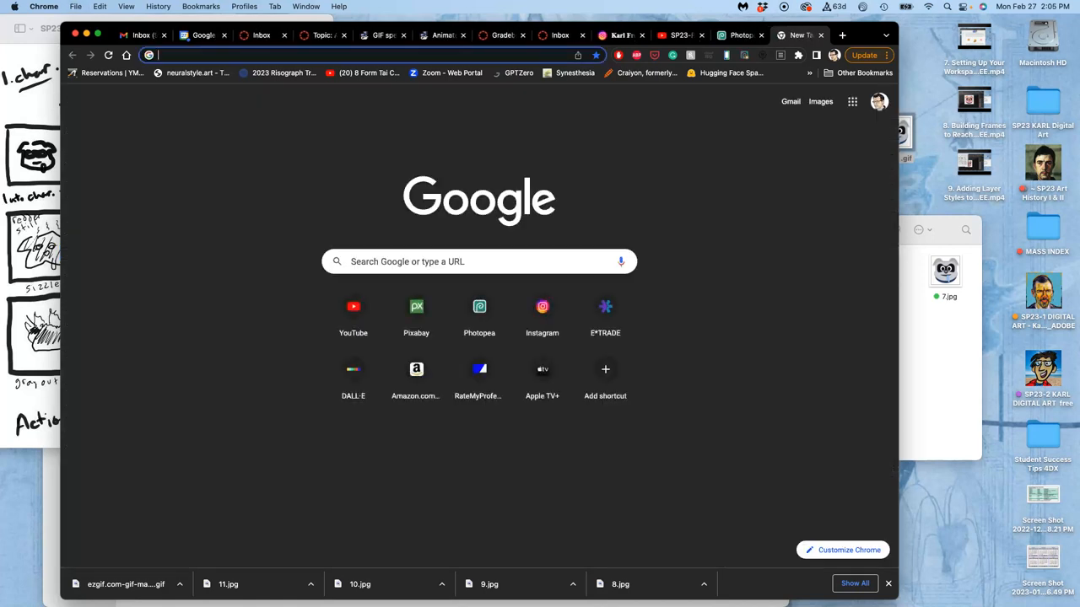
pyautogui.click(793, 34)
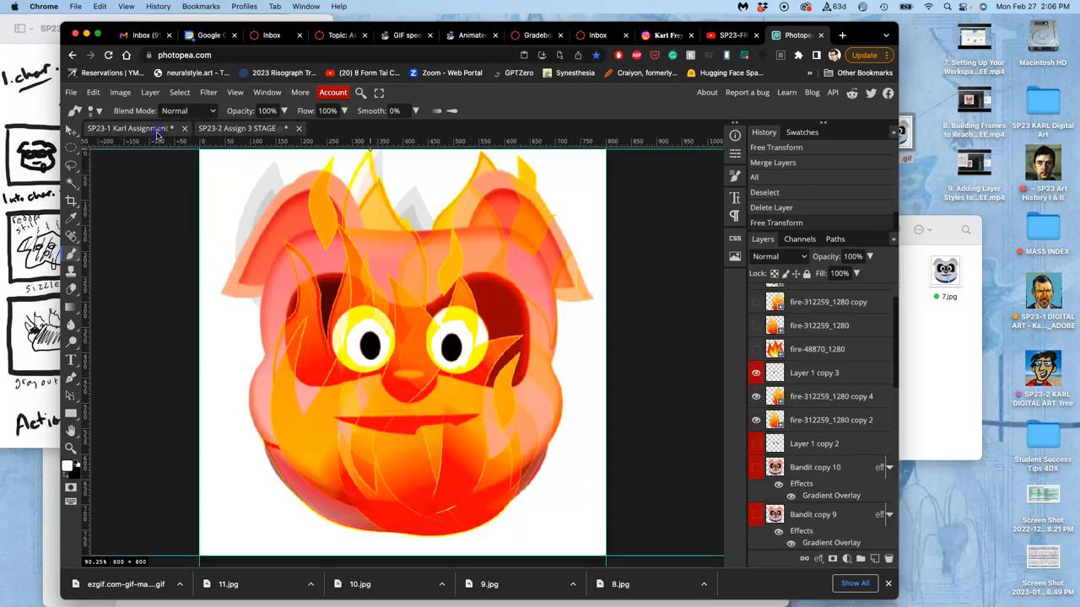
pyautogui.click(132, 128)
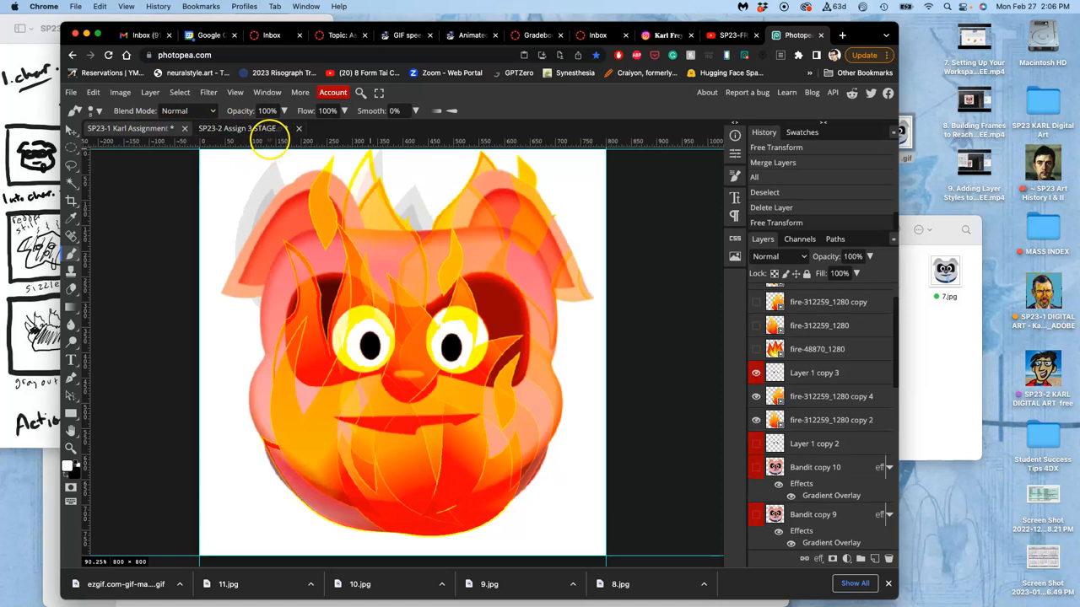
pyautogui.click(244, 128)
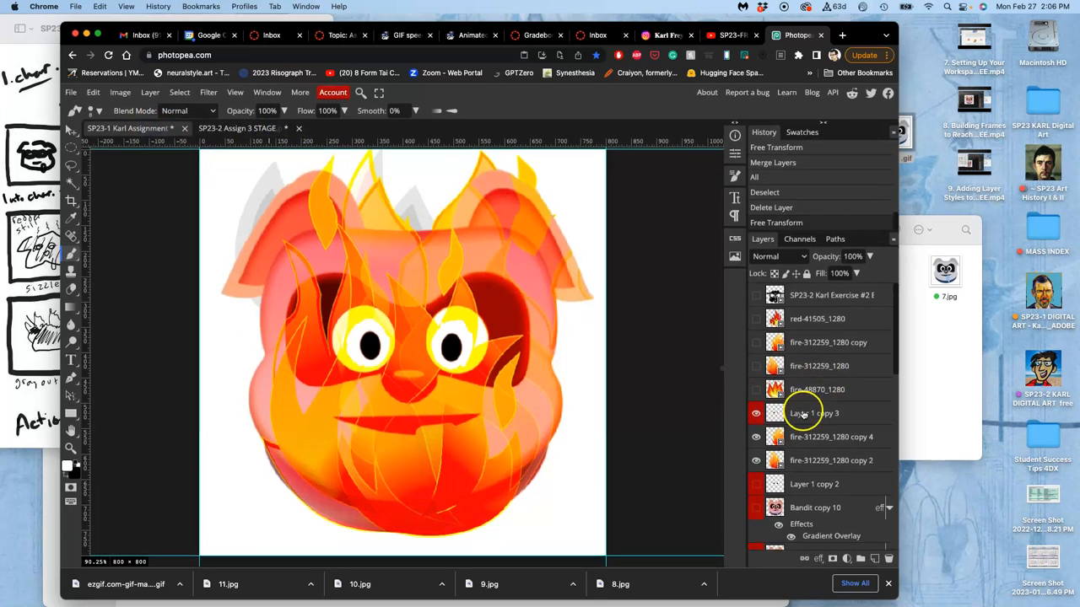
pyautogui.scroll(-3)
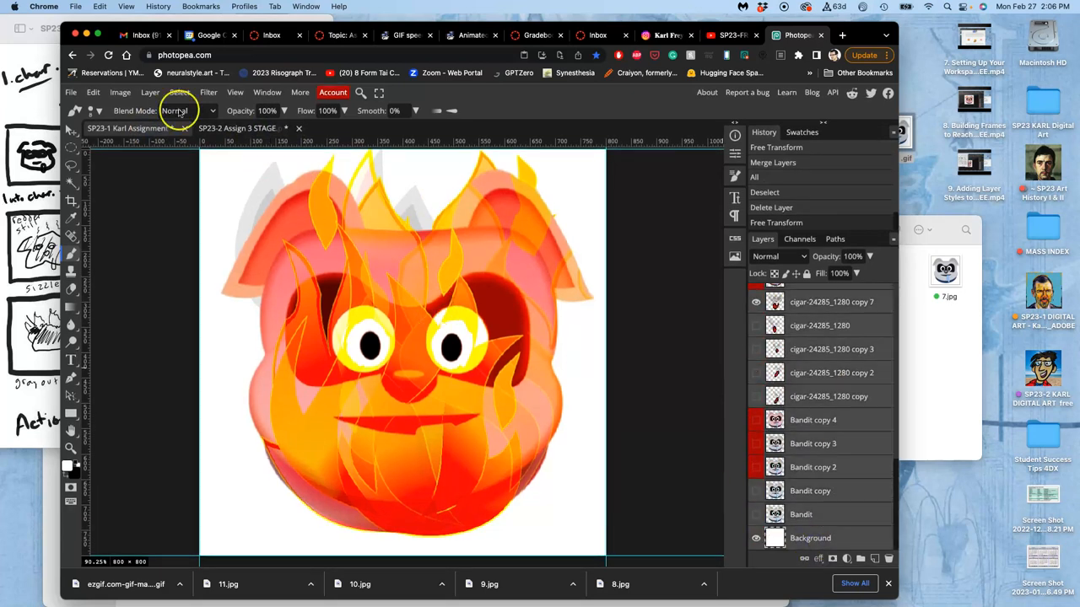
pyautogui.click(150, 91)
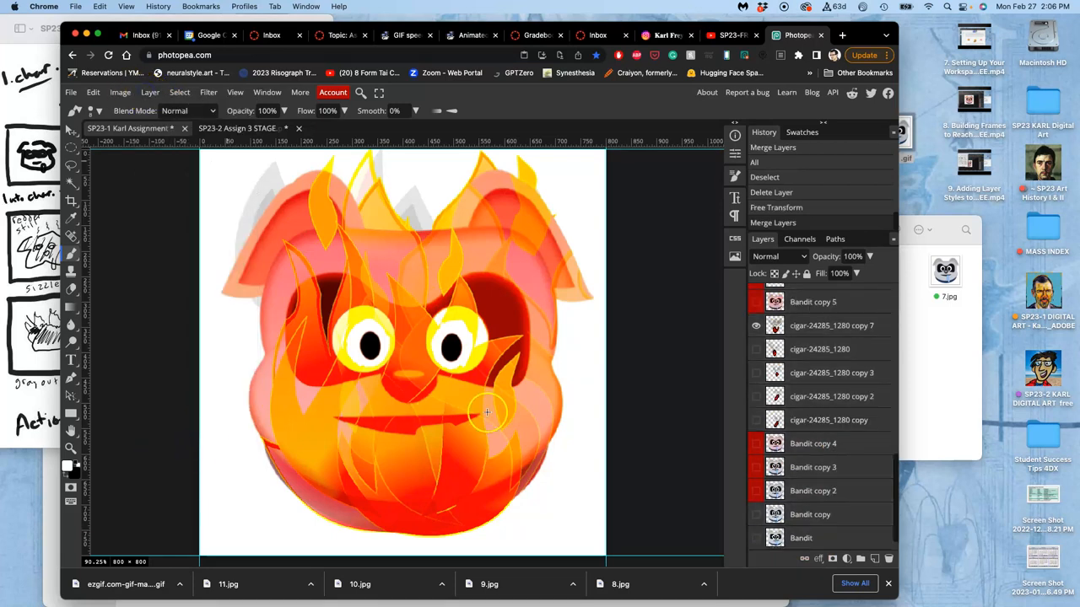
pyautogui.scroll(-3)
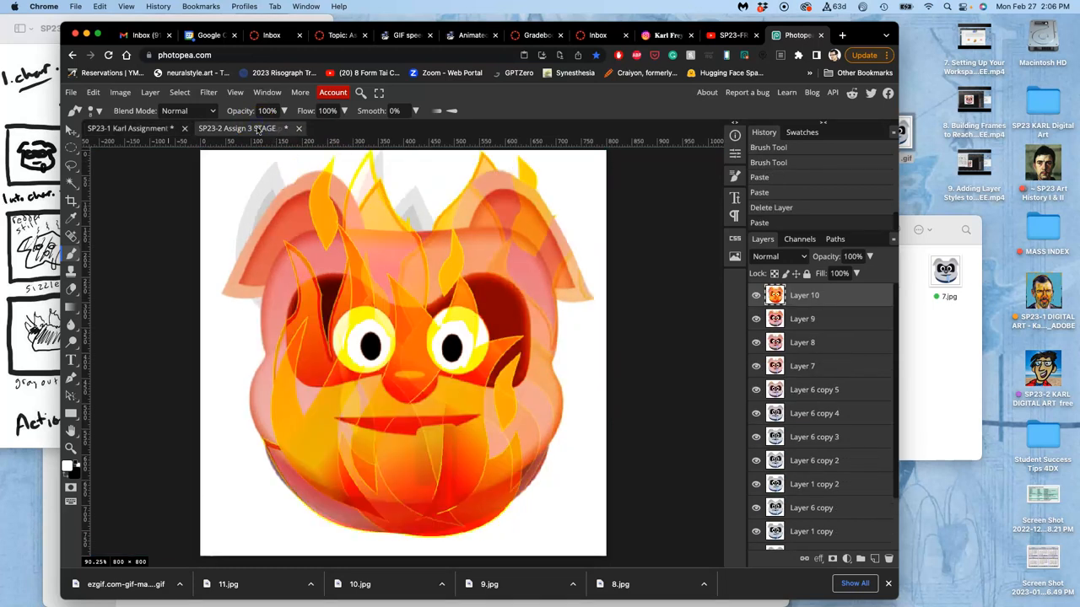
pyautogui.click(756, 295)
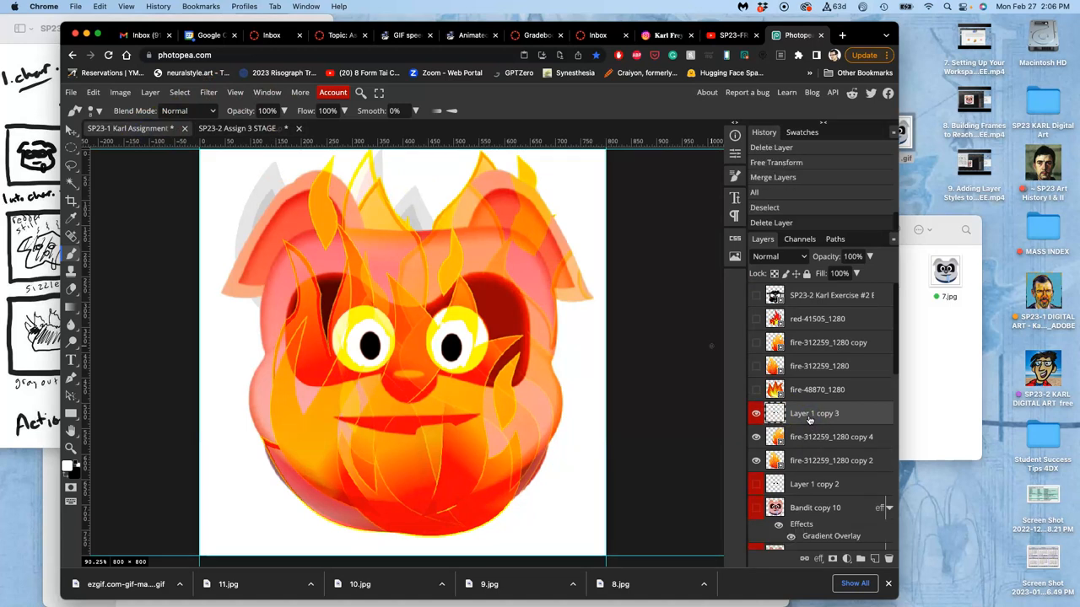
pyautogui.moveTo(796, 414)
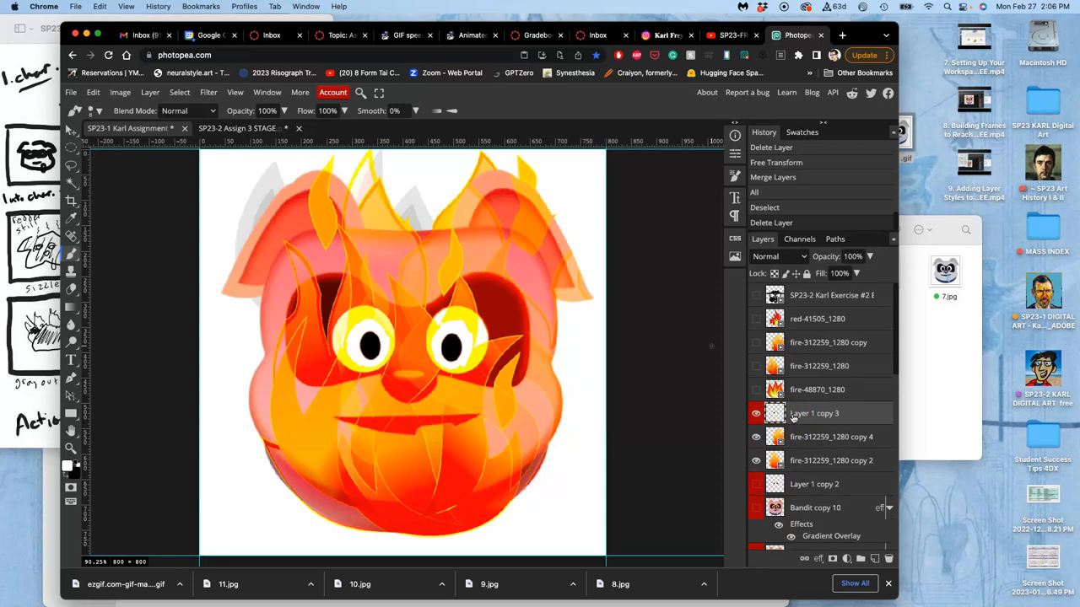
# Step: Select fire-312259_1280 copy 3 and reposition the flame layers in the stack
pyautogui.scroll(-3)
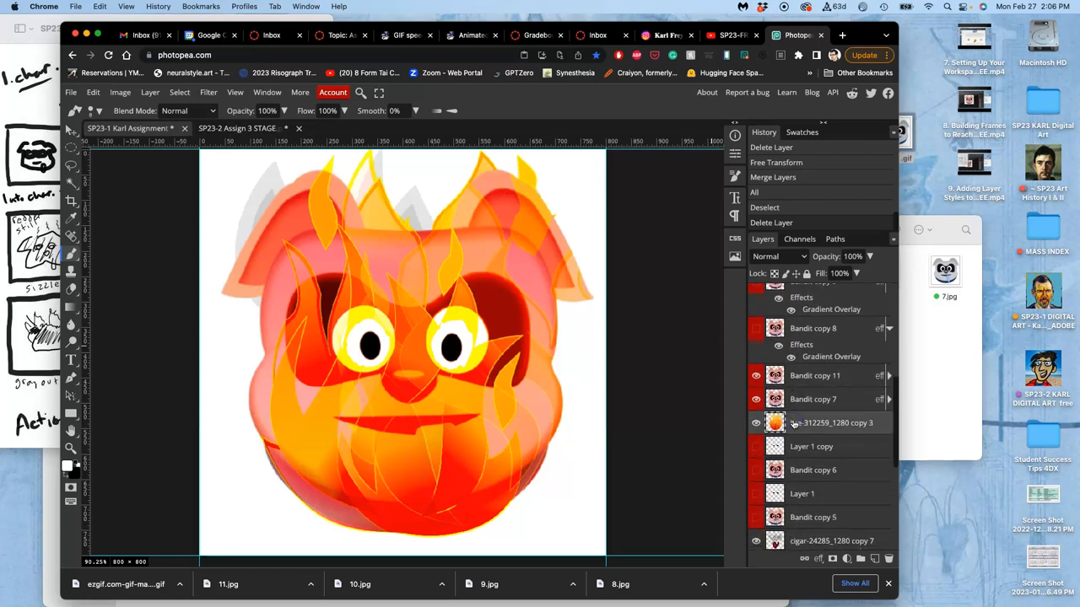
pyautogui.click(776, 162)
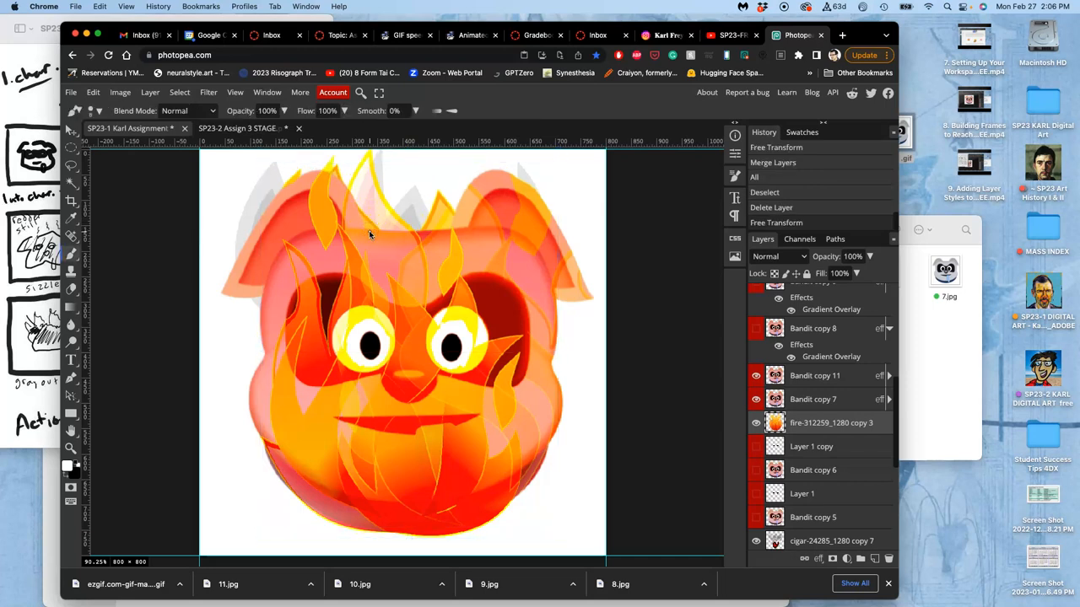
pyautogui.scroll(-3)
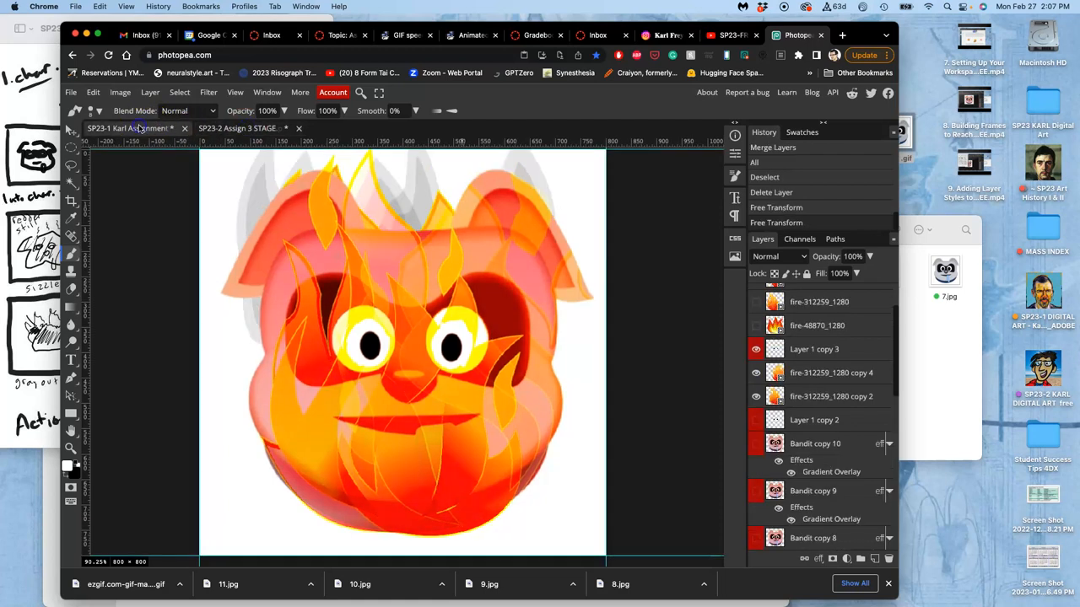
pyautogui.scroll(-3)
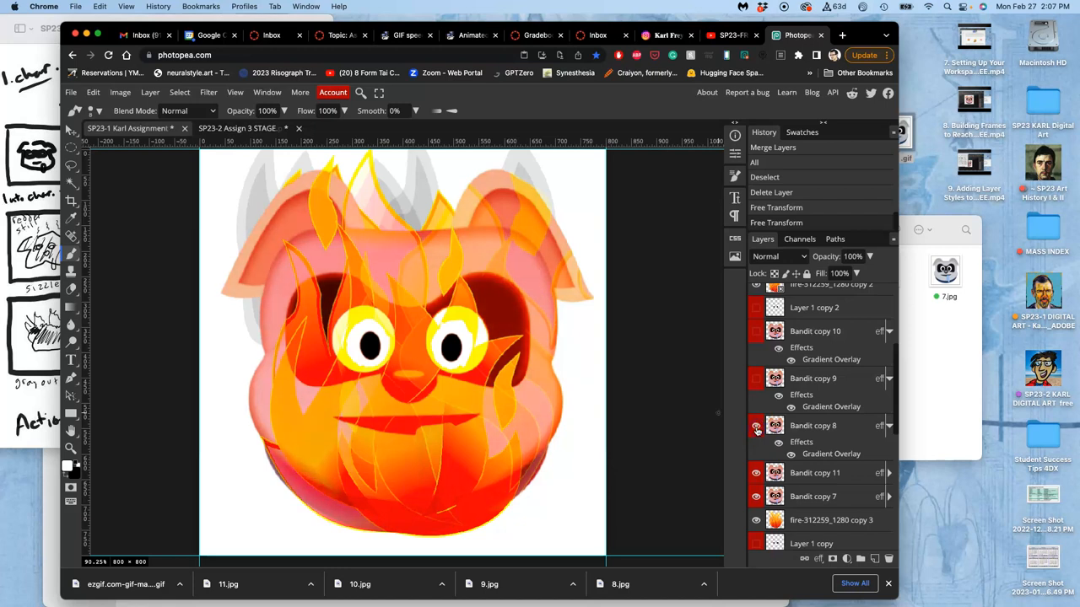
pyautogui.click(756, 425)
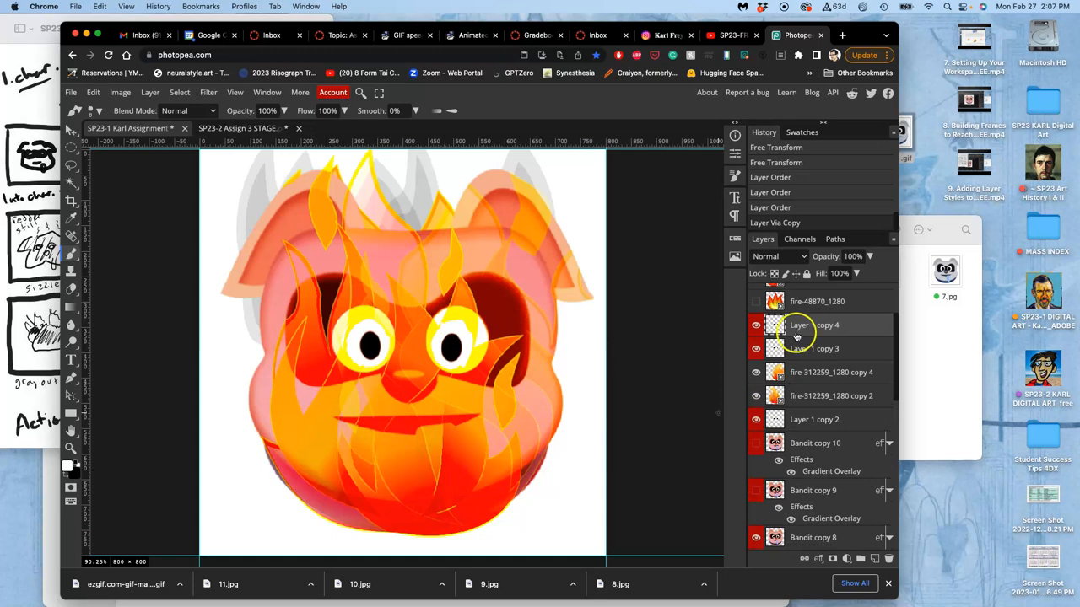
# Step: Scale Layer 1 copy 4 to about 106% so the glowing eyes grow slightly, and commit
pyautogui.click(842, 34)
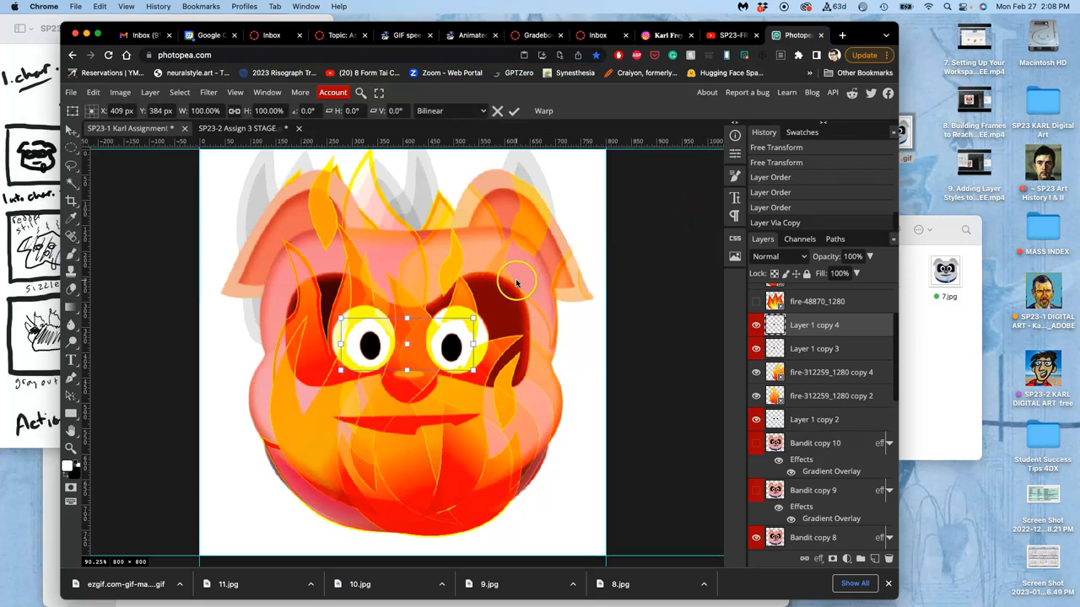
pyautogui.moveTo(472, 317); pyautogui.dragTo(480, 318)
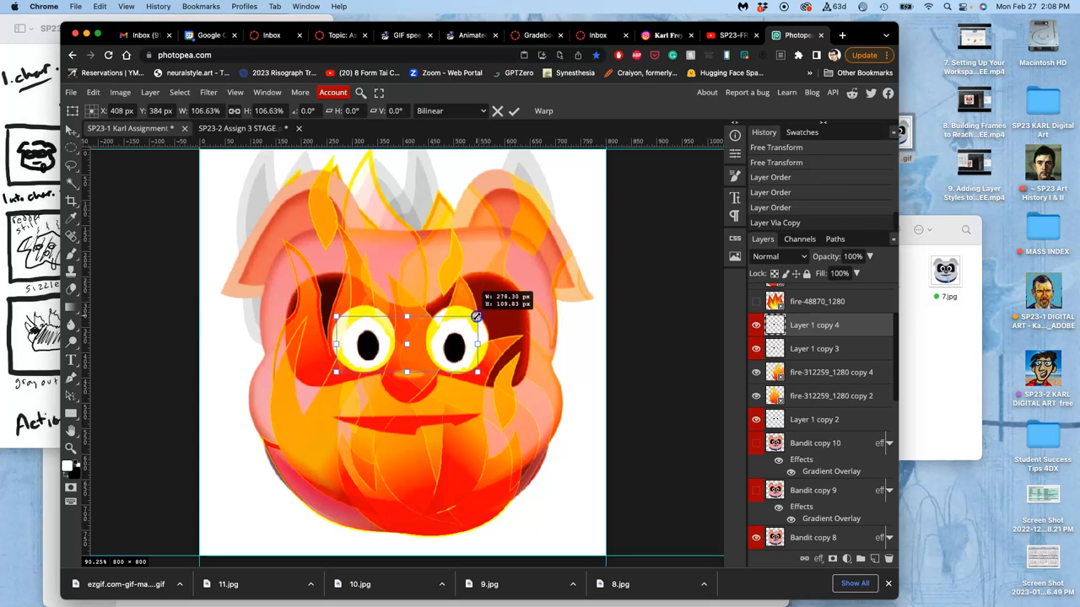
pyautogui.click(513, 112)
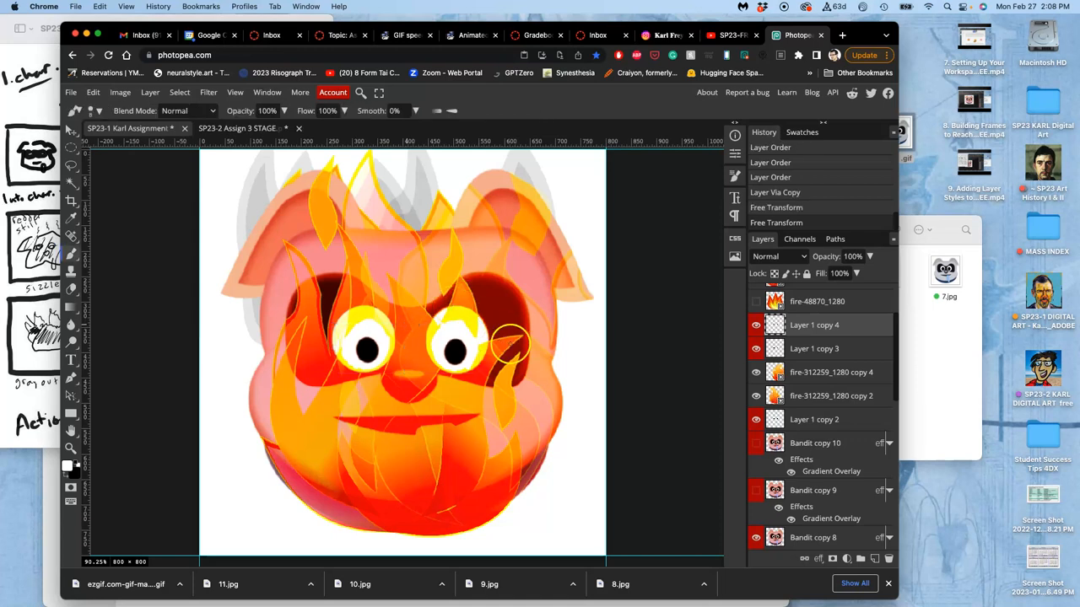
# Step: Set fire-312259_1280 copy 4 to Pin Light, turning the pig's face deep red-orange
pyautogui.click(756, 373)
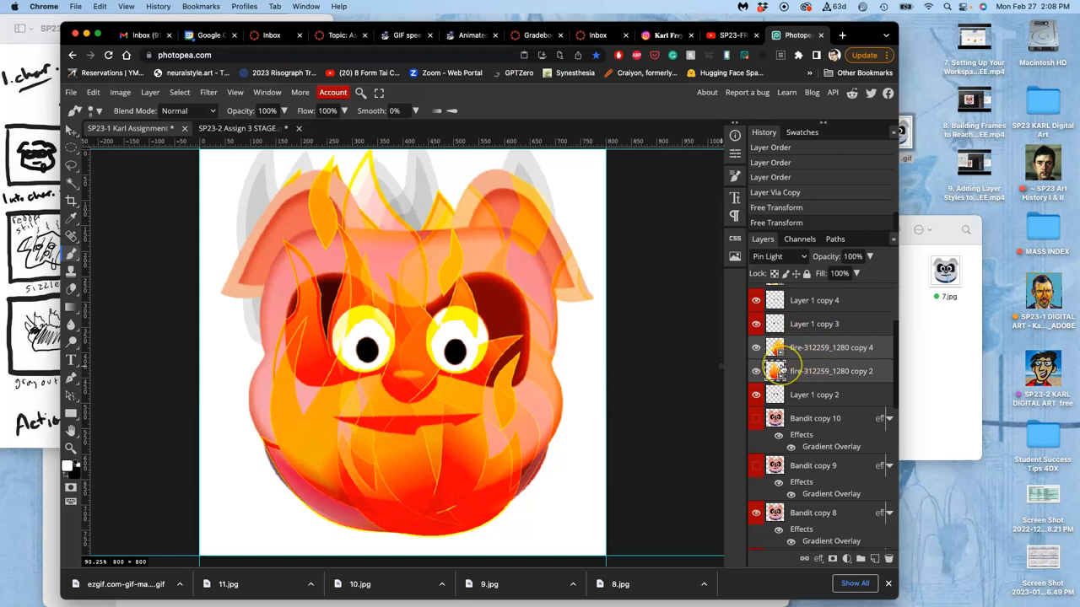
pyautogui.click(776, 205)
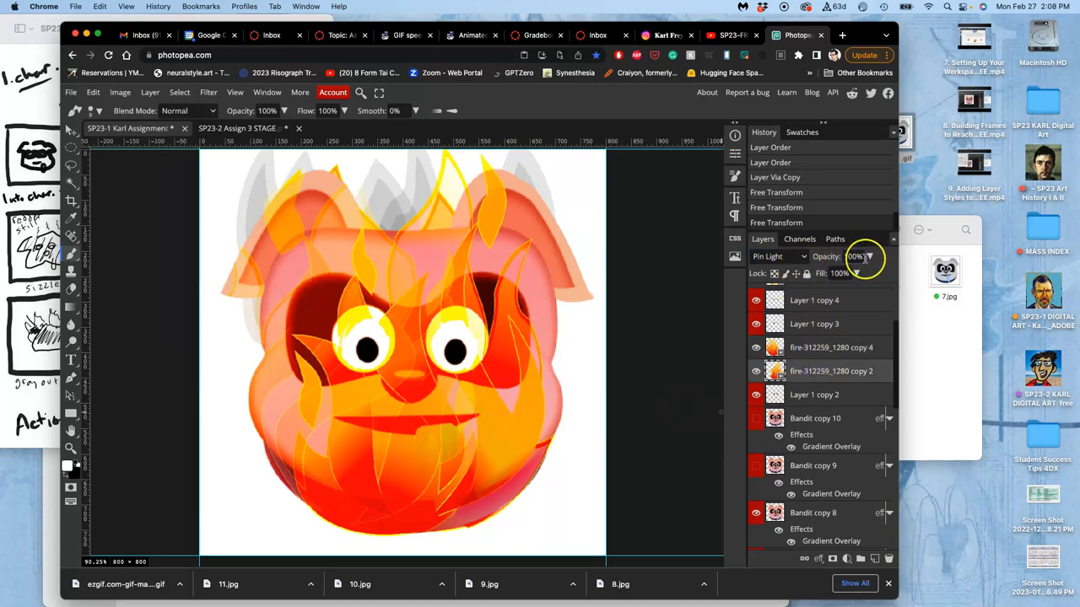
# Step: Switch the flame copy to Soft Light at 69% opacity, ready to duplicate fire-48870_1280
pyautogui.moveTo(864, 257); pyautogui.dragTo(844, 274)
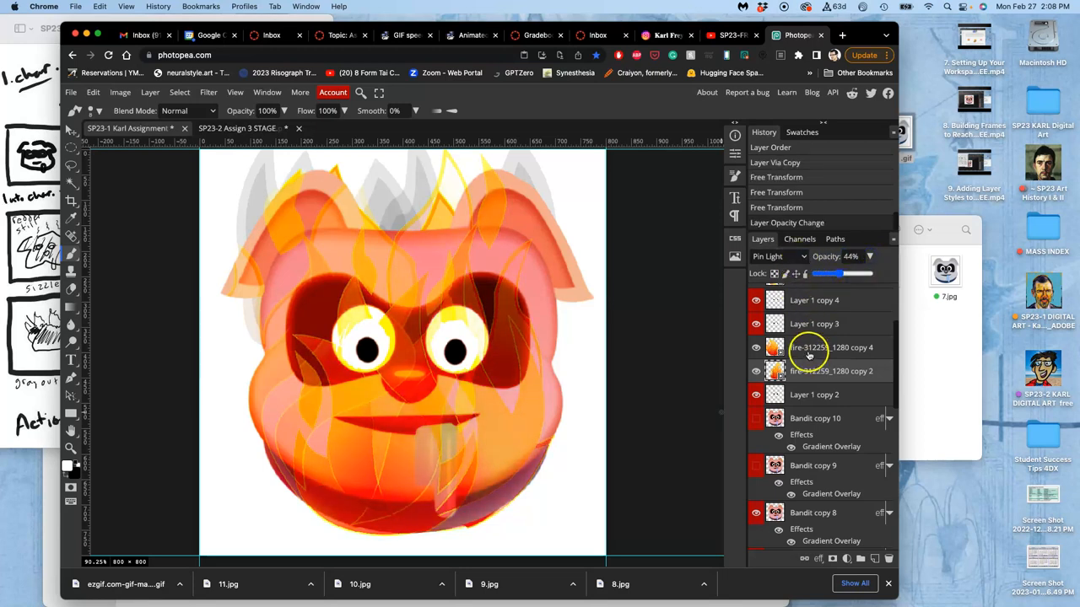
pyautogui.click(776, 256)
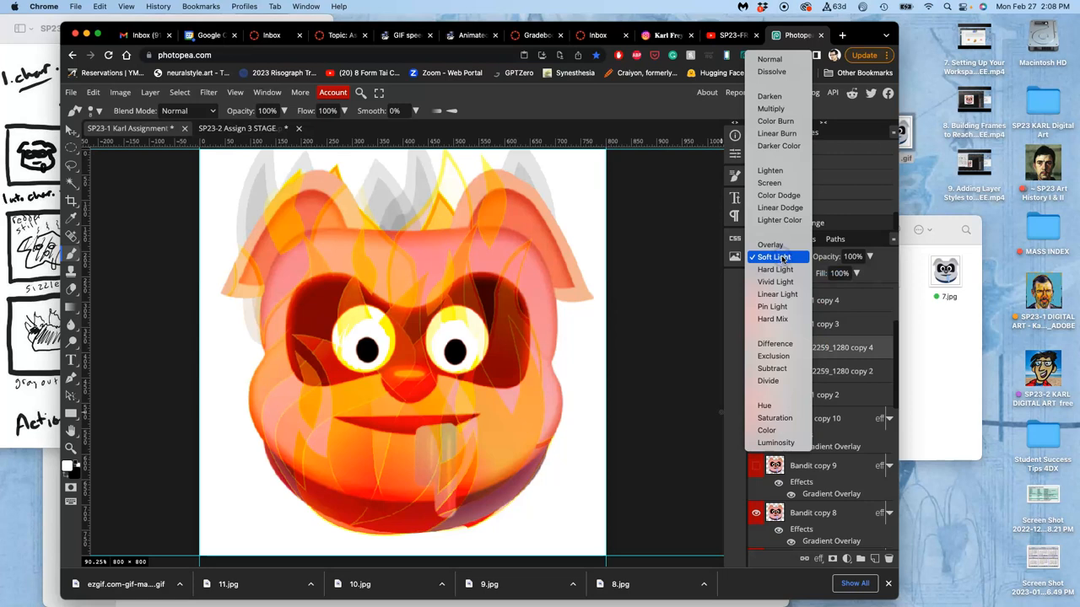
pyautogui.click(772, 256)
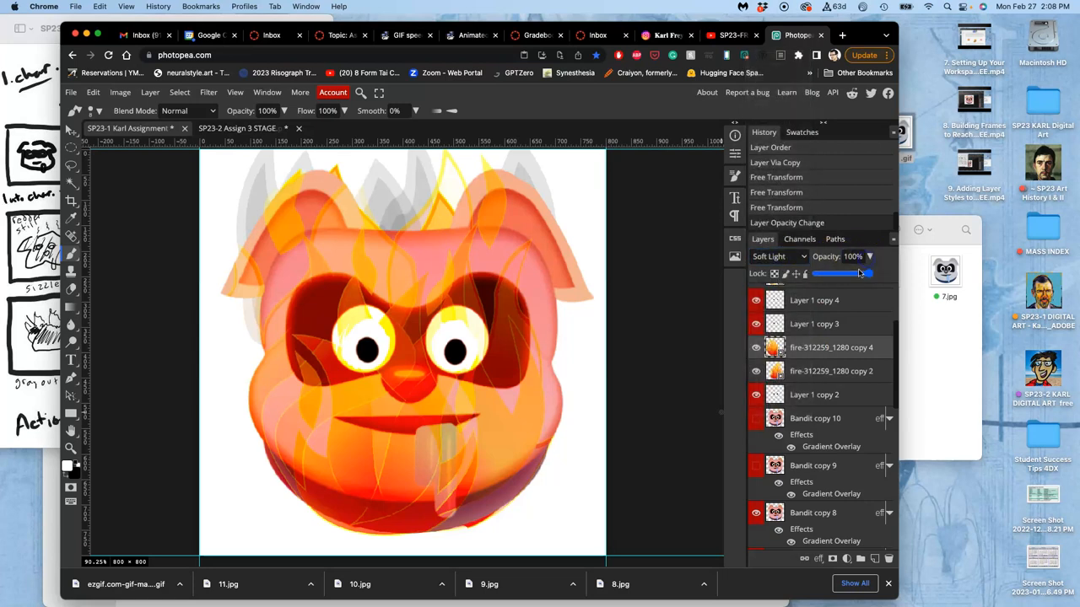
pyautogui.moveTo(859, 274); pyautogui.dragTo(833, 273)
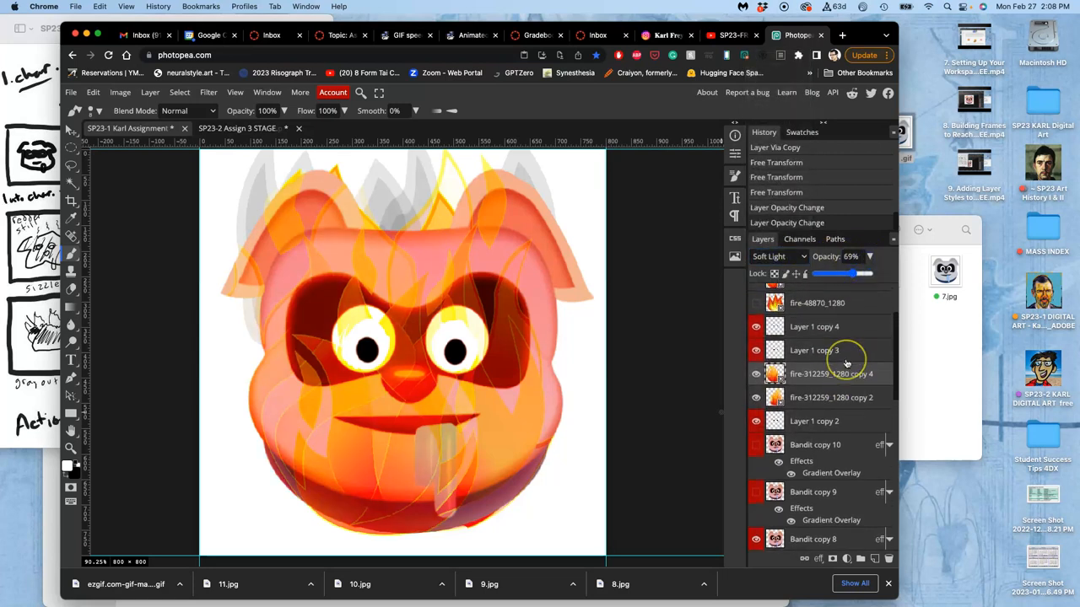
pyautogui.scroll(3)
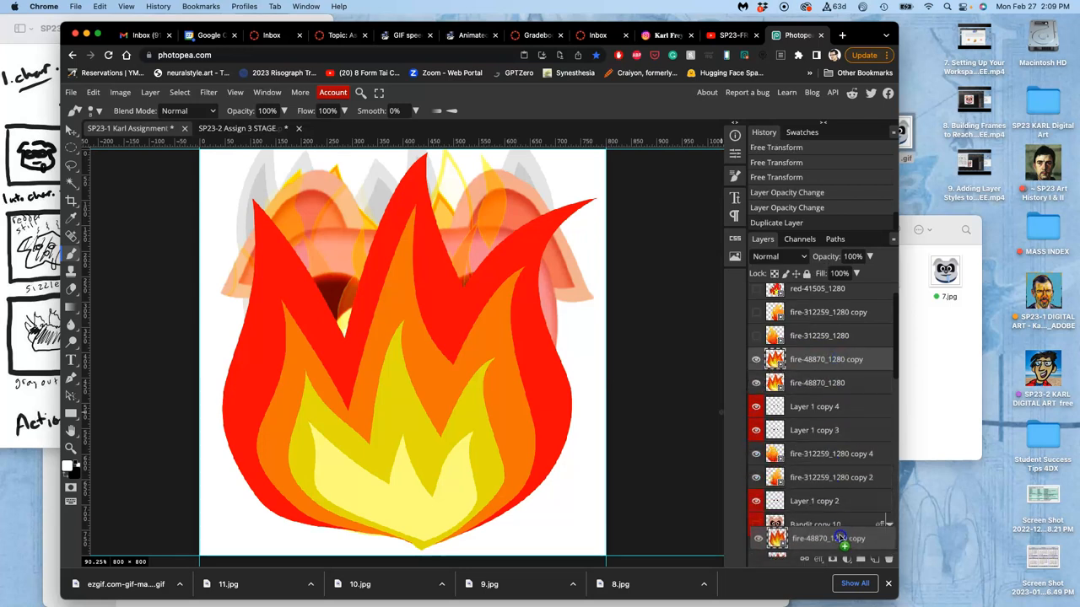
# Step: Select the fire-48870_1280 copy layer in the stack and enter Free Transform on it
pyautogui.scroll(-3)
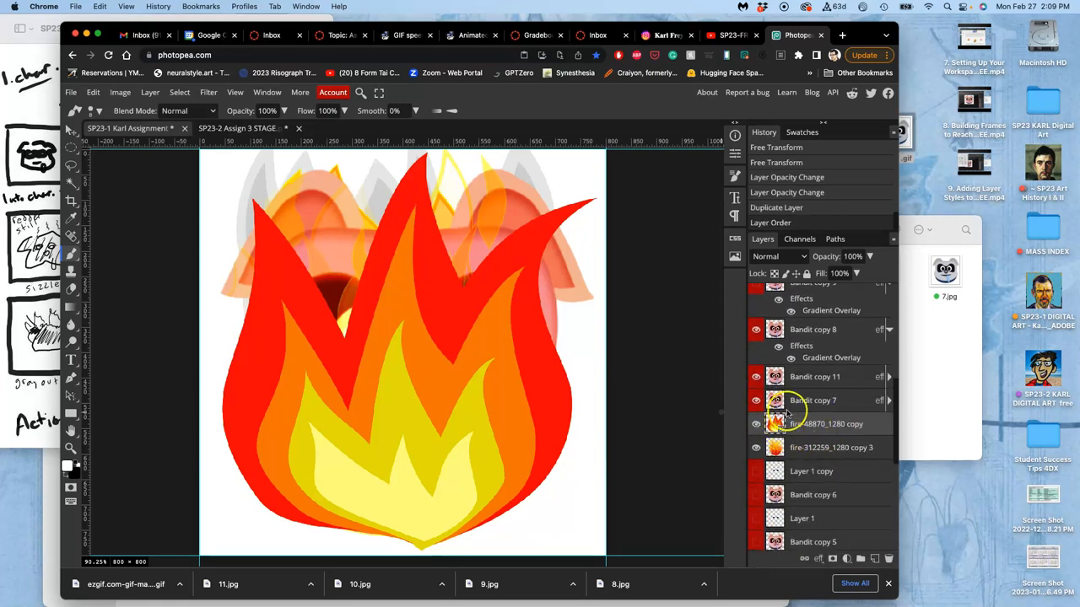
pyautogui.scroll(3)
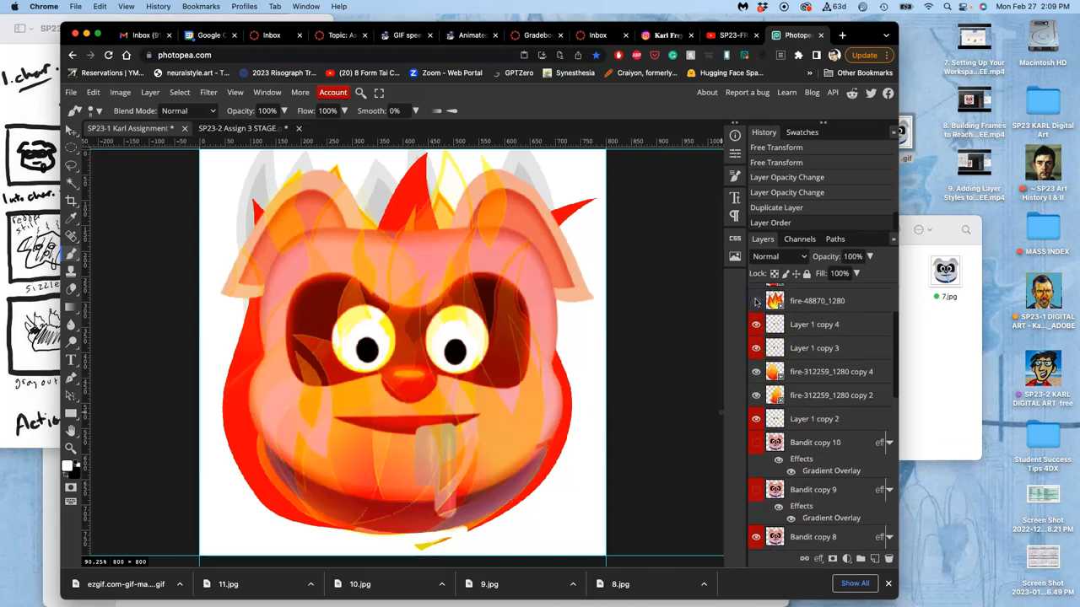
pyautogui.scroll(-3)
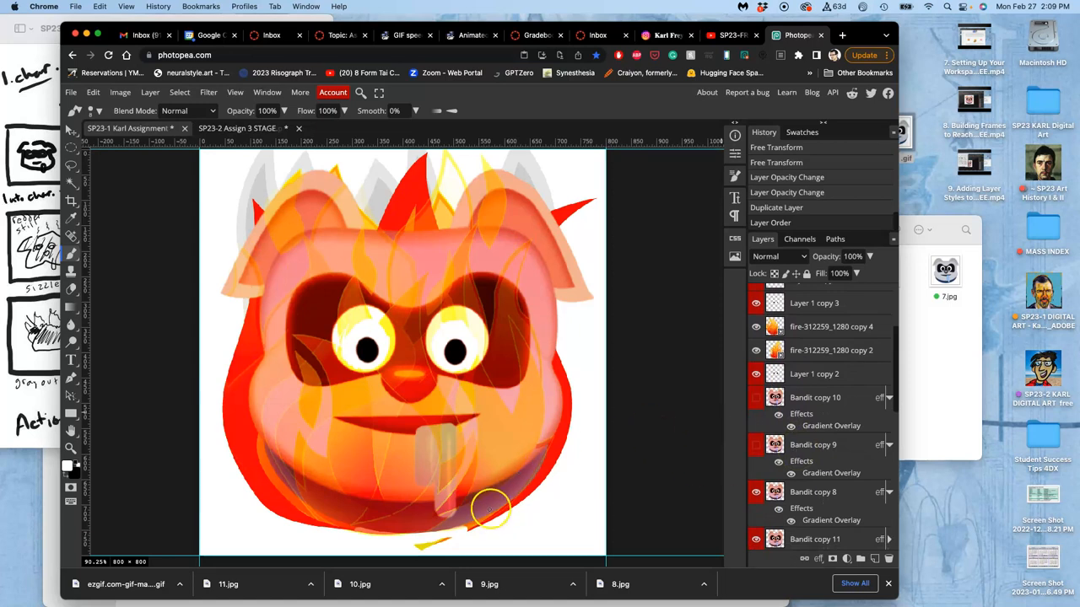
pyautogui.scroll(3)
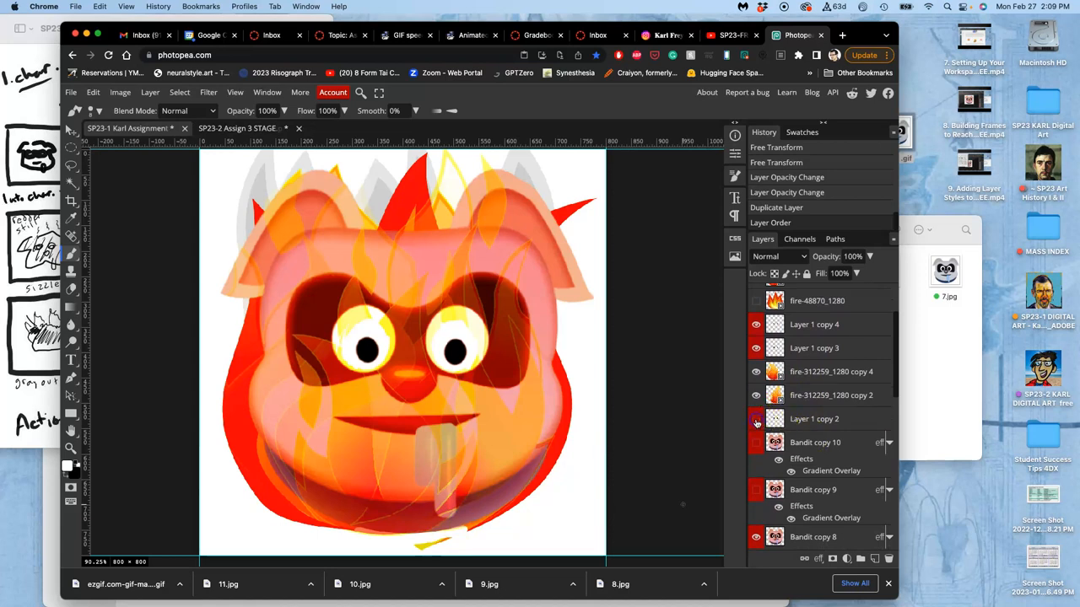
pyautogui.click(755, 418)
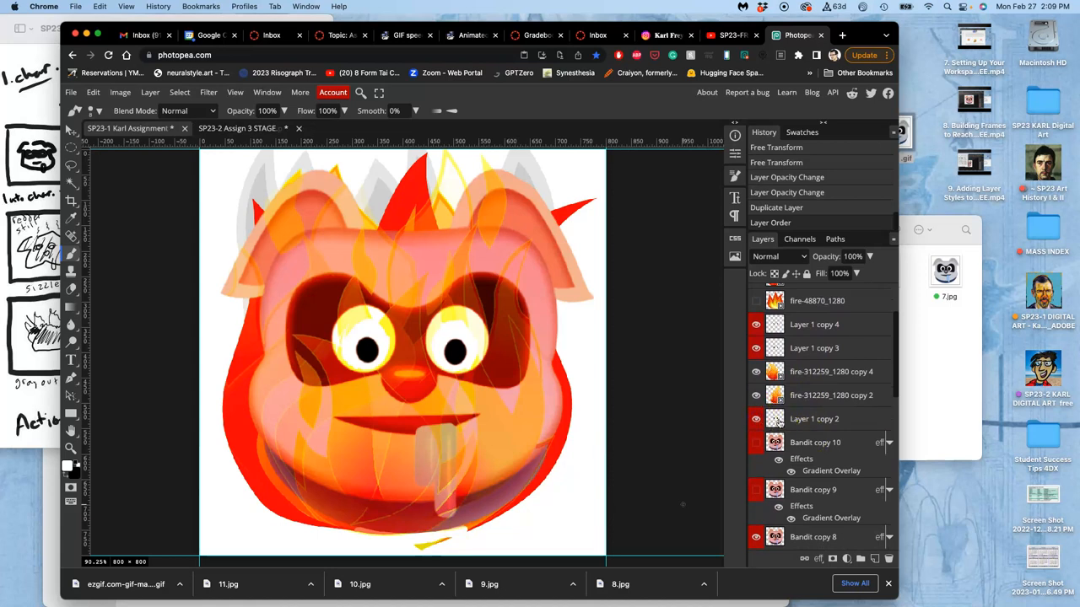
pyautogui.scroll(-3)
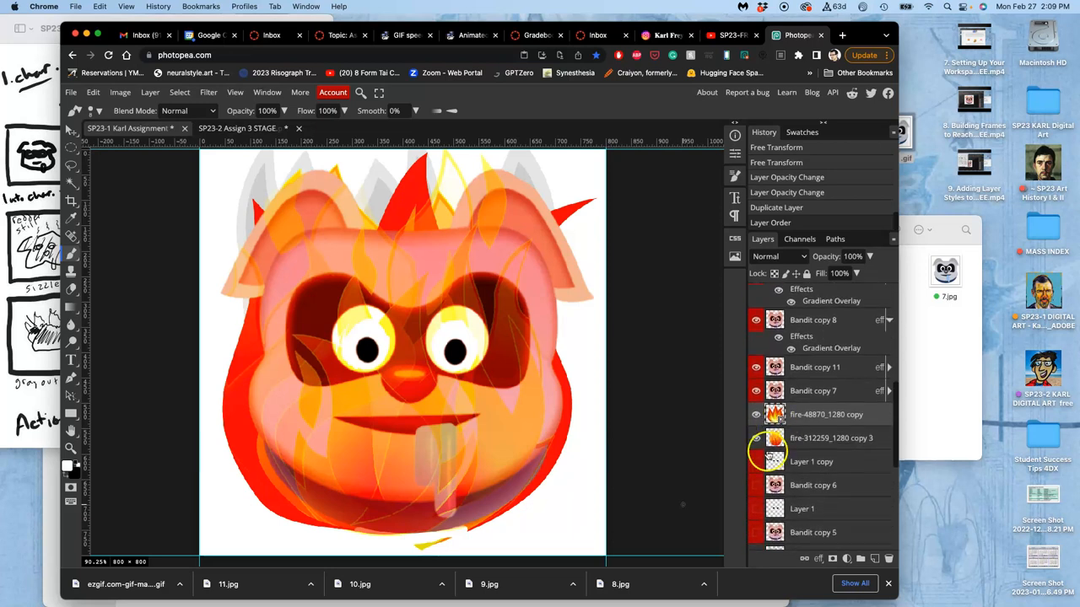
pyautogui.scroll(-3)
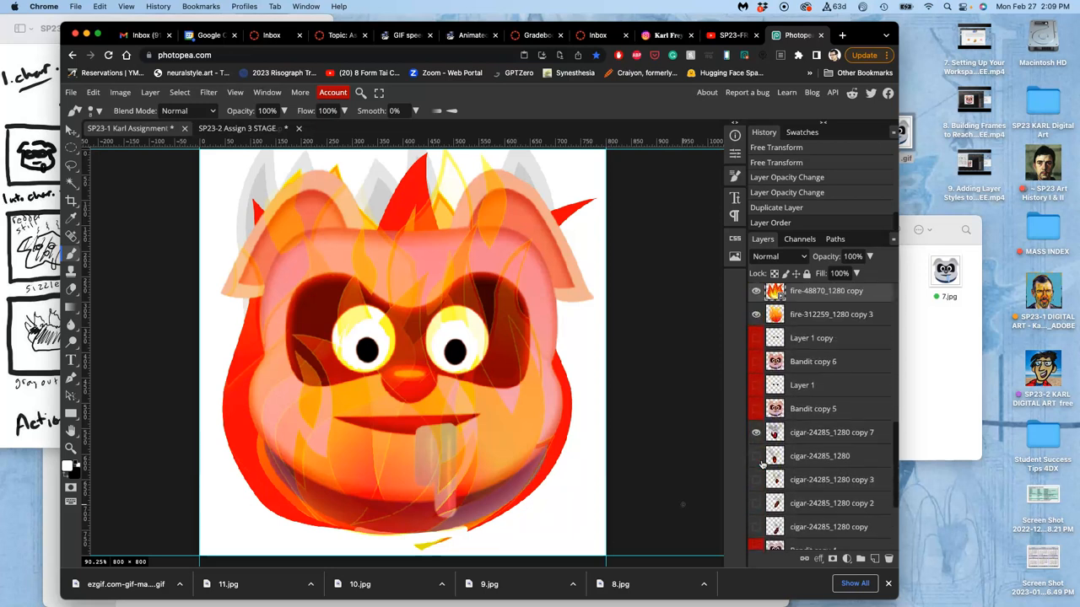
pyautogui.scroll(-3)
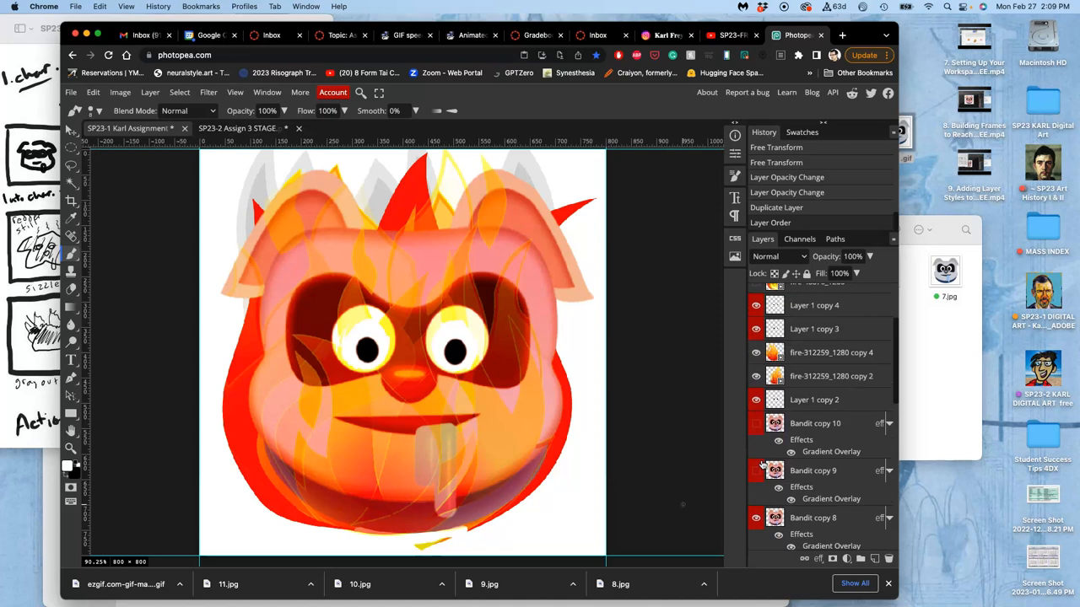
pyautogui.scroll(-3)
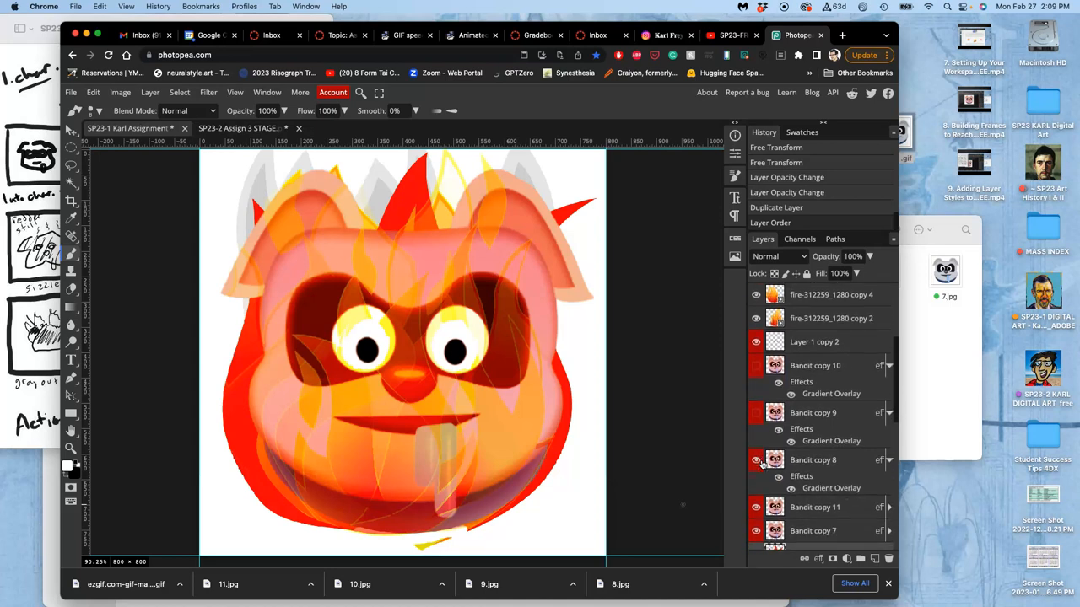
pyautogui.scroll(-3)
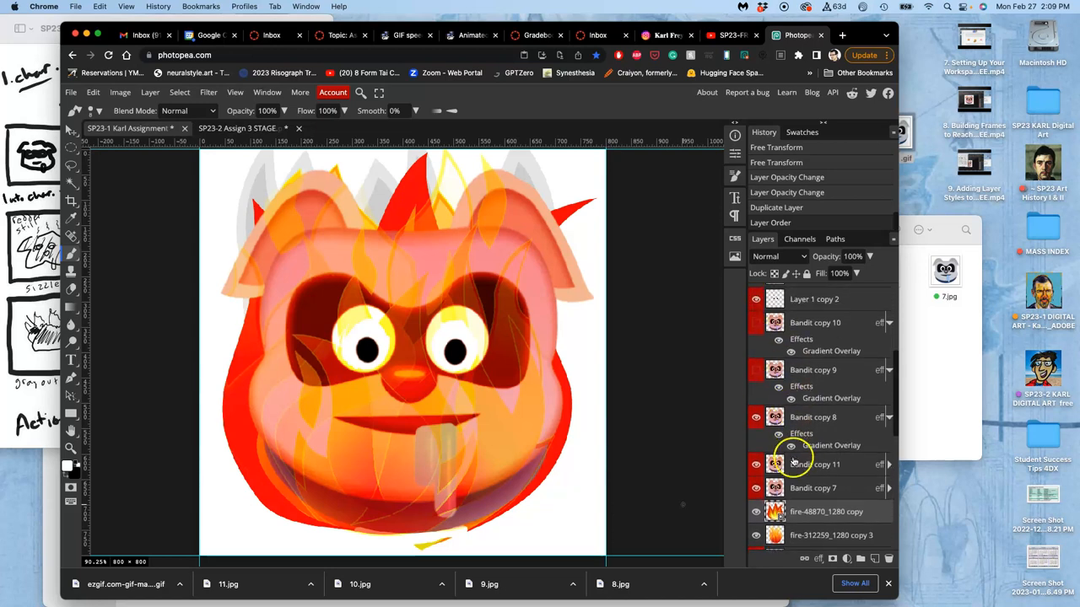
pyautogui.click(813, 417)
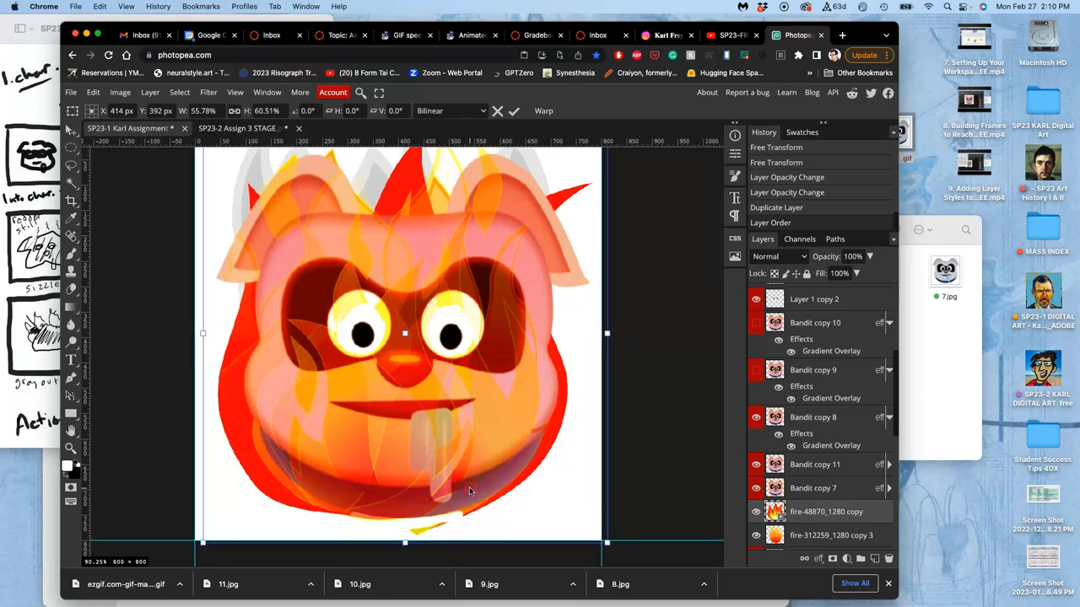
# Step: Warp the flame copy so its lower flames bend under the chin and along the left cheek
pyautogui.click(544, 112)
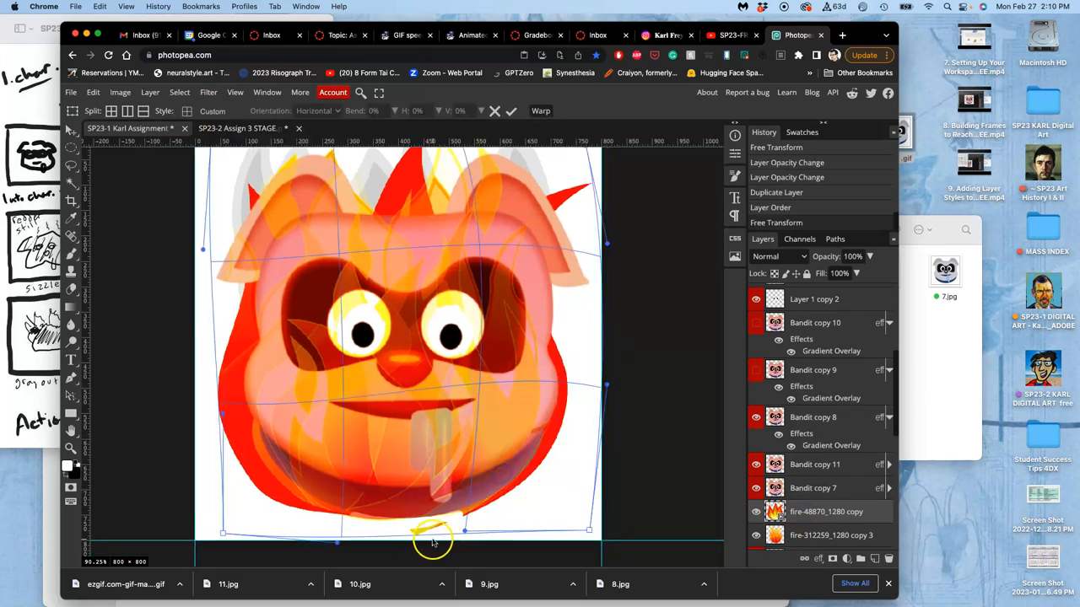
pyautogui.moveTo(432, 544); pyautogui.dragTo(426, 520)
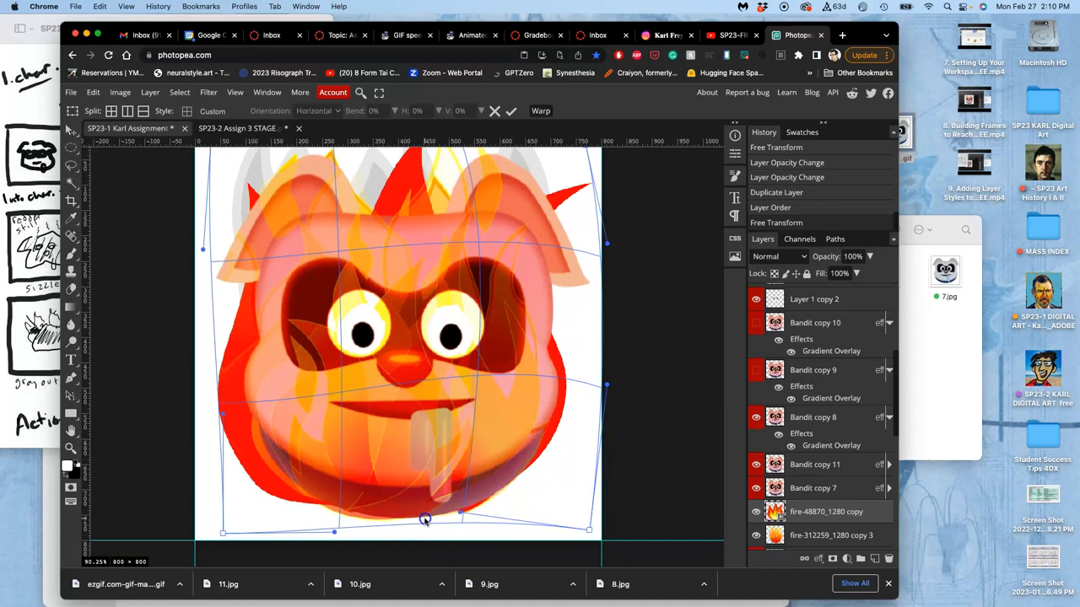
pyautogui.moveTo(425, 520); pyautogui.dragTo(428, 530)
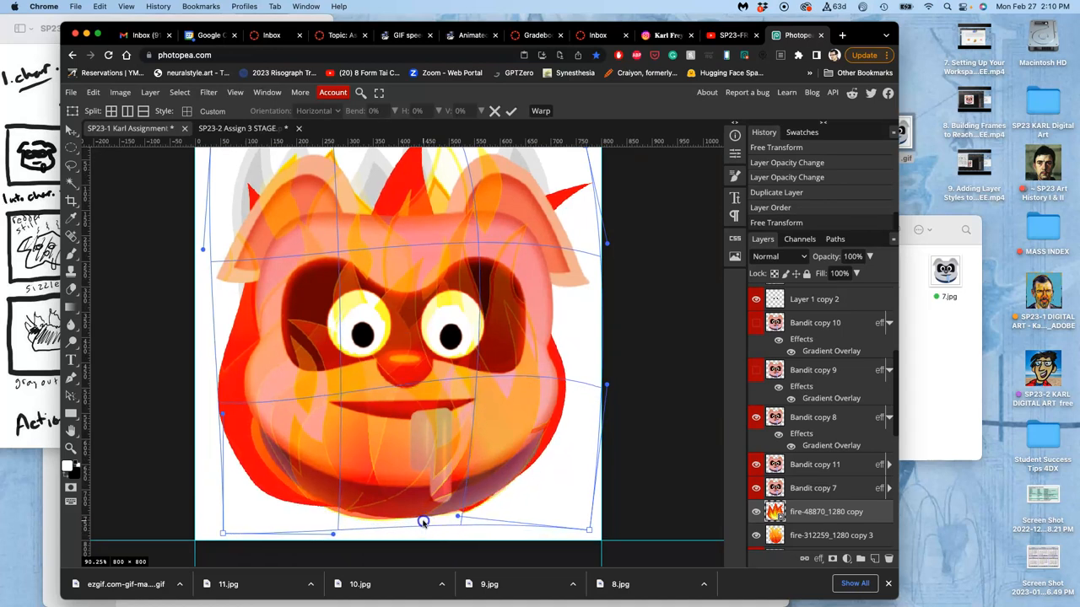
pyautogui.moveTo(423, 521); pyautogui.dragTo(268, 481)
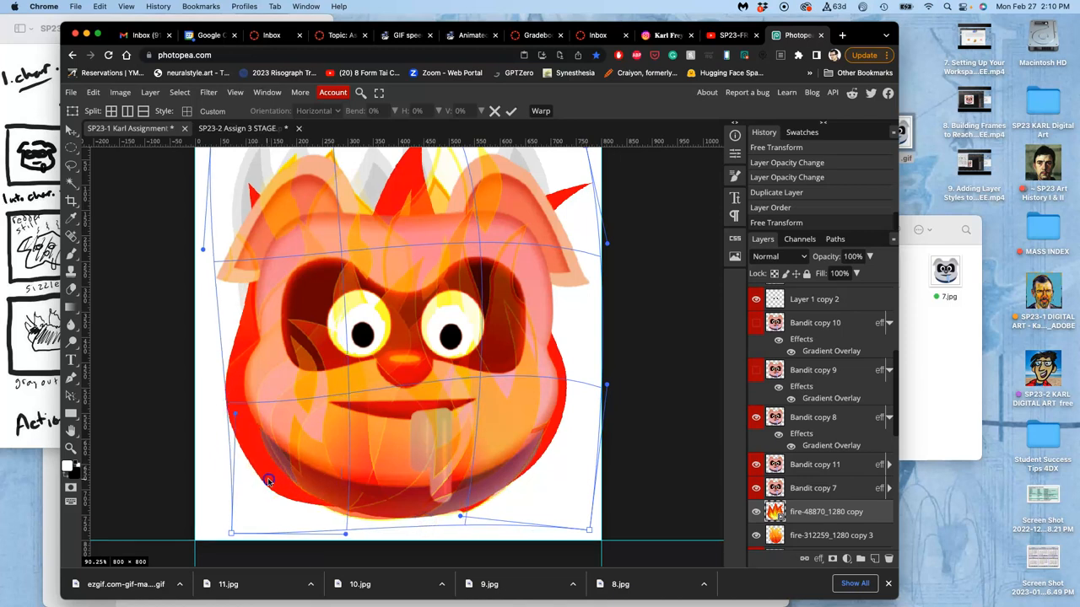
pyautogui.moveTo(269, 483); pyautogui.dragTo(280, 488)
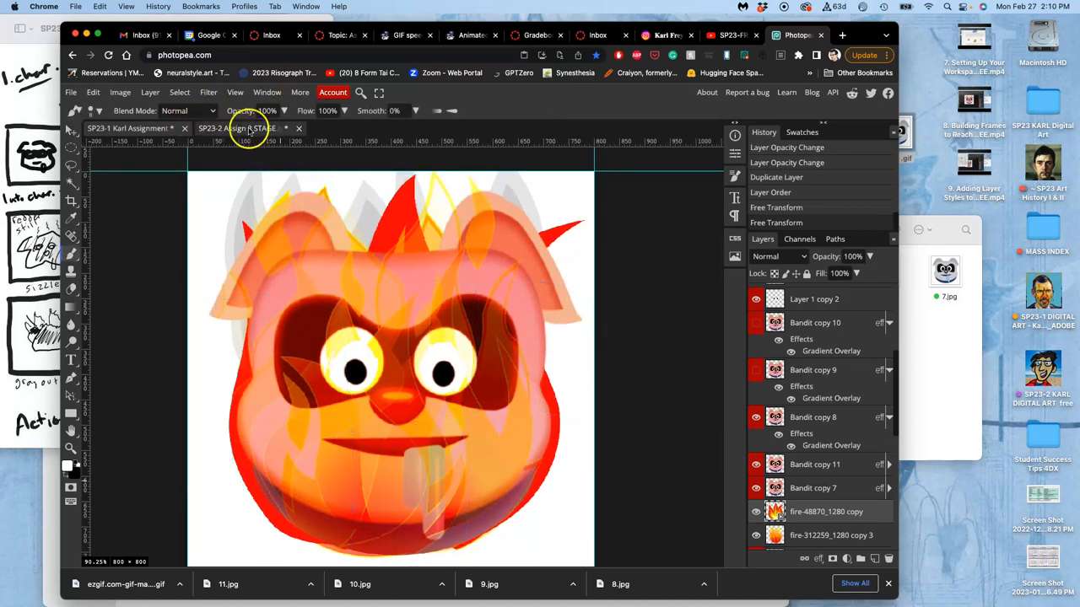
# Step: Check the other animation document, return, and begin a new transform on the flame copy
pyautogui.click(240, 129)
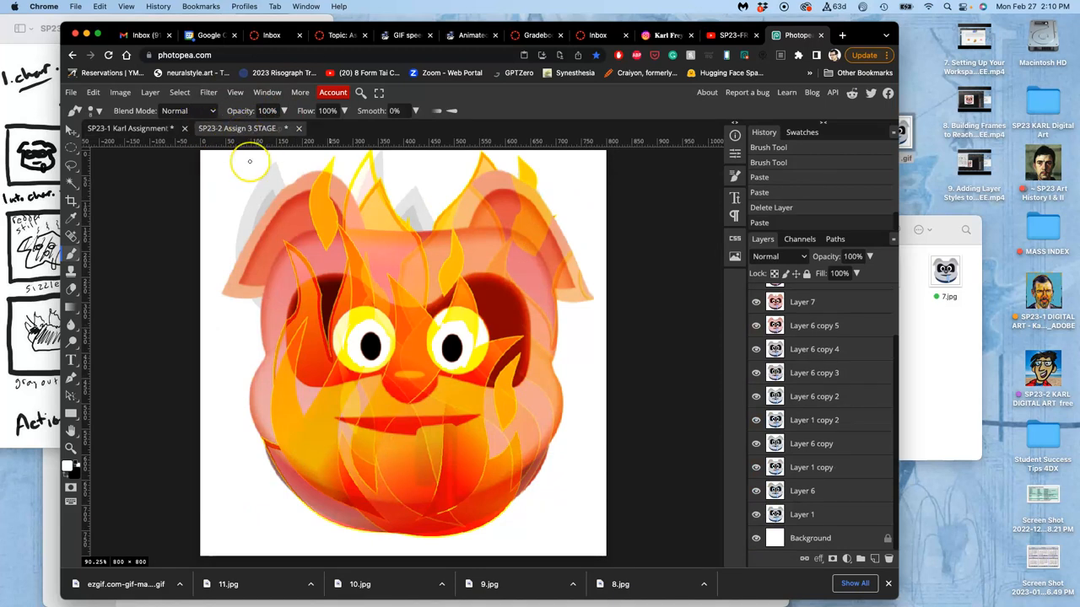
pyautogui.press('cmd+space')
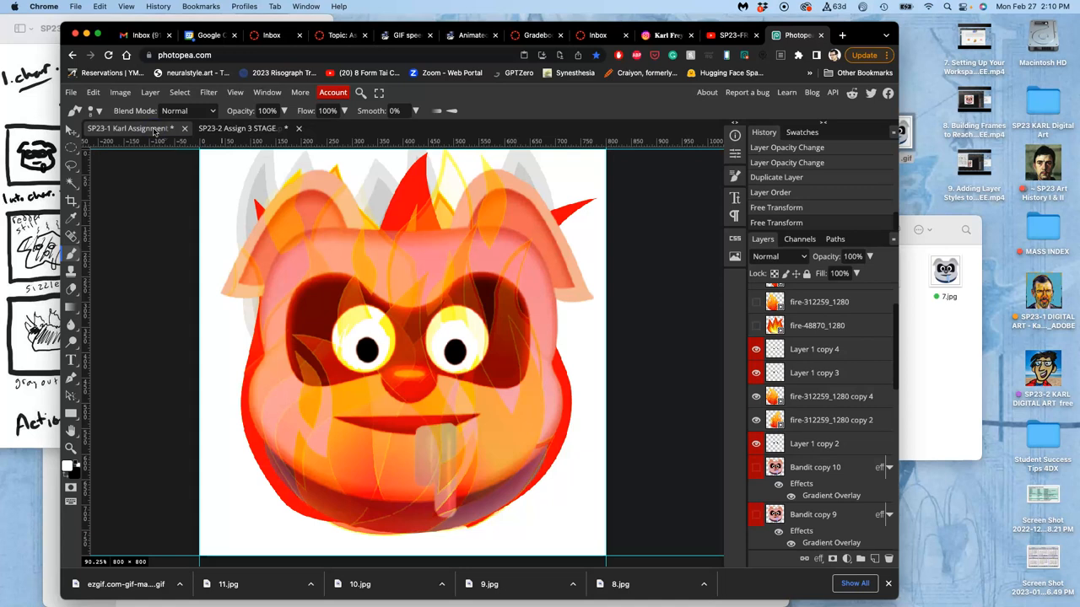
pyautogui.moveTo(712, 415)
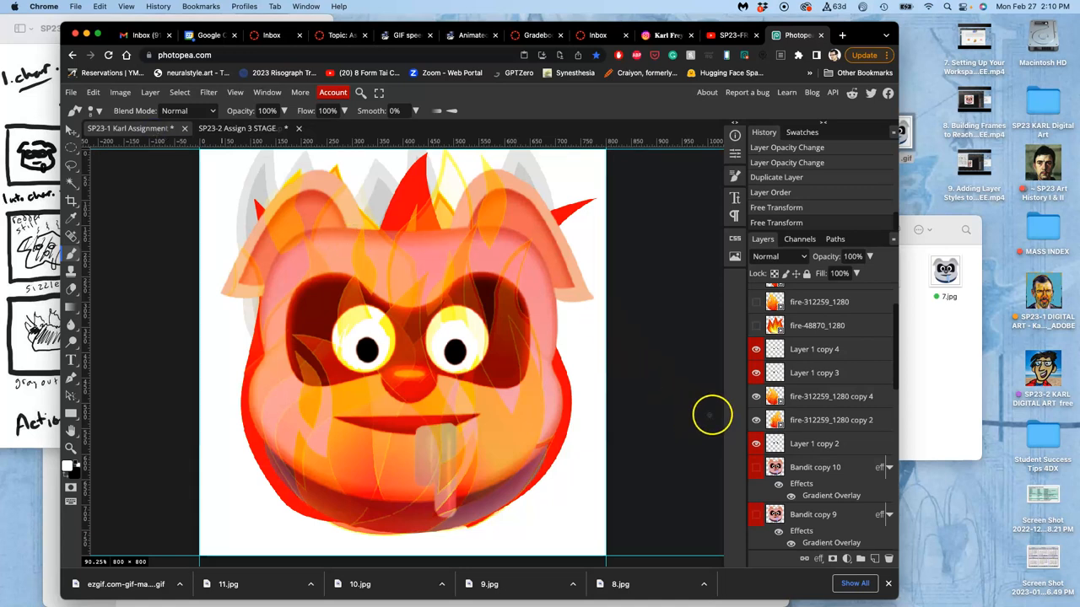
pyautogui.scroll(-3)
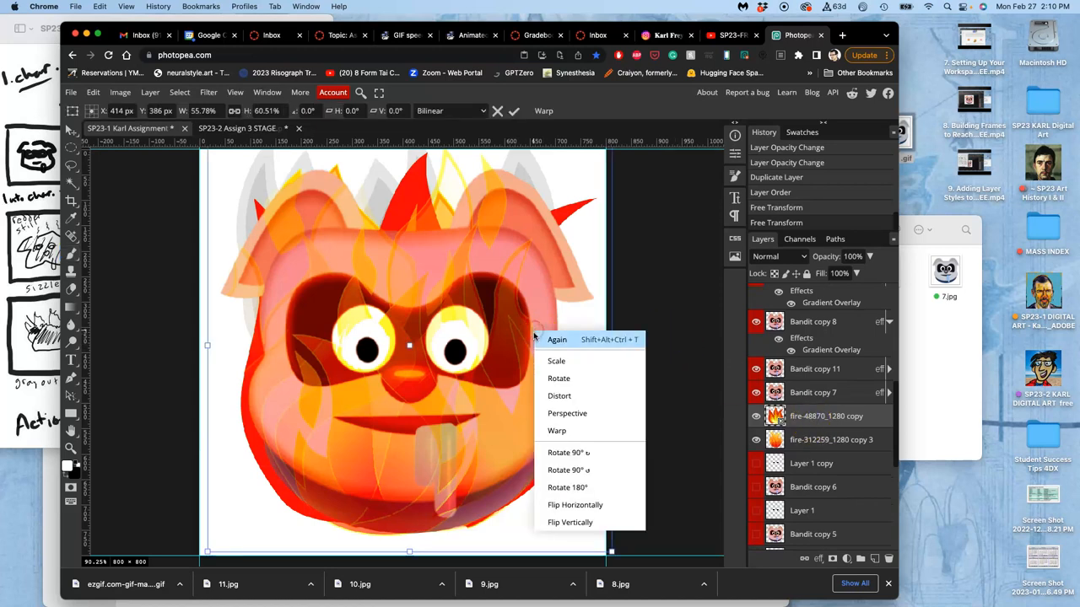
# Step: Warp the flames taller over the pig's head, commit, and reposition with the Move tool
pyautogui.click(556, 430)
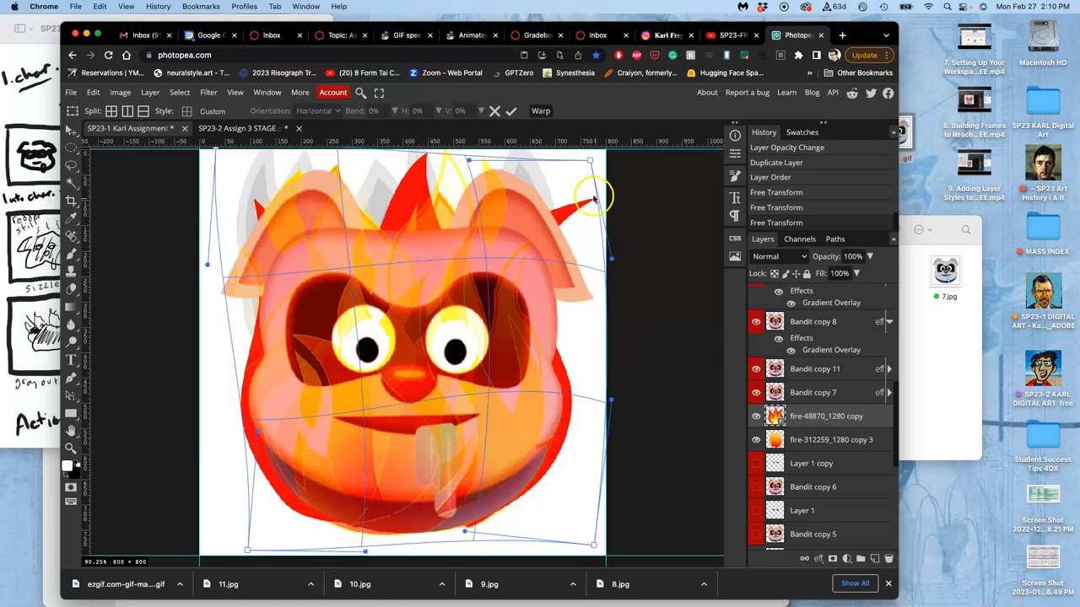
pyautogui.moveTo(591, 199); pyautogui.dragTo(496, 253)
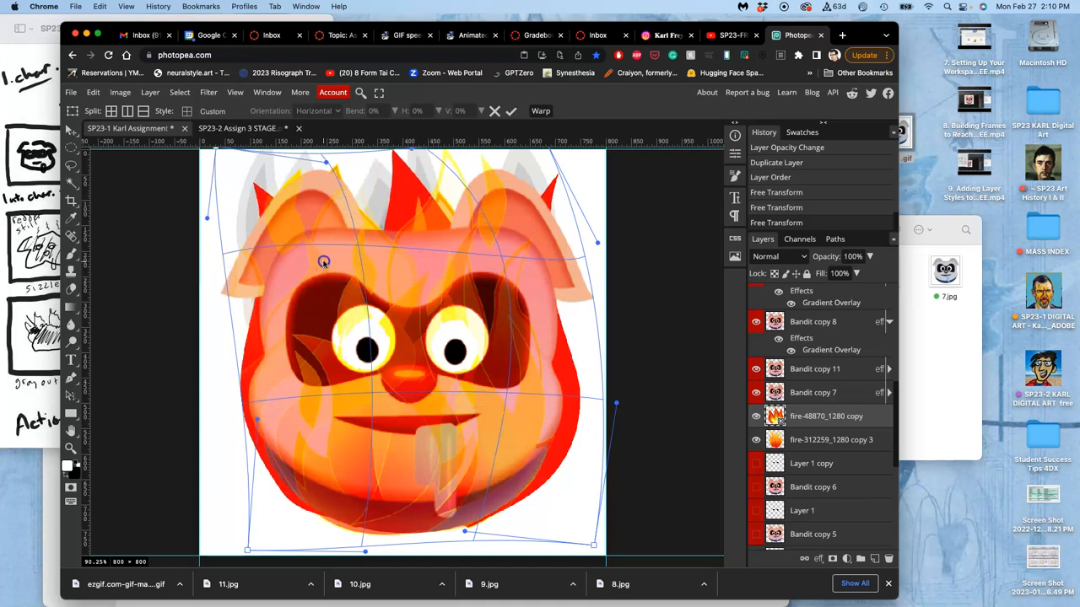
pyautogui.moveTo(324, 262); pyautogui.dragTo(403, 183)
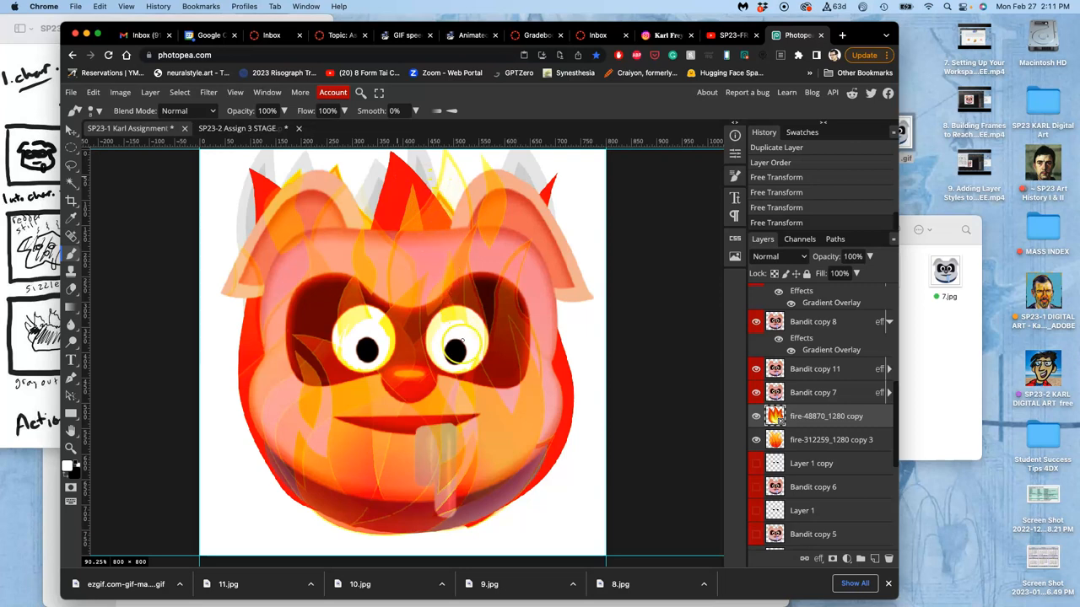
pyautogui.click(756, 438)
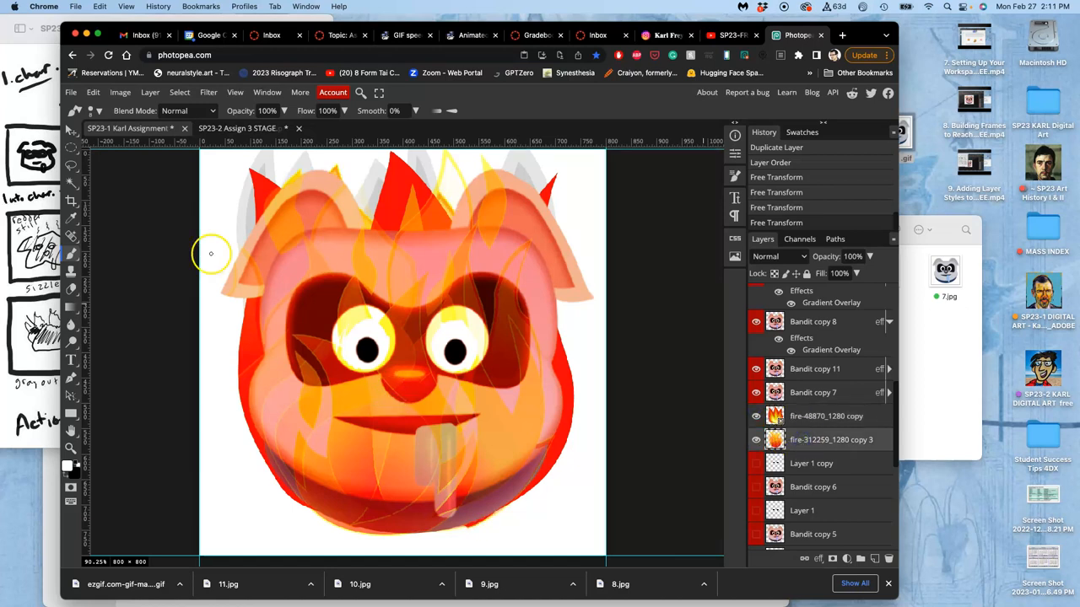
pyautogui.click(71, 133)
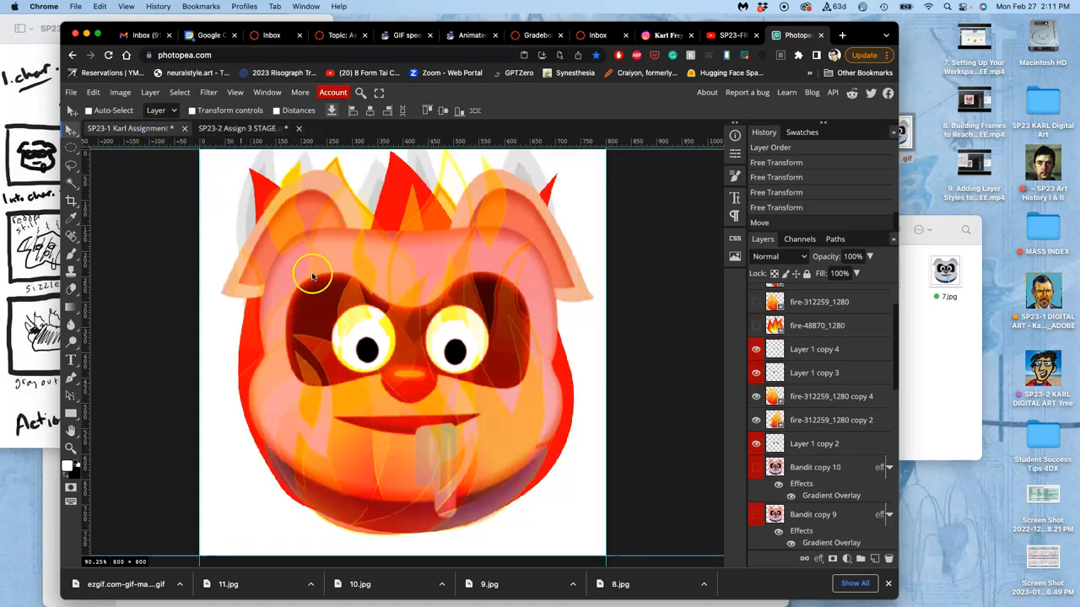
# Step: Warp the flame copy again so flames curve around the pig's lower left cheek
pyautogui.click(813, 442)
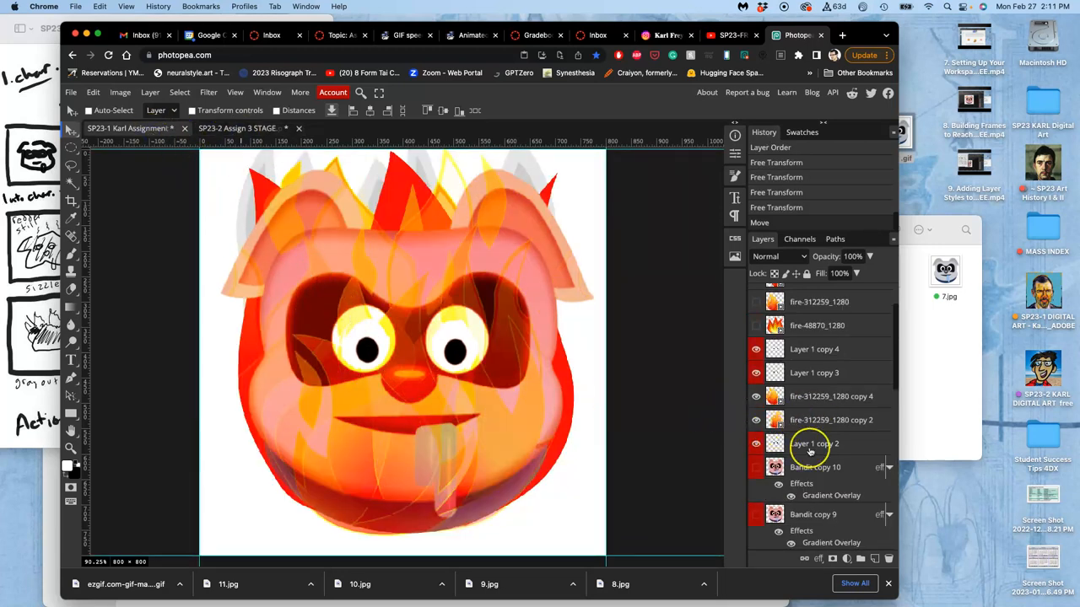
pyautogui.scroll(-3)
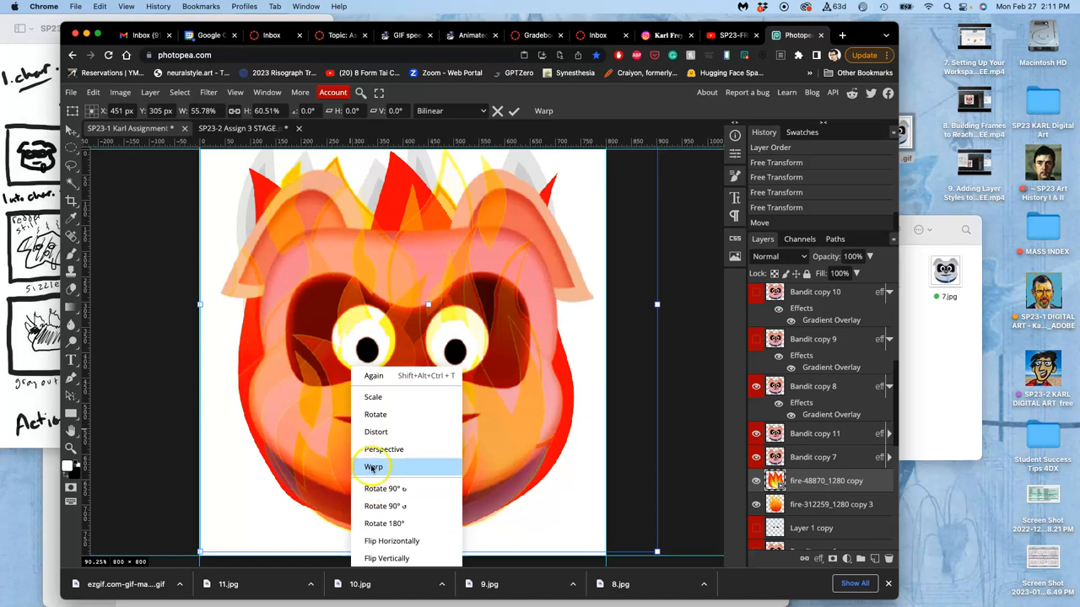
pyautogui.click(373, 466)
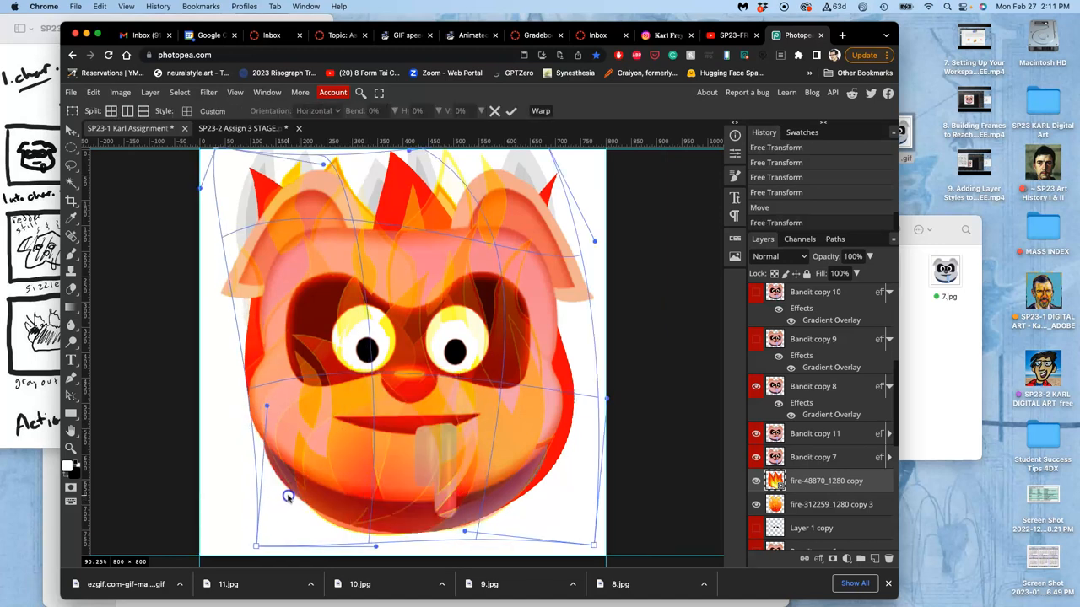
pyautogui.moveTo(288, 497); pyautogui.dragTo(321, 517)
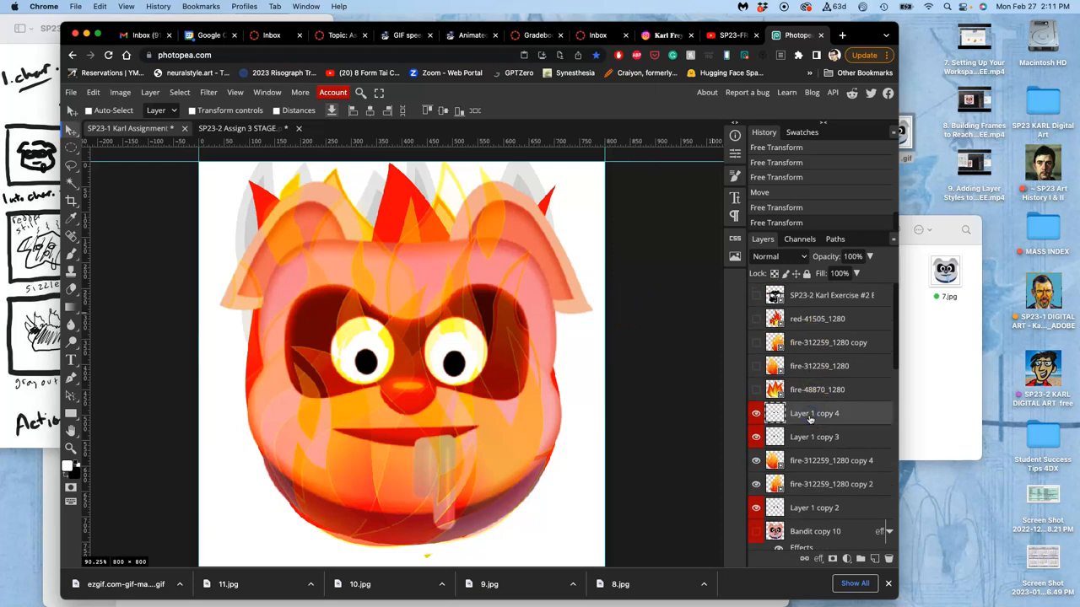
pyautogui.moveTo(742, 379)
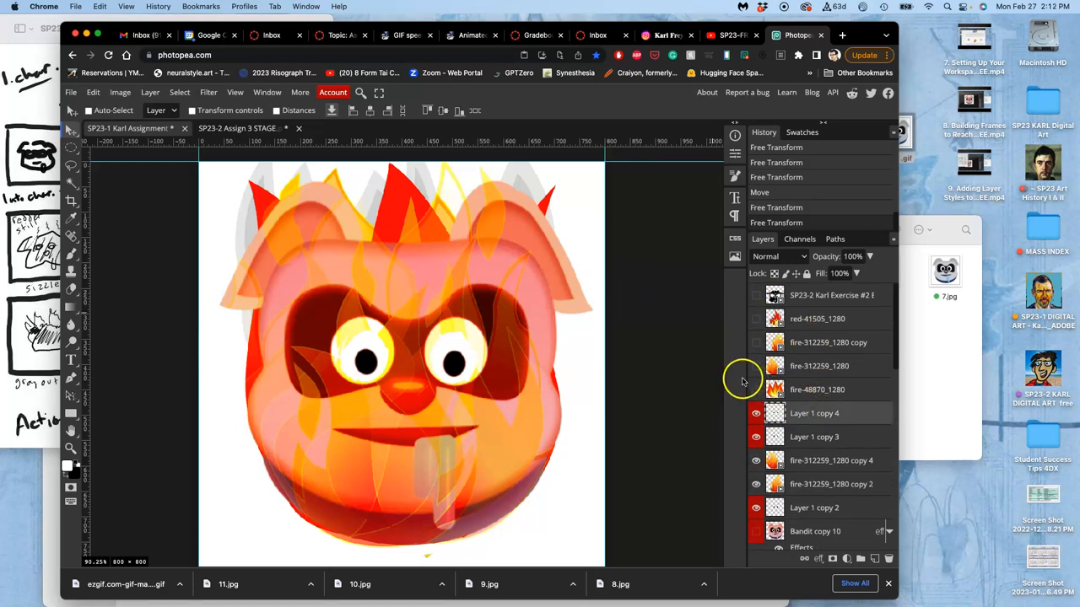
# Step: Merge the selected flame layers via Layer > Merge Layers, checking the other document briefly
pyautogui.scroll(-3)
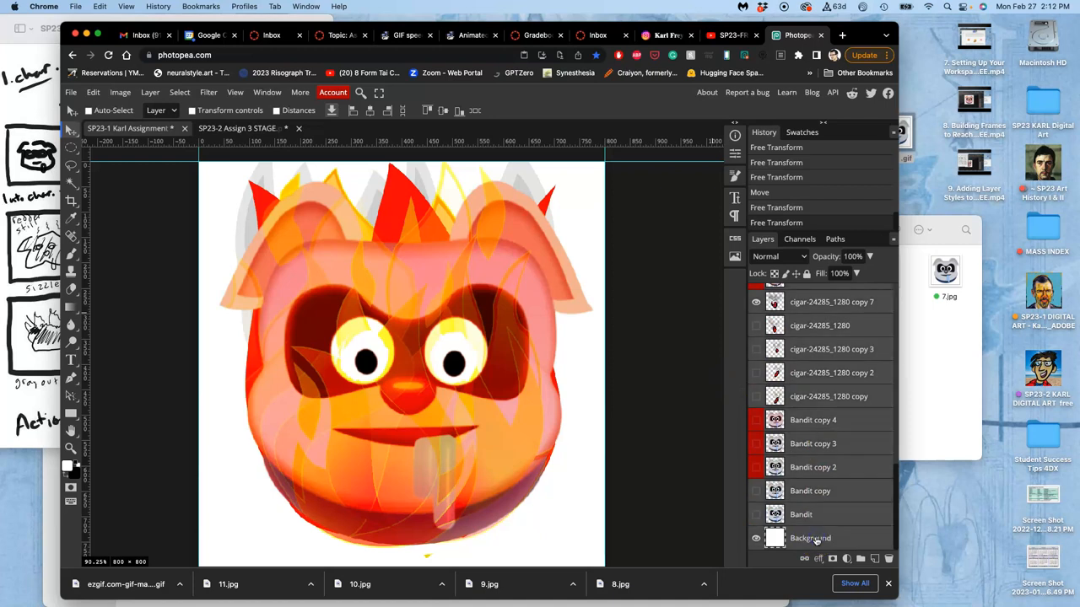
pyautogui.scroll(3)
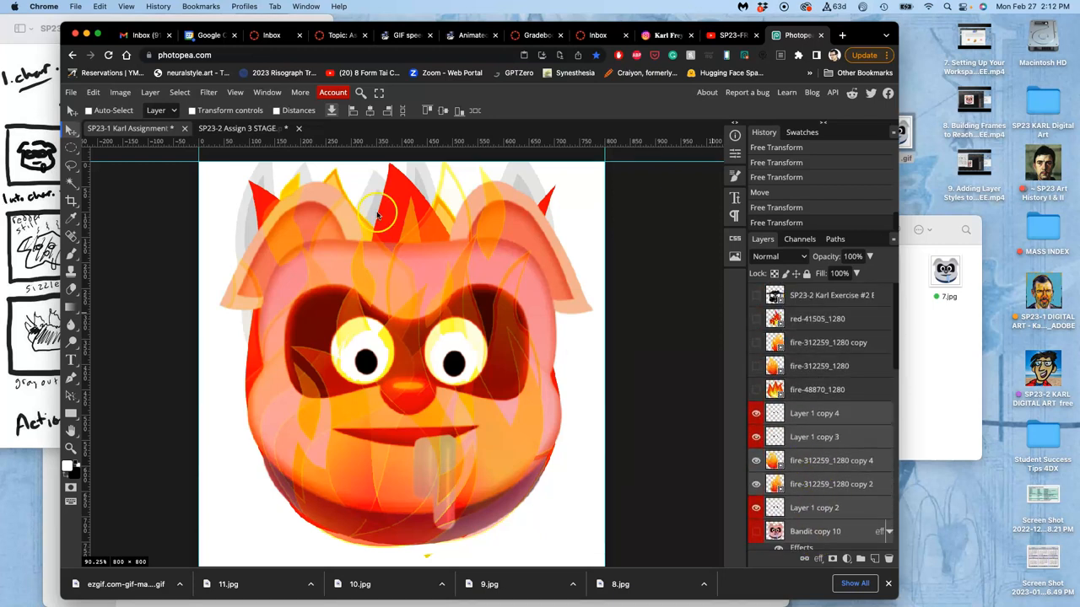
pyautogui.click(150, 91)
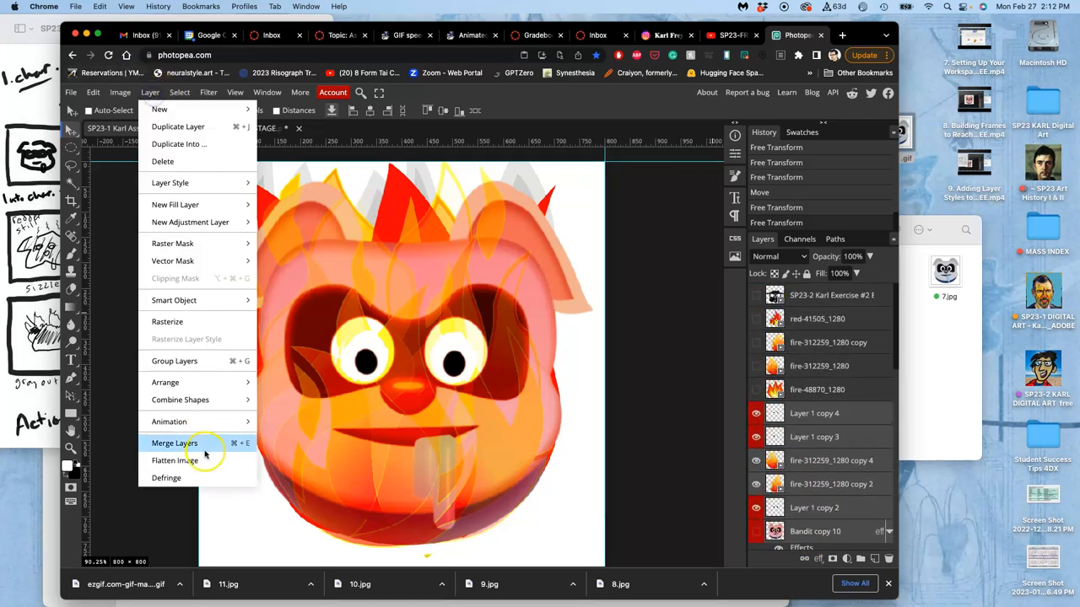
pyautogui.click(173, 442)
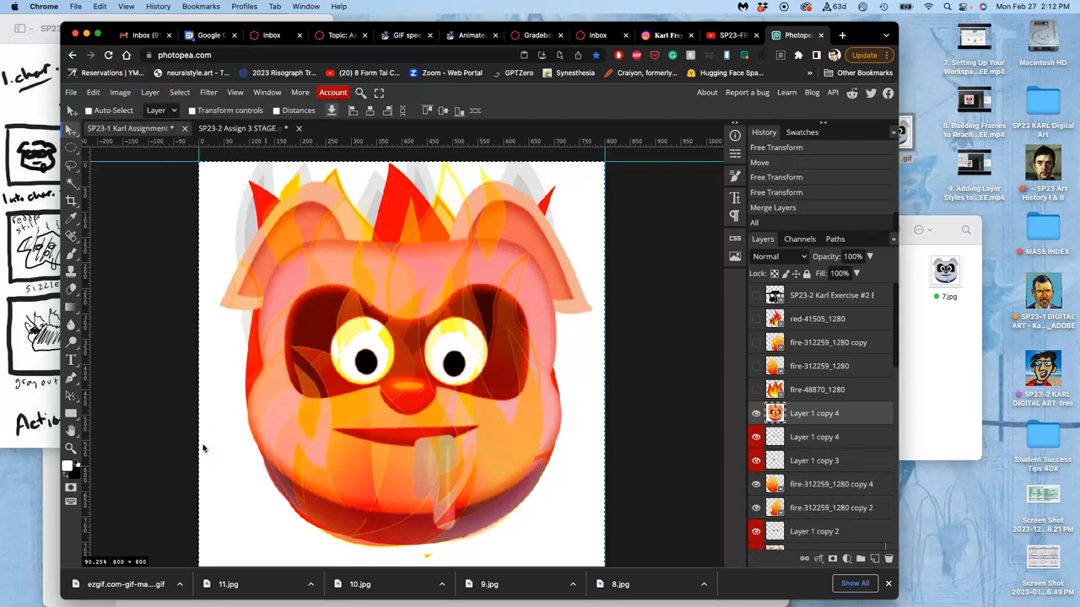
pyautogui.moveTo(185, 189)
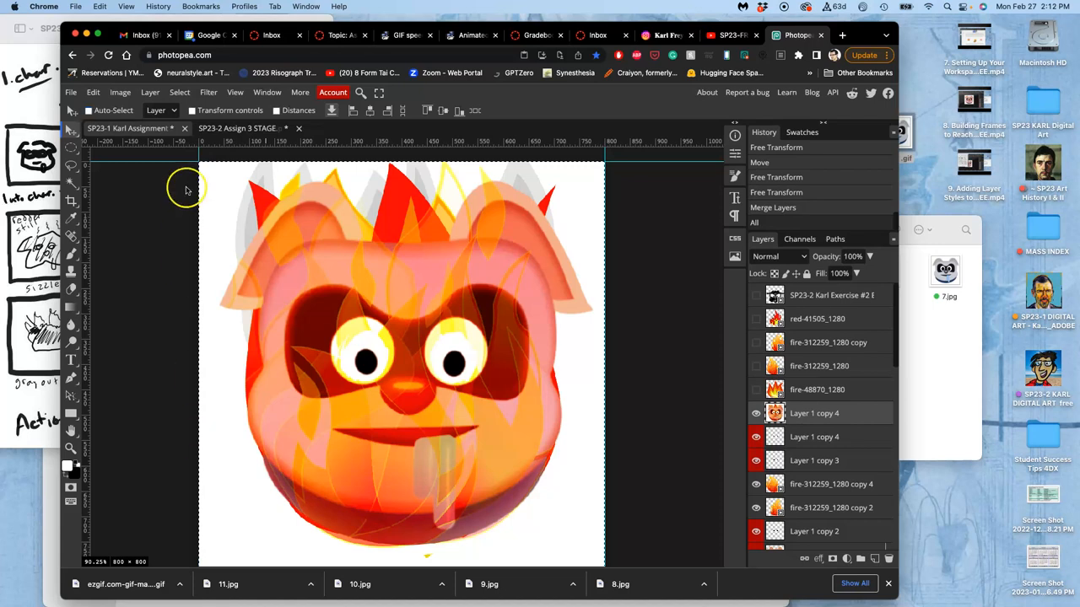
pyautogui.click(244, 128)
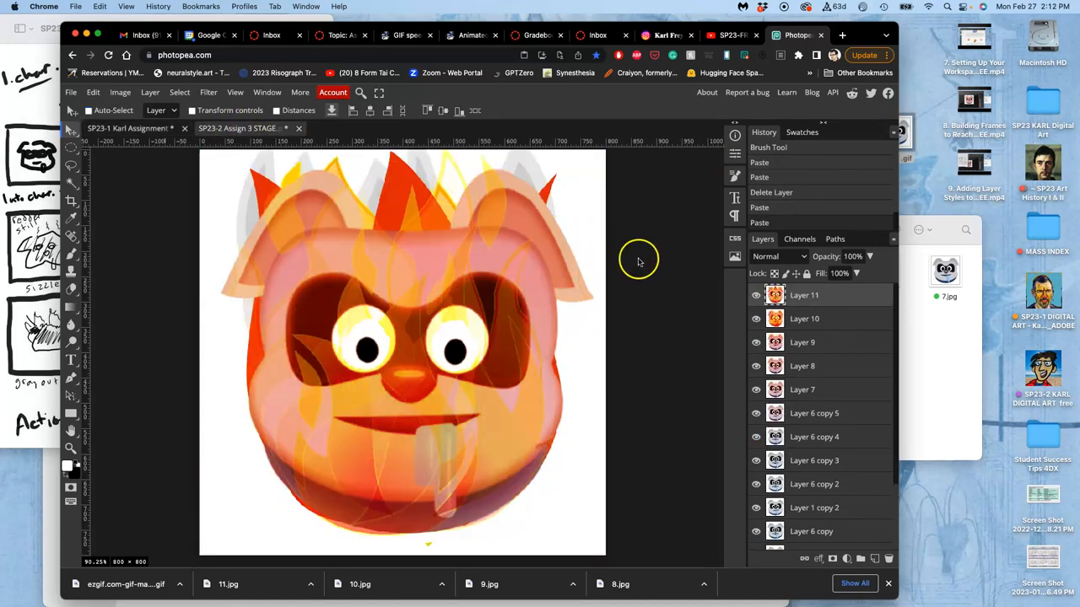
pyautogui.click(756, 295)
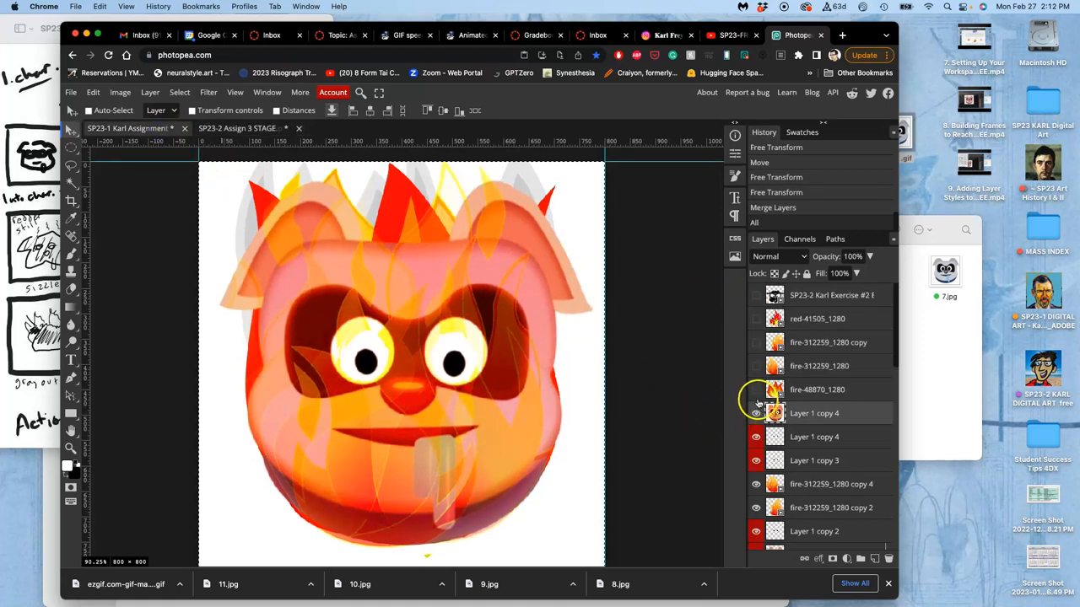
# Step: Remove the extra Layer 1 copy 4 from the flame composition's layer stack
pyautogui.click(756, 413)
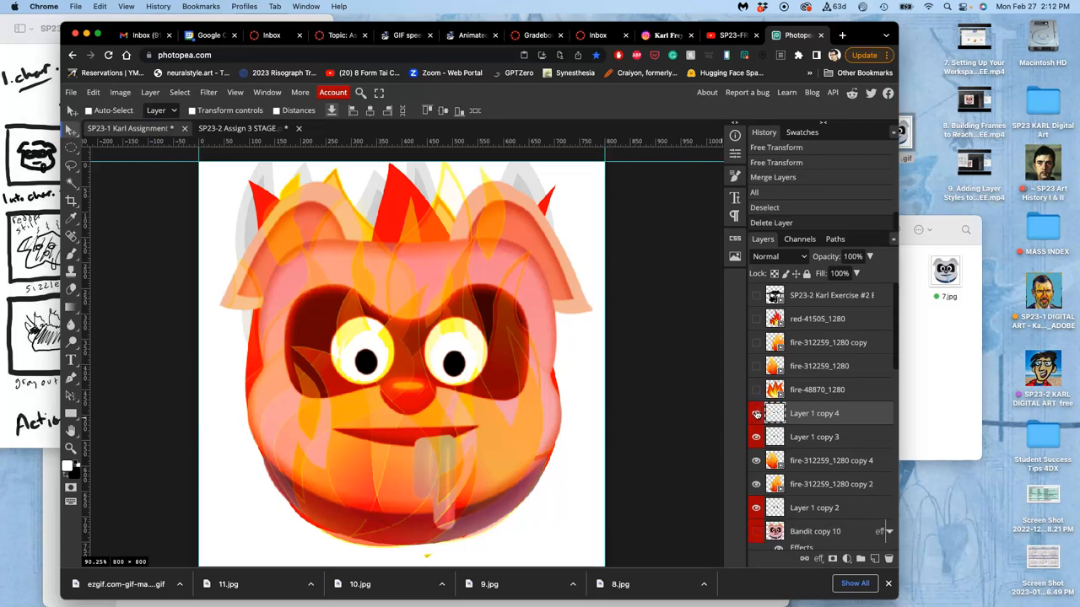
pyautogui.scroll(-3)
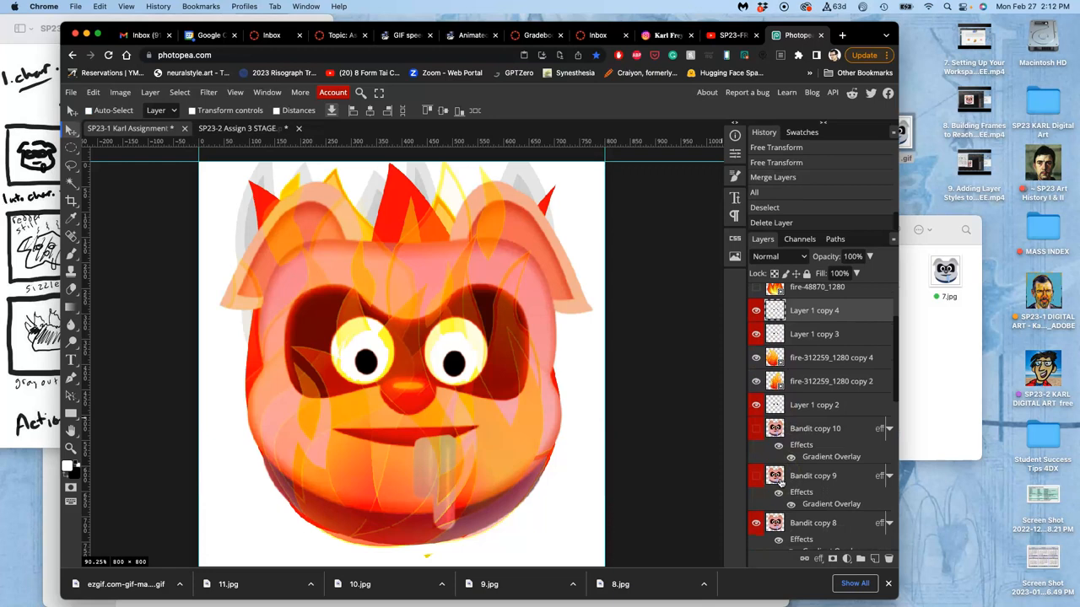
pyautogui.scroll(-3)
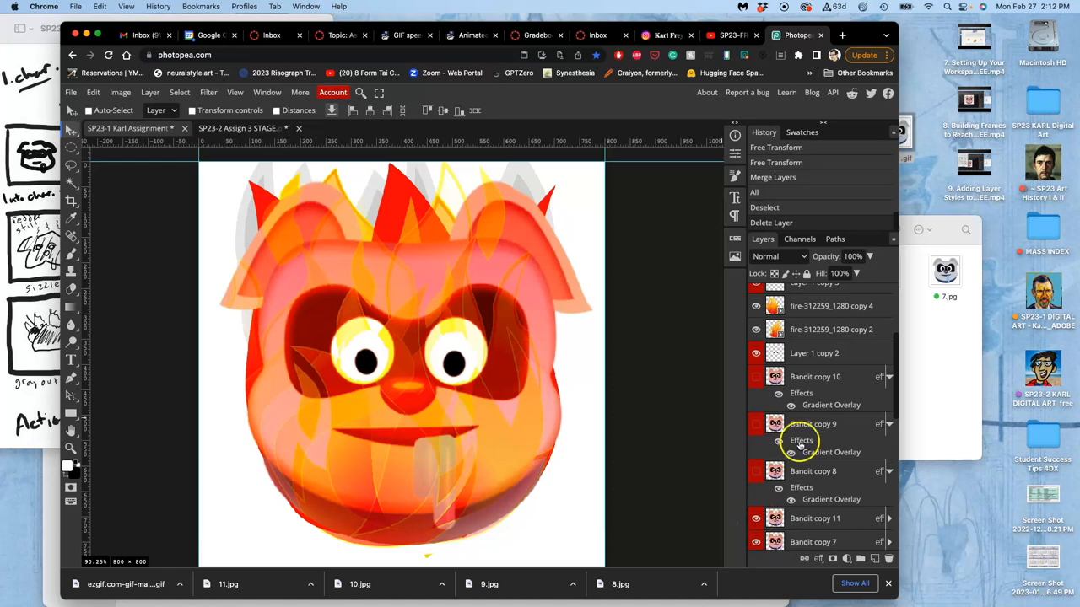
pyautogui.scroll(3)
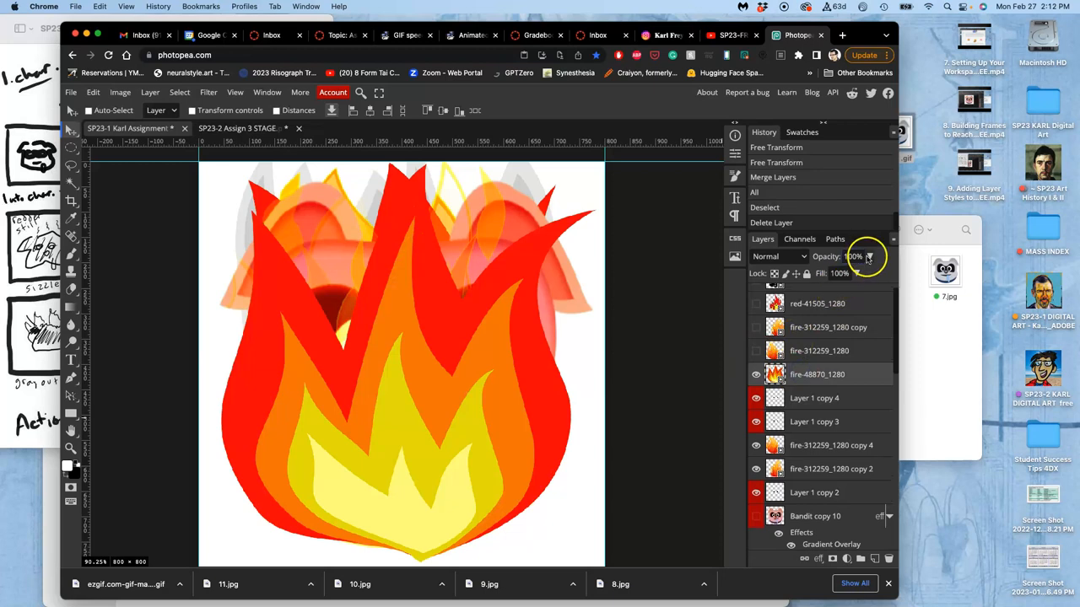
# Step: Blend the fire-48870_1280 flame layer in Pin Light mode at 100% opacity over the pig
pyautogui.moveTo(869, 274); pyautogui.dragTo(840, 273)
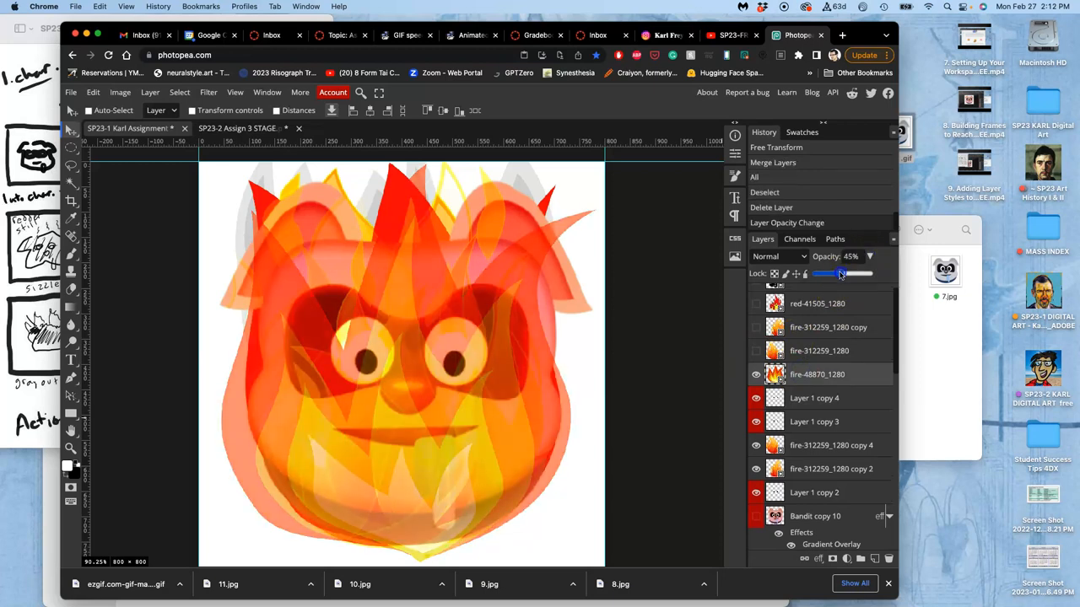
pyautogui.click(769, 256)
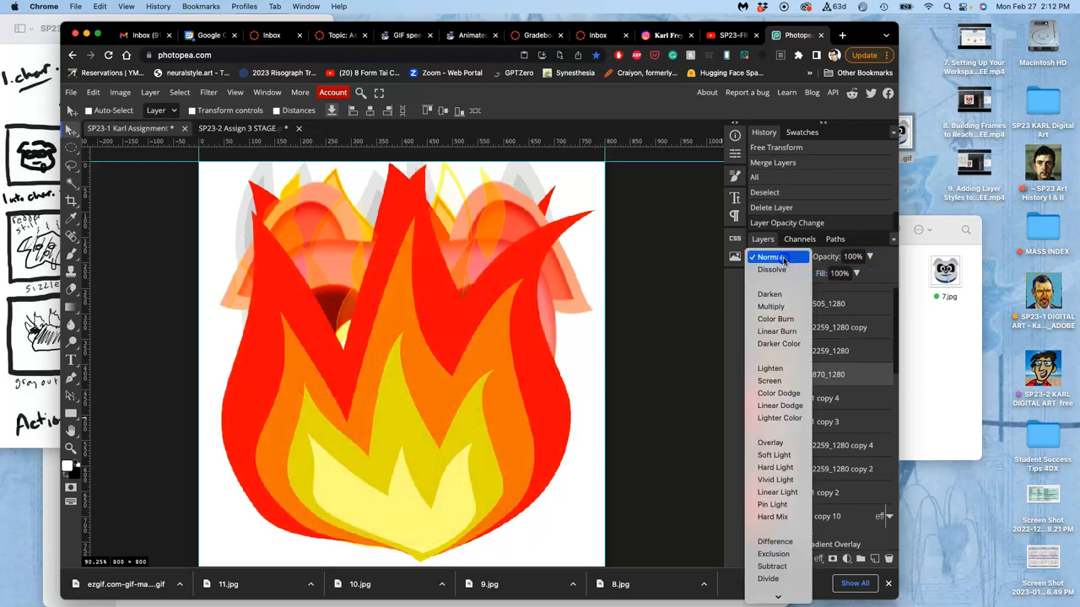
pyautogui.moveTo(773, 503)
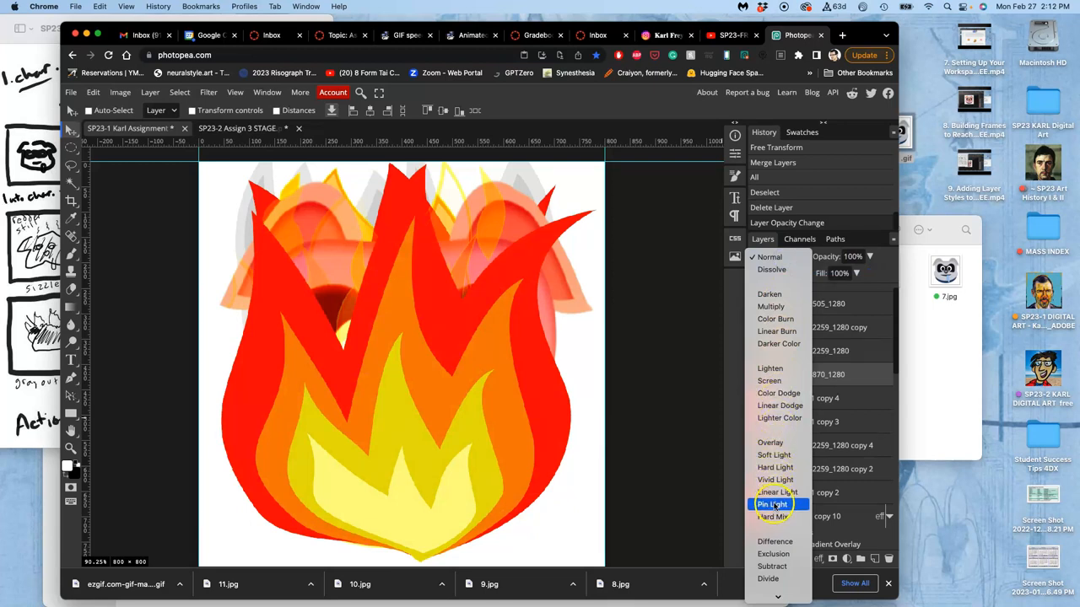
pyautogui.click(772, 502)
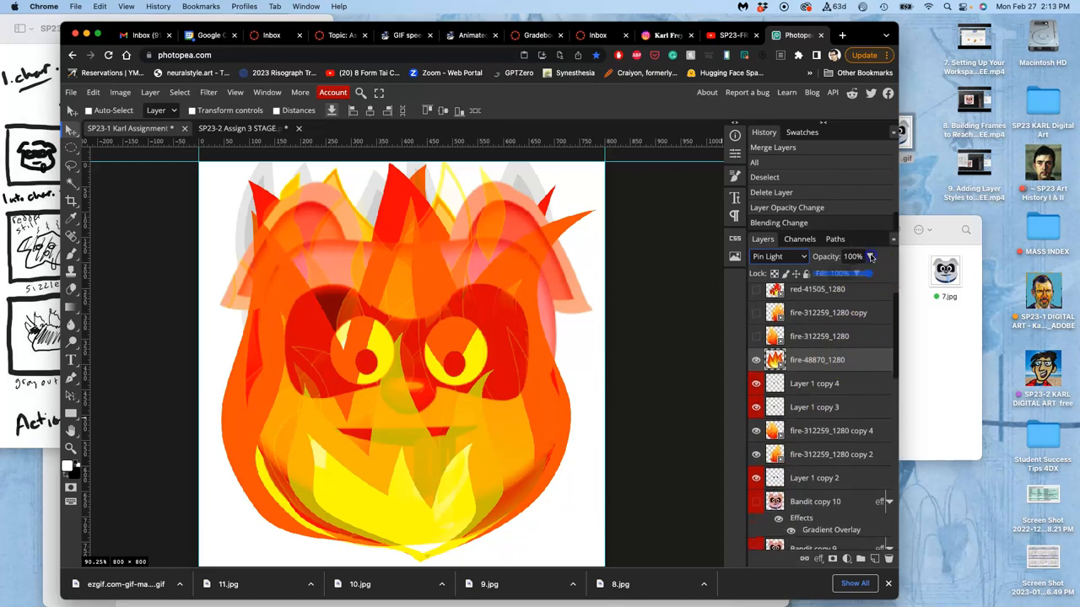
pyautogui.moveTo(864, 273); pyautogui.dragTo(868, 273)
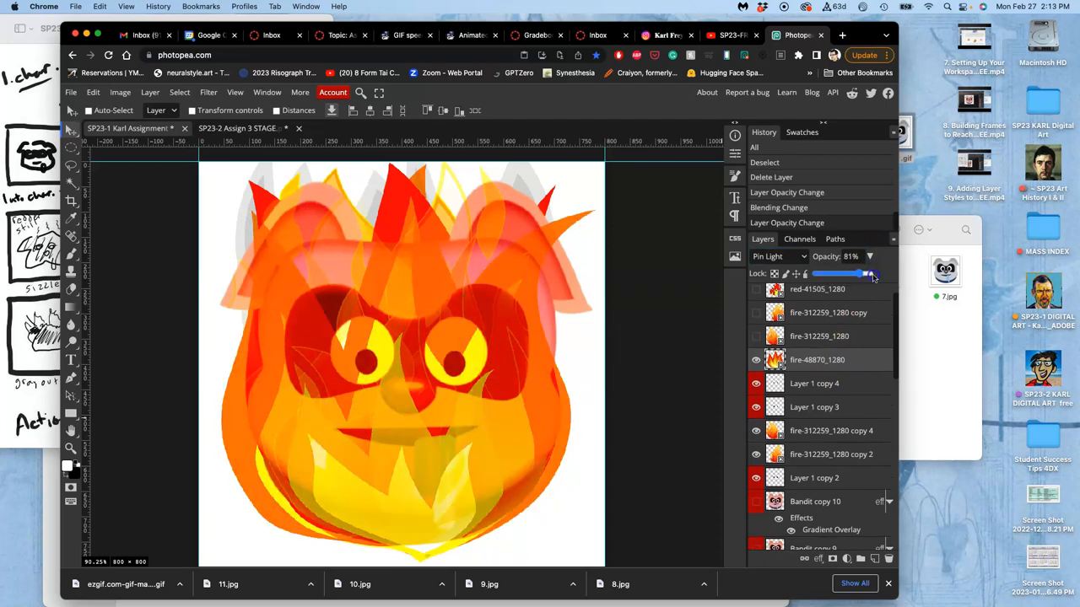
pyautogui.moveTo(860, 273); pyautogui.dragTo(877, 273)
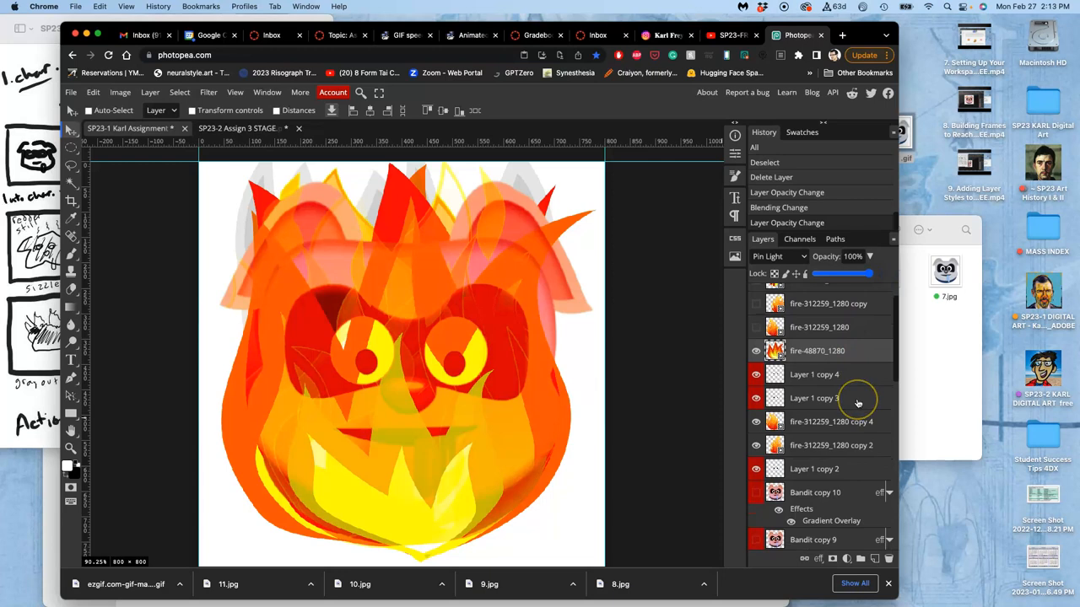
# Step: Free-transform the fire copy 4 and copy 3 layers to spread fuller flames around the pig's head
pyautogui.click(830, 421)
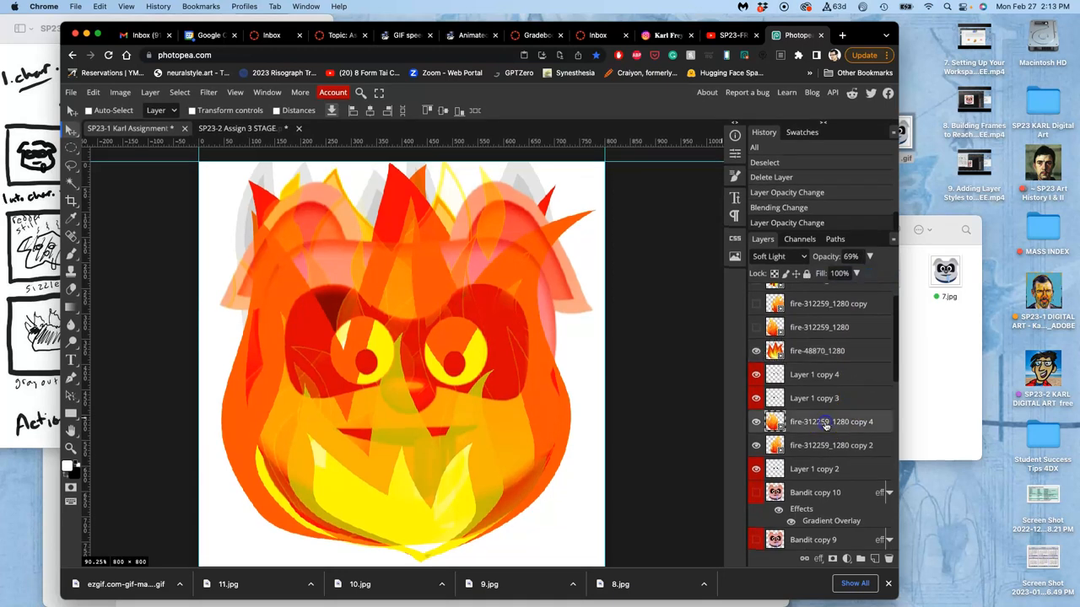
pyautogui.click(830, 445)
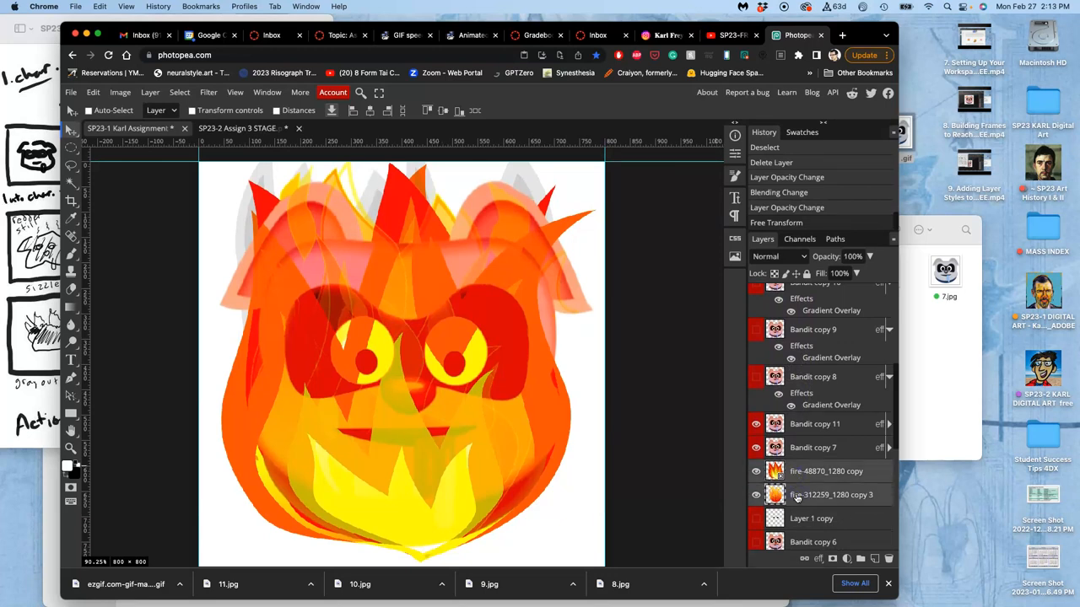
pyautogui.click(830, 494)
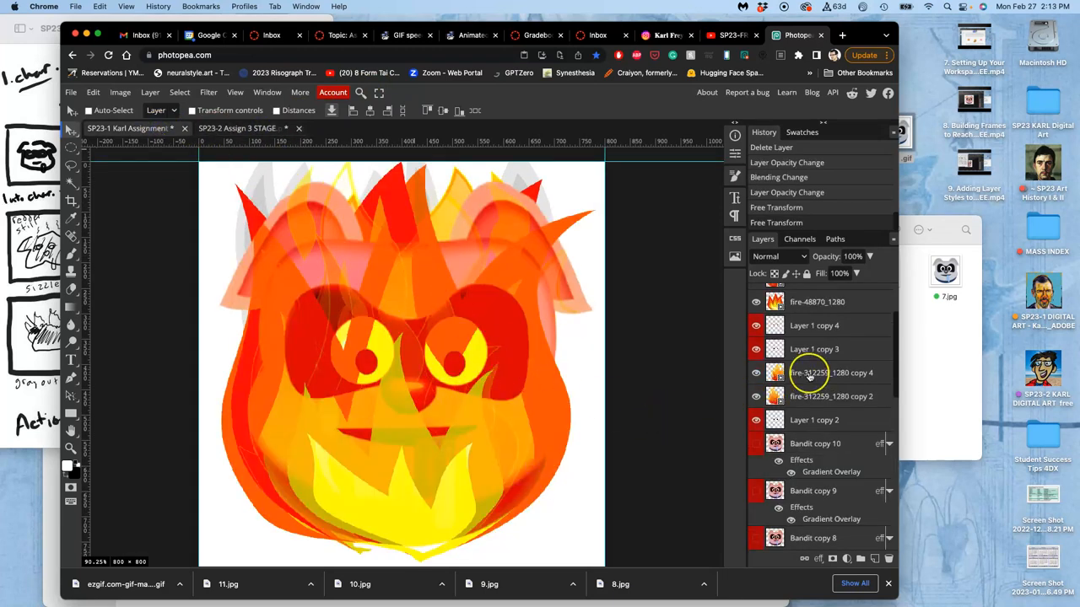
pyautogui.scroll(3)
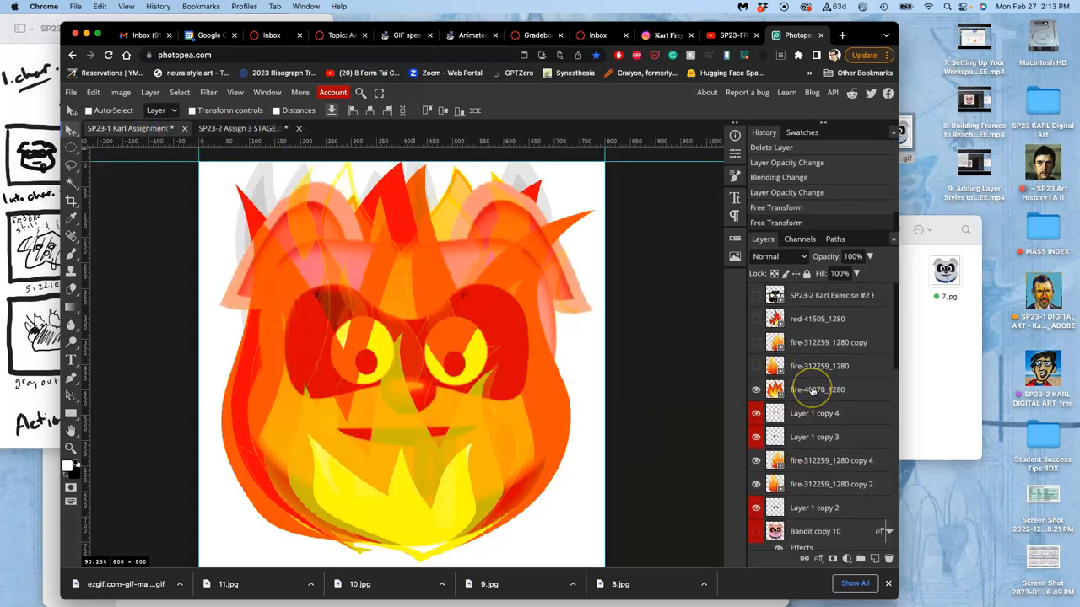
pyautogui.scroll(-3)
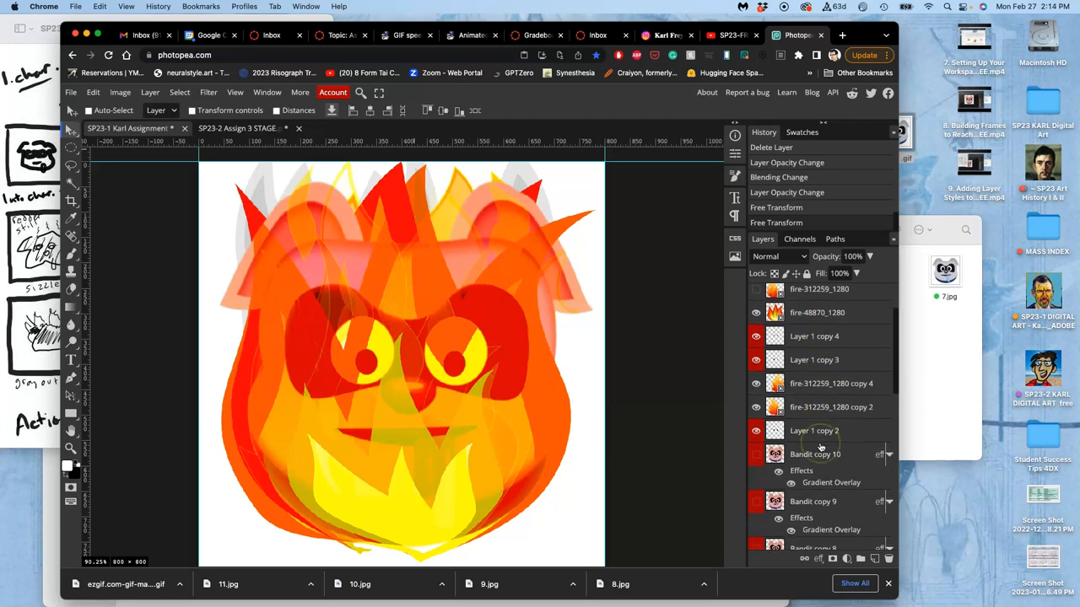
pyautogui.scroll(-3)
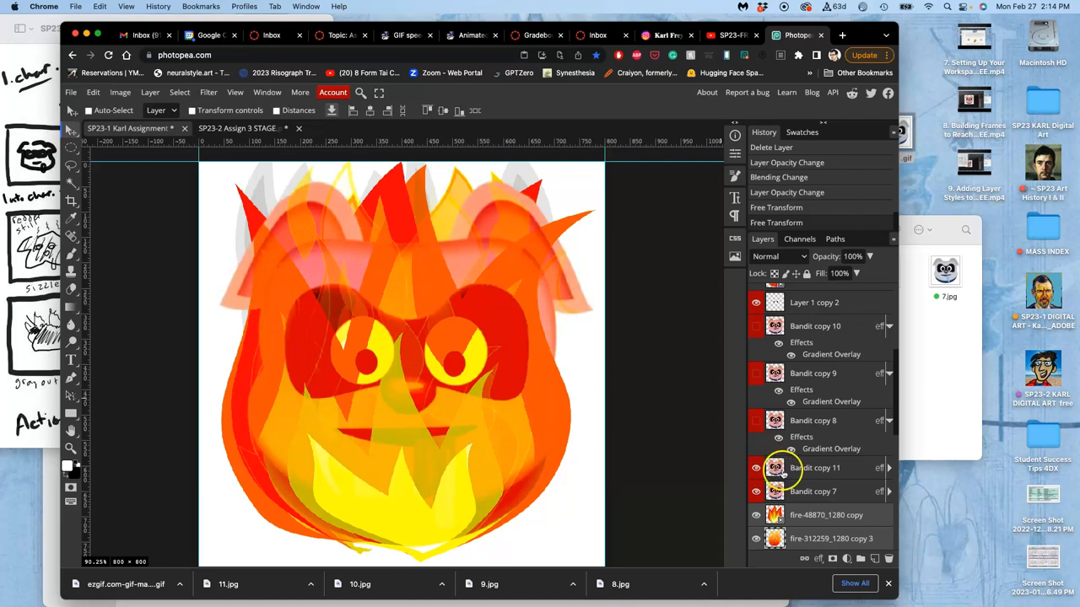
# Step: Add a Color Overlay layer style to Bandit copy 11 at about 20% opacity
pyautogui.doubleClick(879, 469)
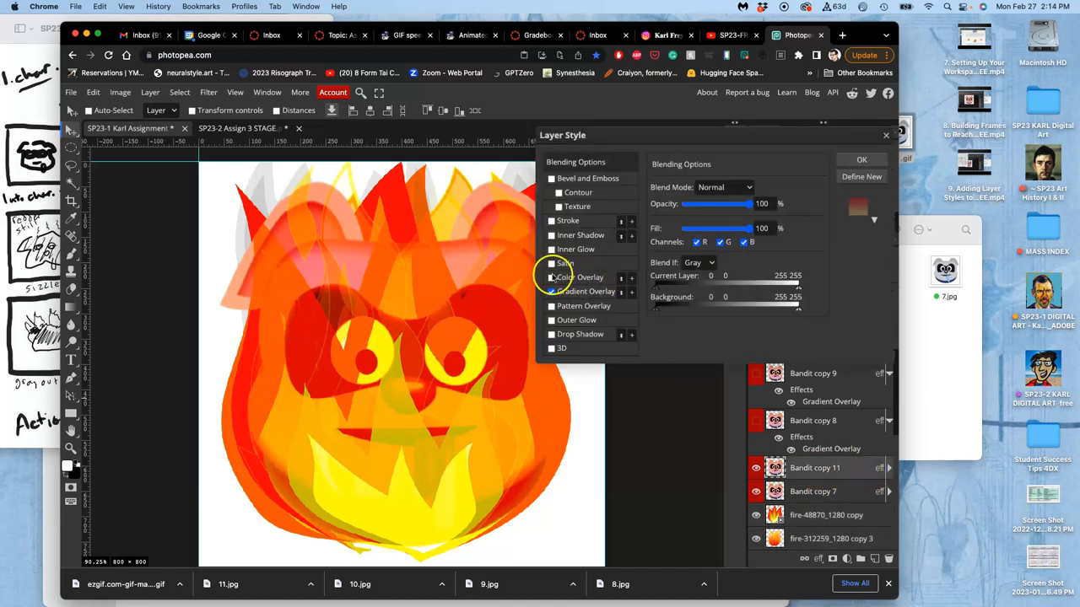
pyautogui.click(552, 277)
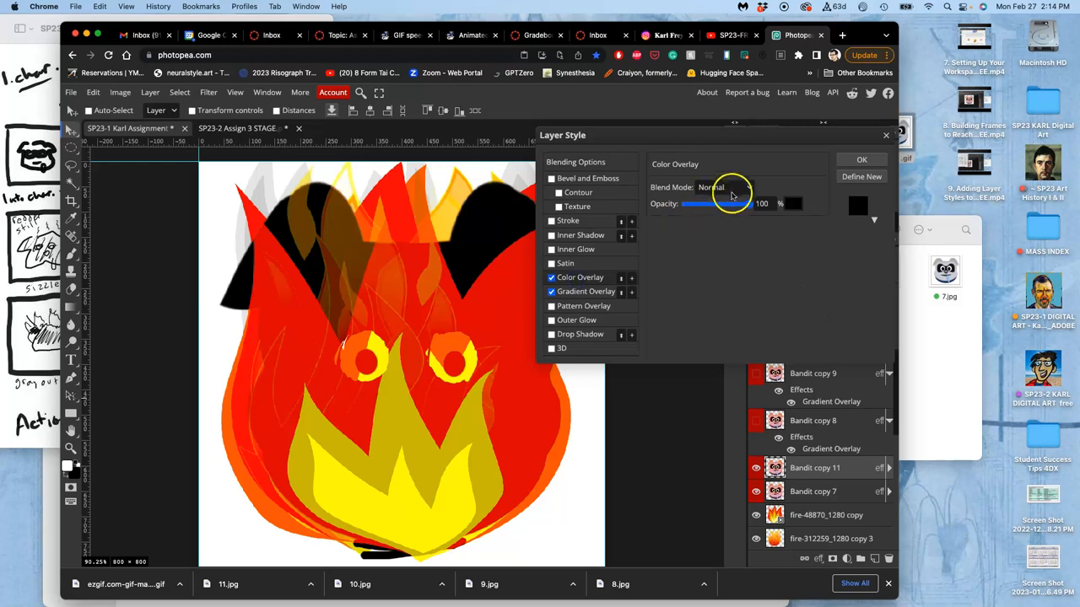
pyautogui.moveTo(749, 204); pyautogui.dragTo(715, 205)
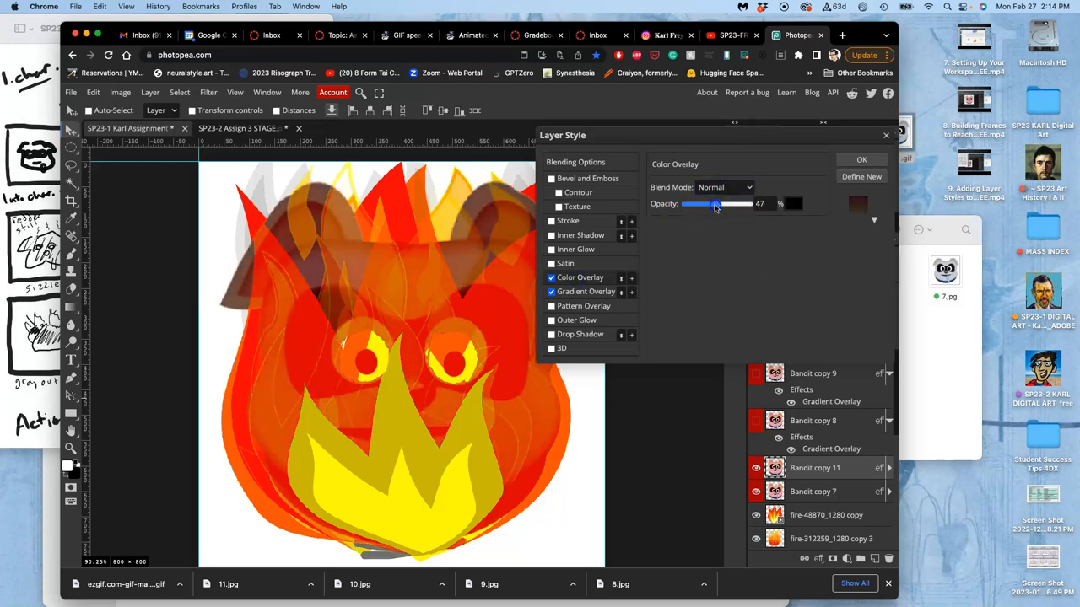
pyautogui.moveTo(717, 204); pyautogui.dragTo(690, 204)
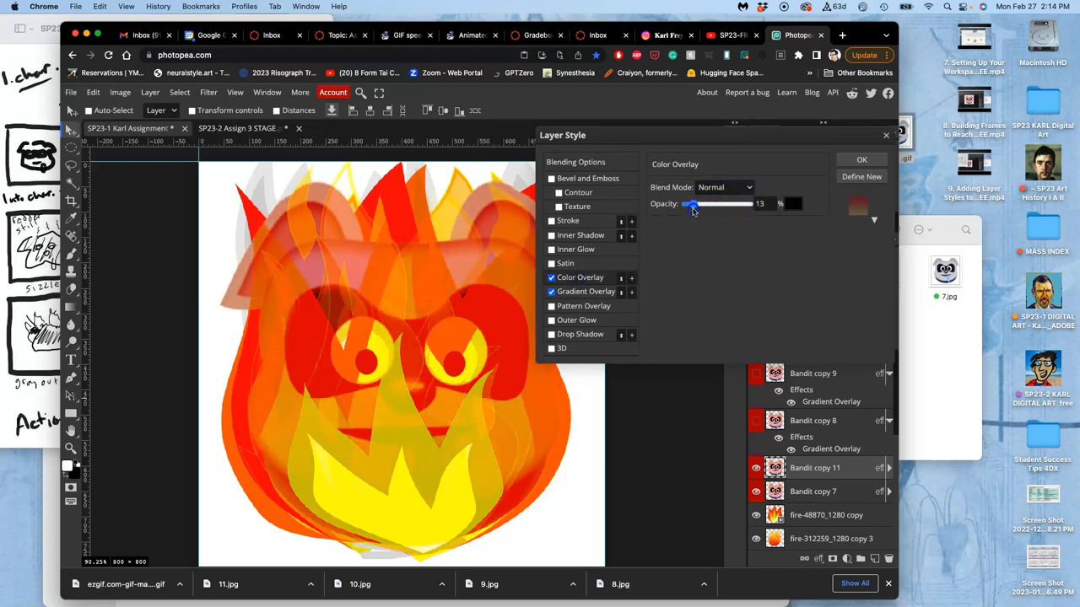
pyautogui.moveTo(726, 204); pyautogui.dragTo(688, 204)
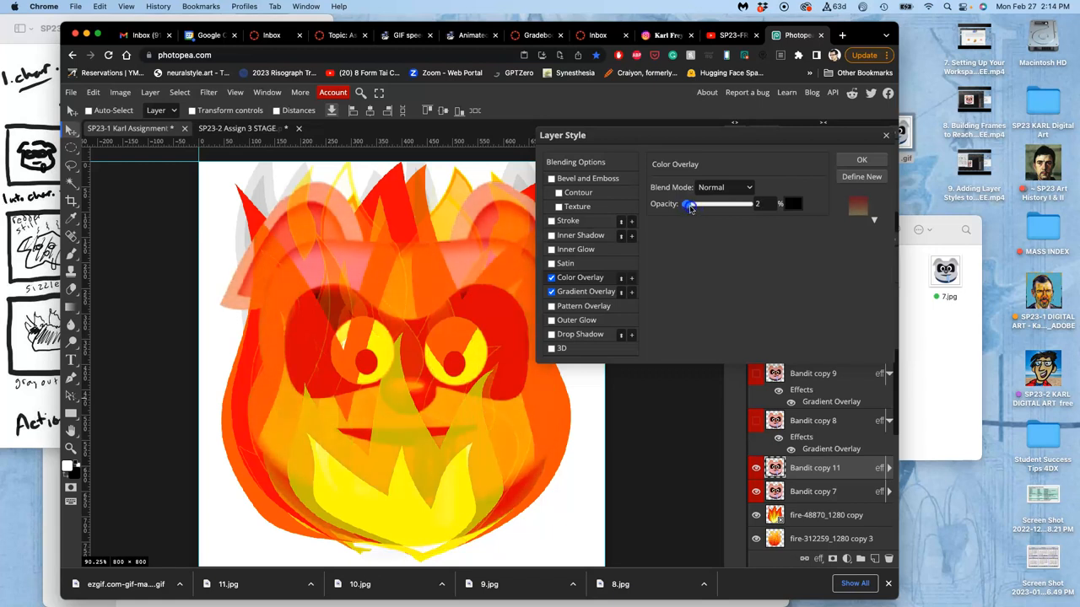
pyautogui.moveTo(690, 204); pyautogui.dragTo(698, 204)
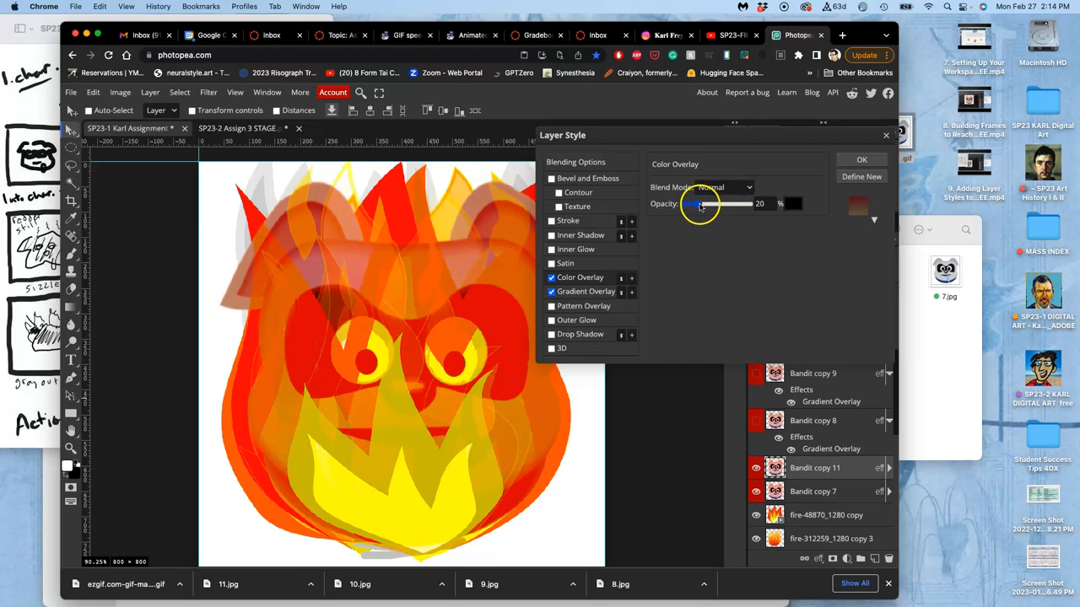
# Step: Switch the overlay blend mode to Dissolve for grain and settle its opacity at 20%
pyautogui.click(722, 186)
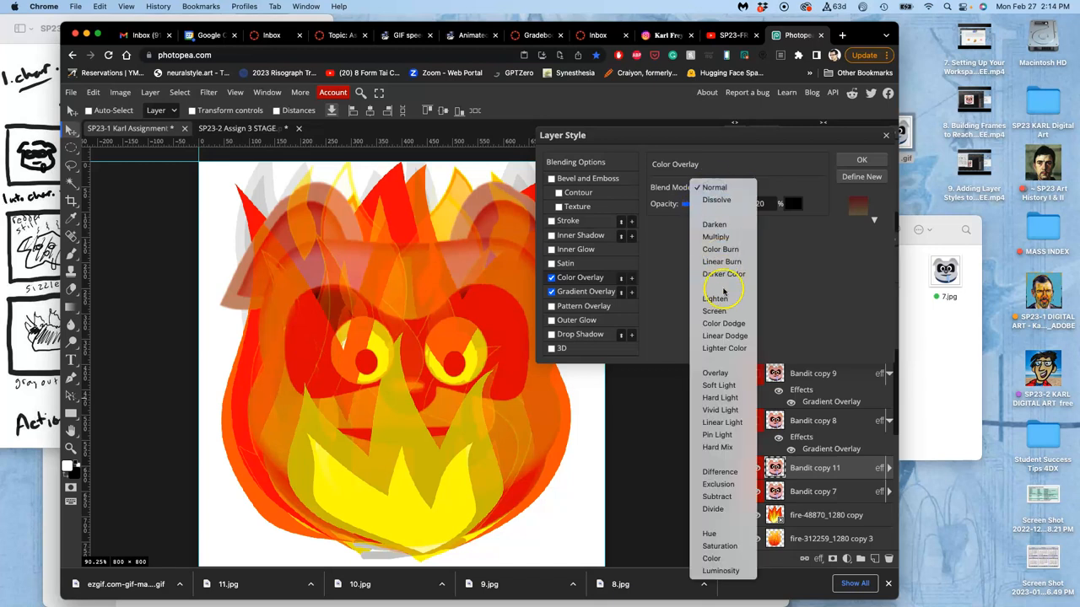
pyautogui.click(715, 199)
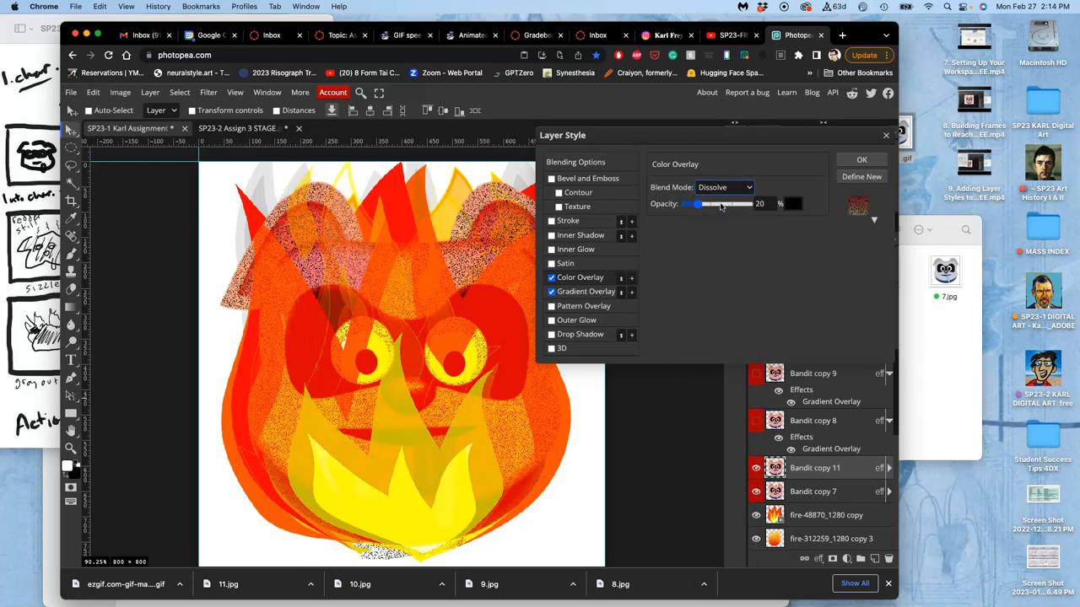
pyautogui.moveTo(695, 203); pyautogui.dragTo(707, 202)
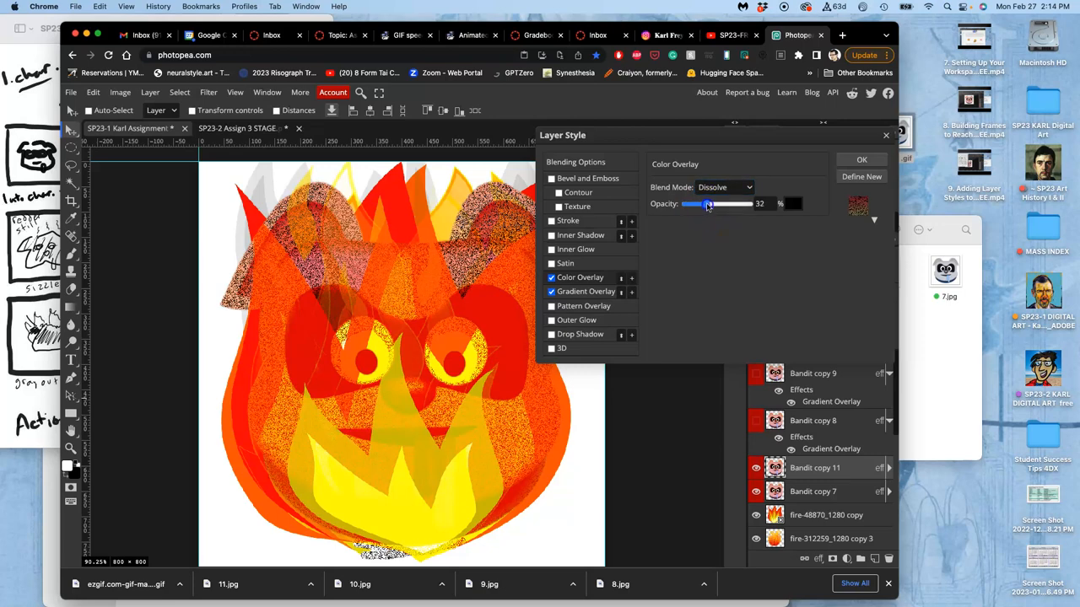
pyautogui.moveTo(707, 202); pyautogui.dragTo(749, 202)
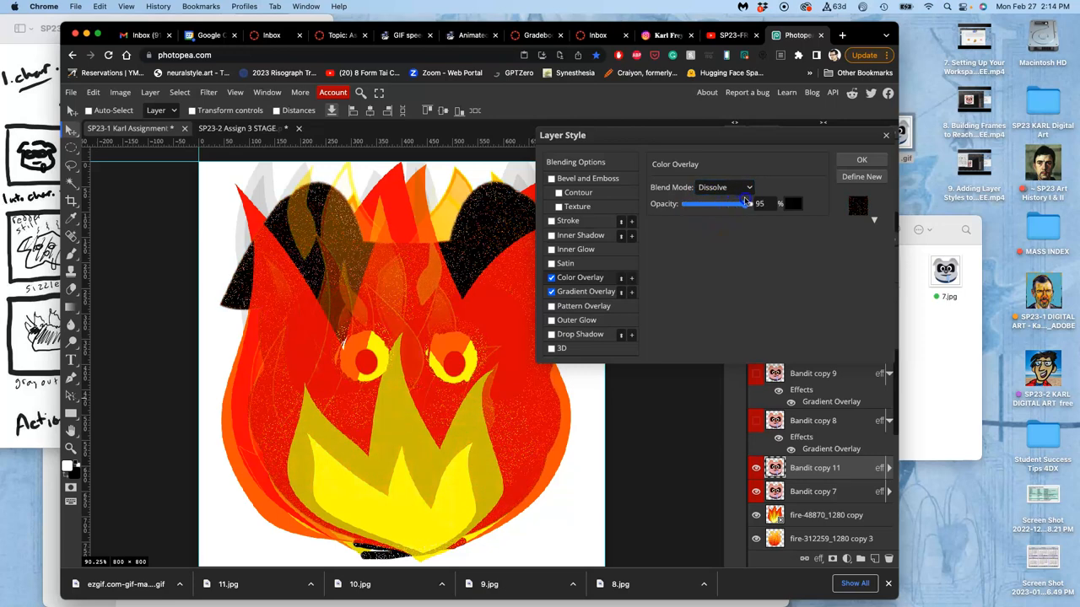
pyautogui.moveTo(745, 203); pyautogui.dragTo(722, 203)
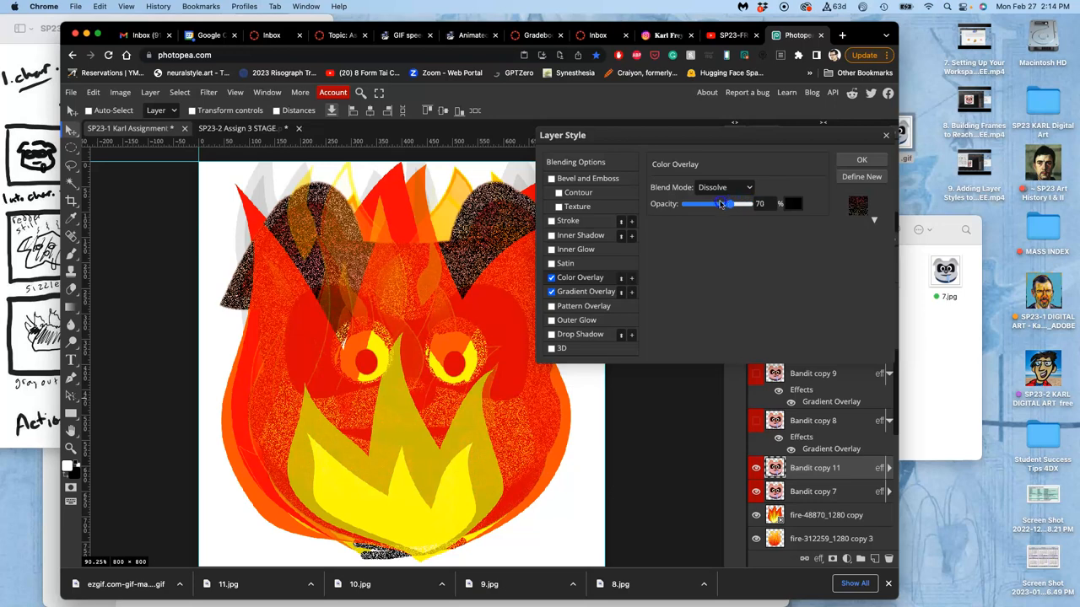
pyautogui.moveTo(722, 202); pyautogui.dragTo(744, 203)
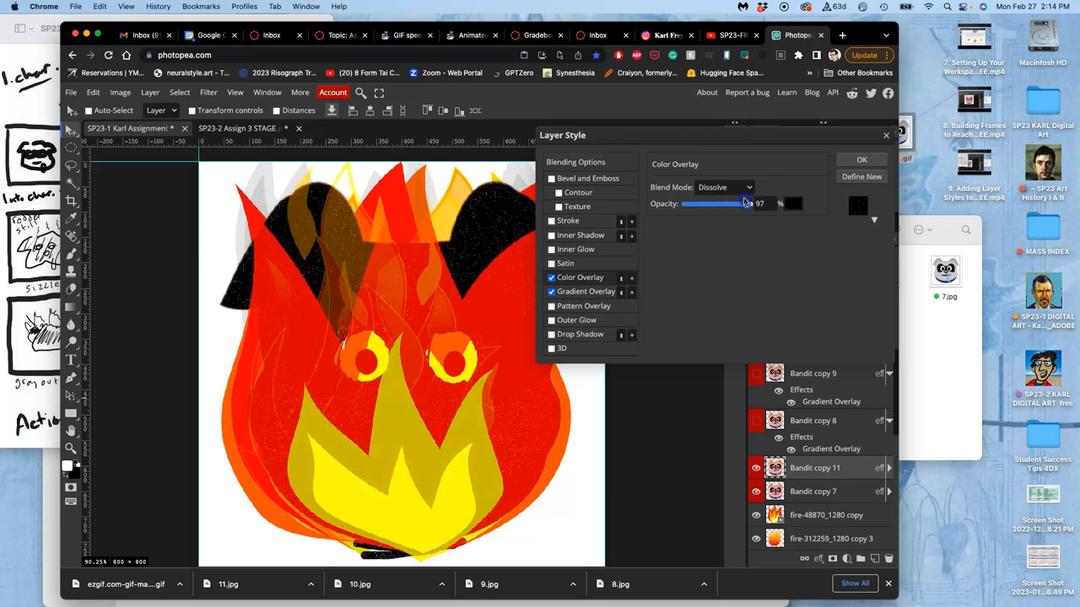
pyautogui.moveTo(745, 202); pyautogui.dragTo(695, 203)
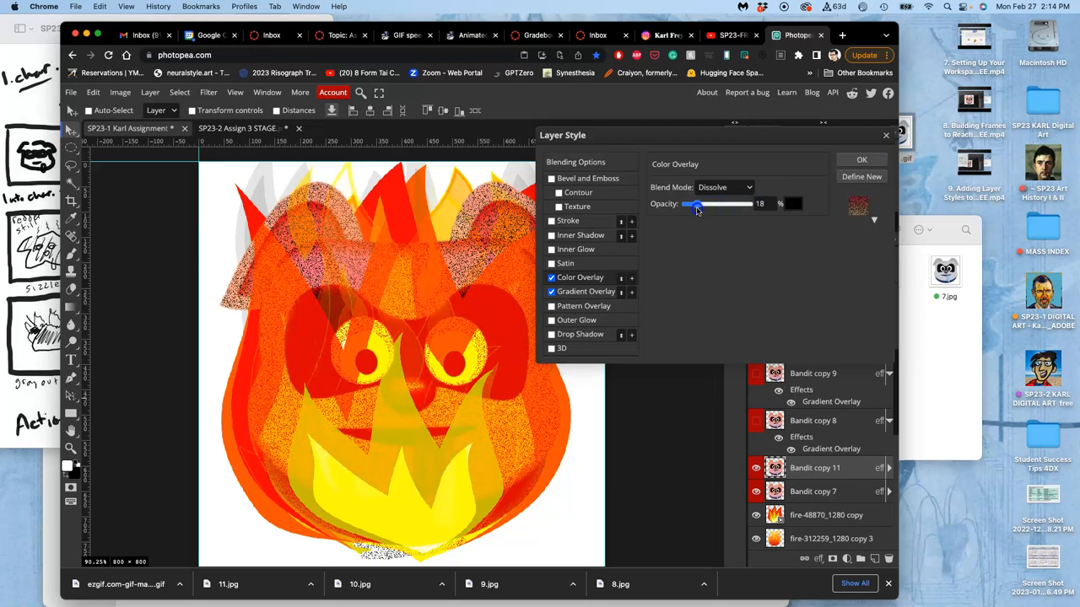
pyautogui.moveTo(693, 203); pyautogui.dragTo(699, 202)
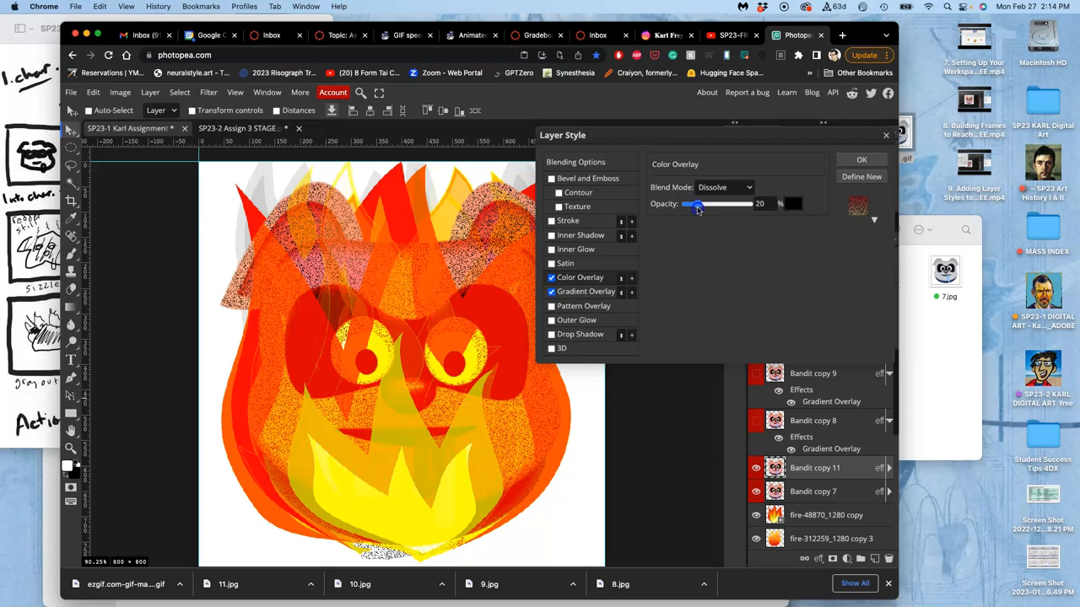